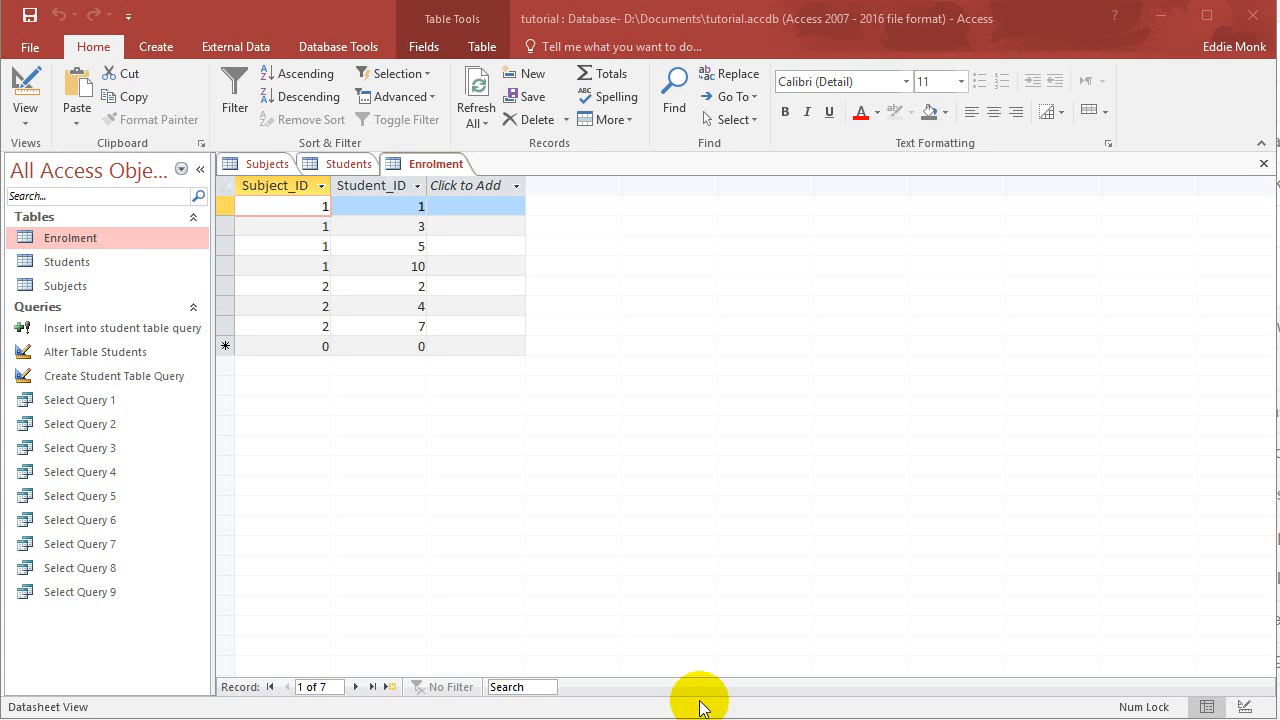
mouse_move(453, 495)
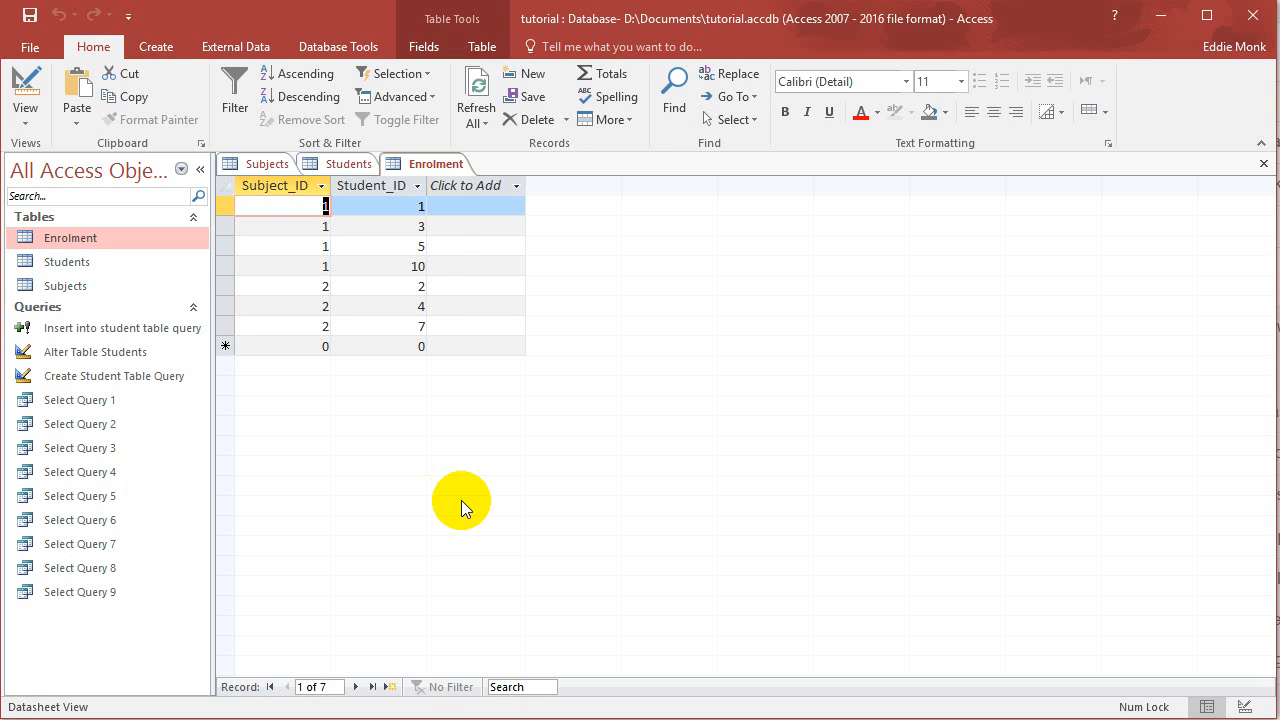
mouse_move(450, 456)
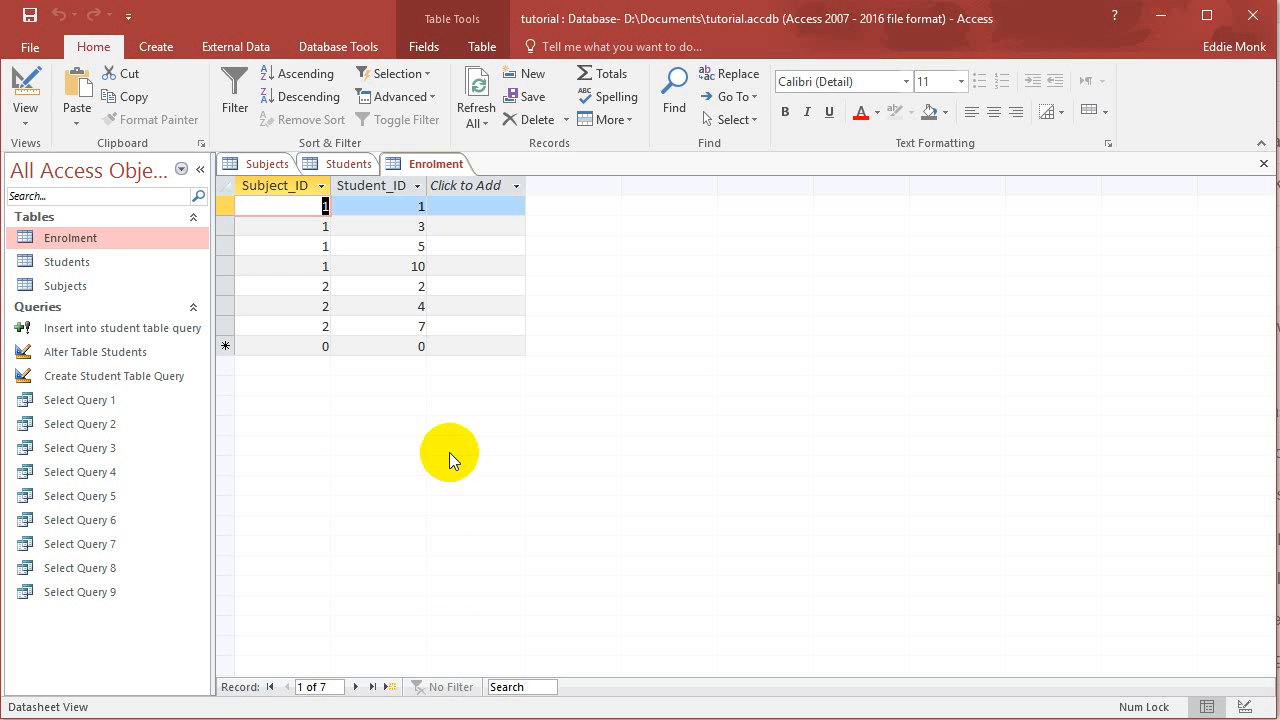
Browse the Students, Enrolment and Subjects table datasheets
click(348, 163)
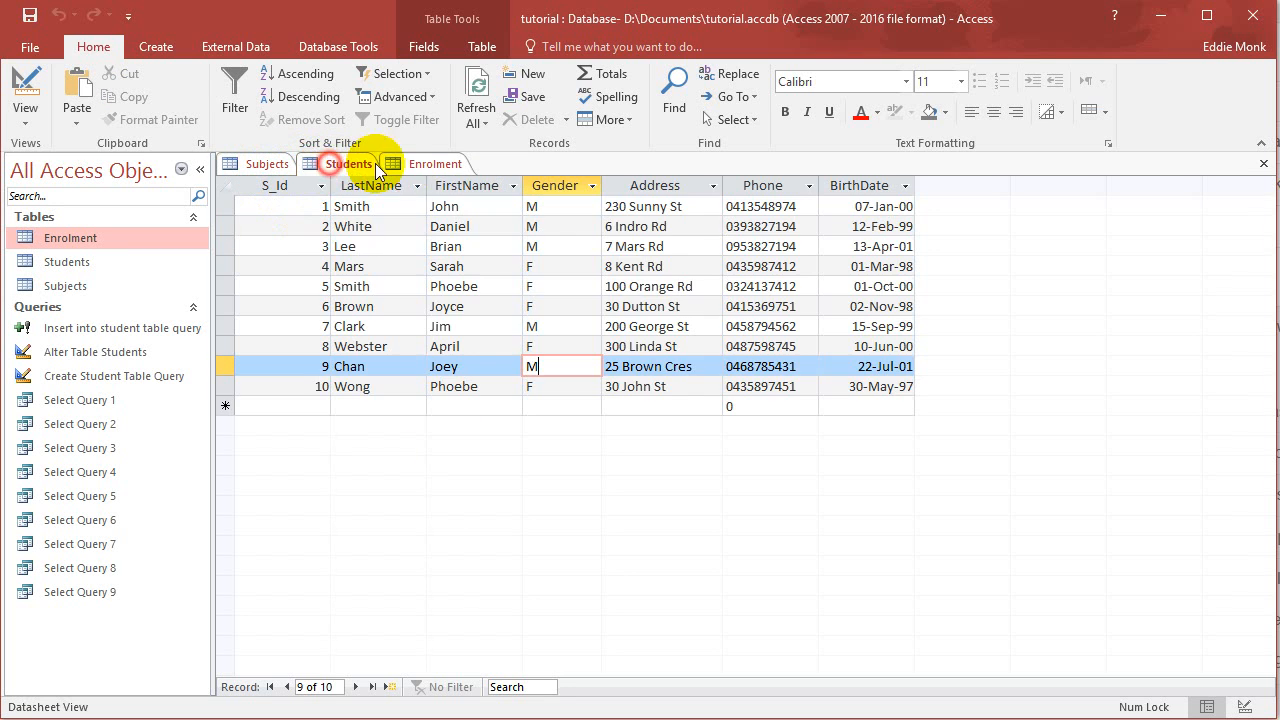
click(263, 163)
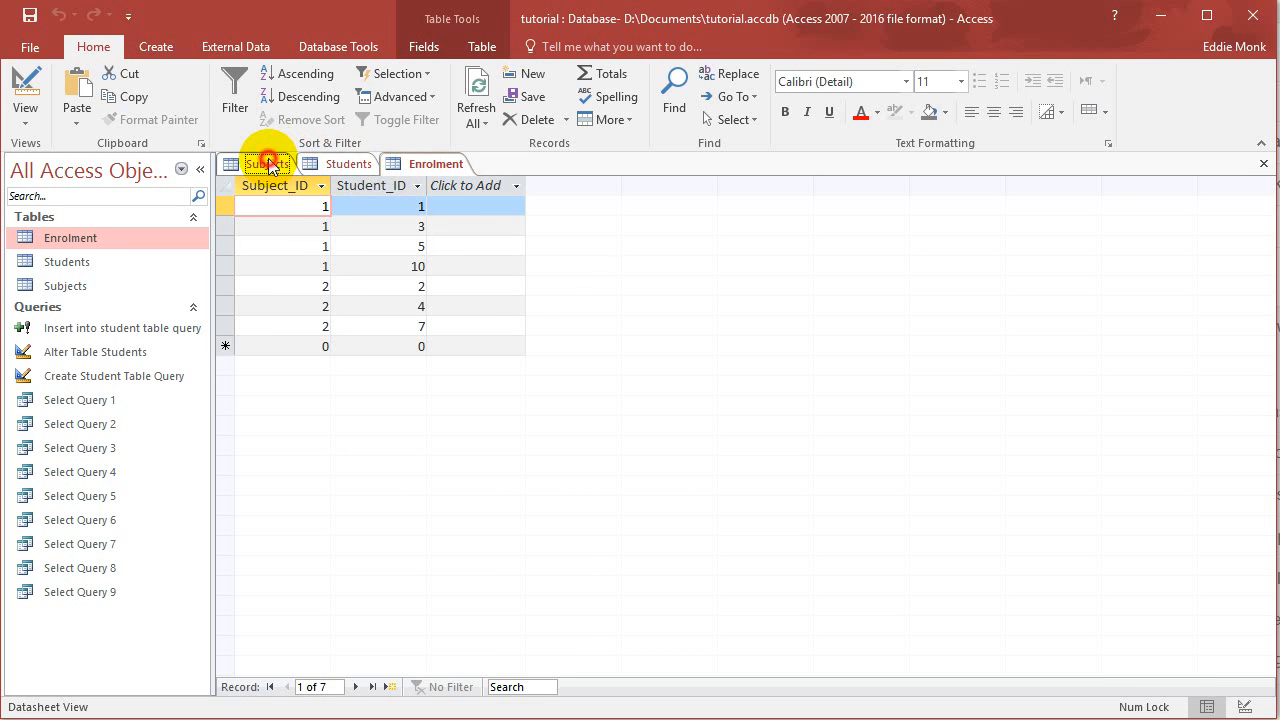
click(266, 163)
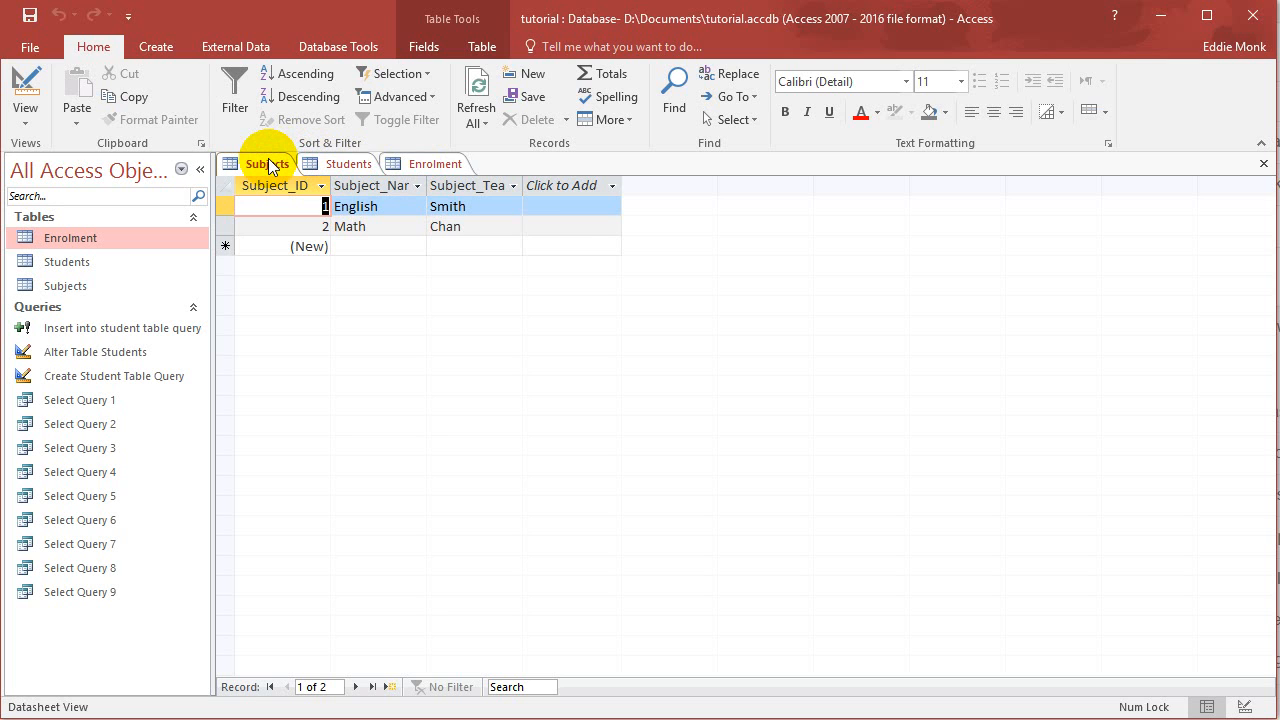
click(349, 163)
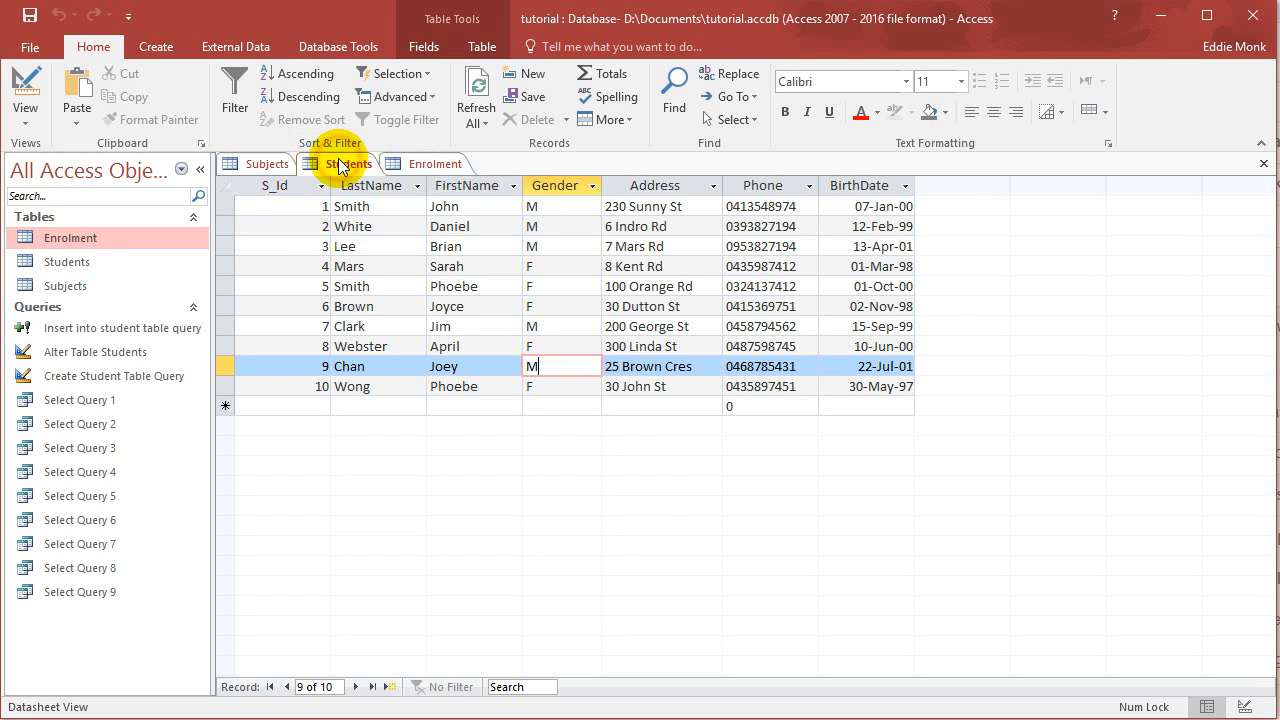
click(437, 163)
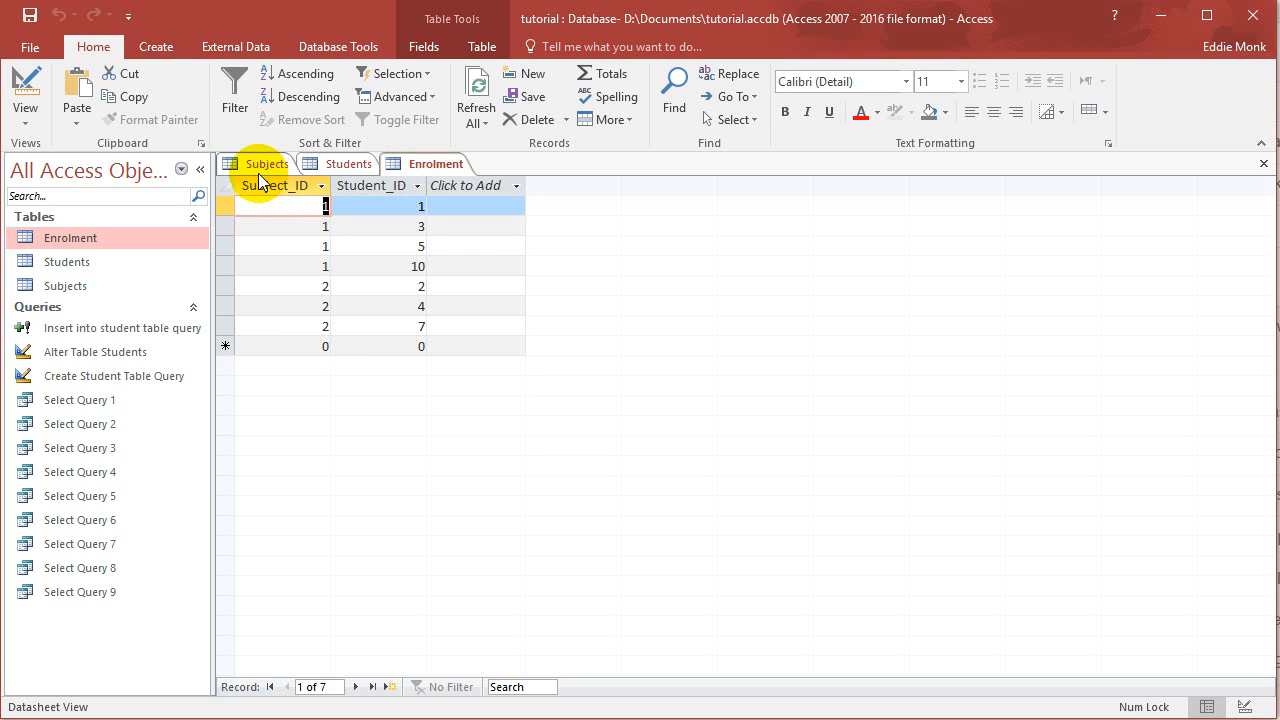
mouse_move(500, 160)
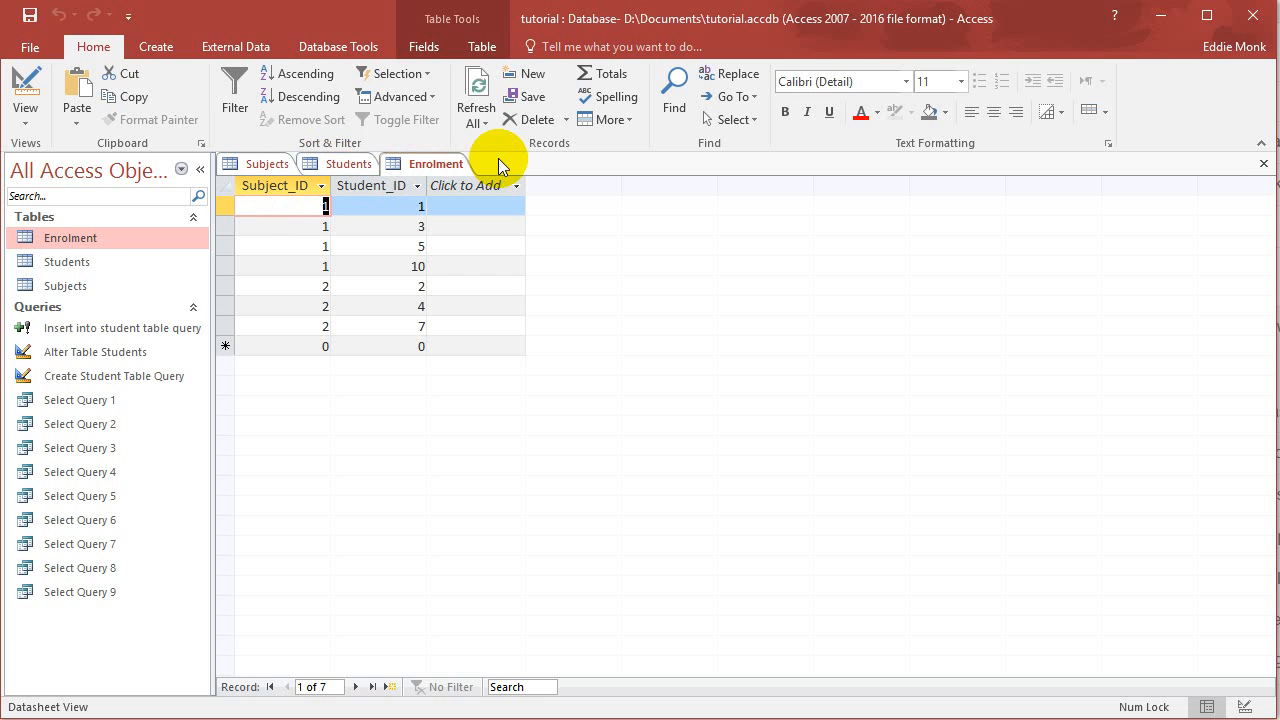
mouse_move(113, 603)
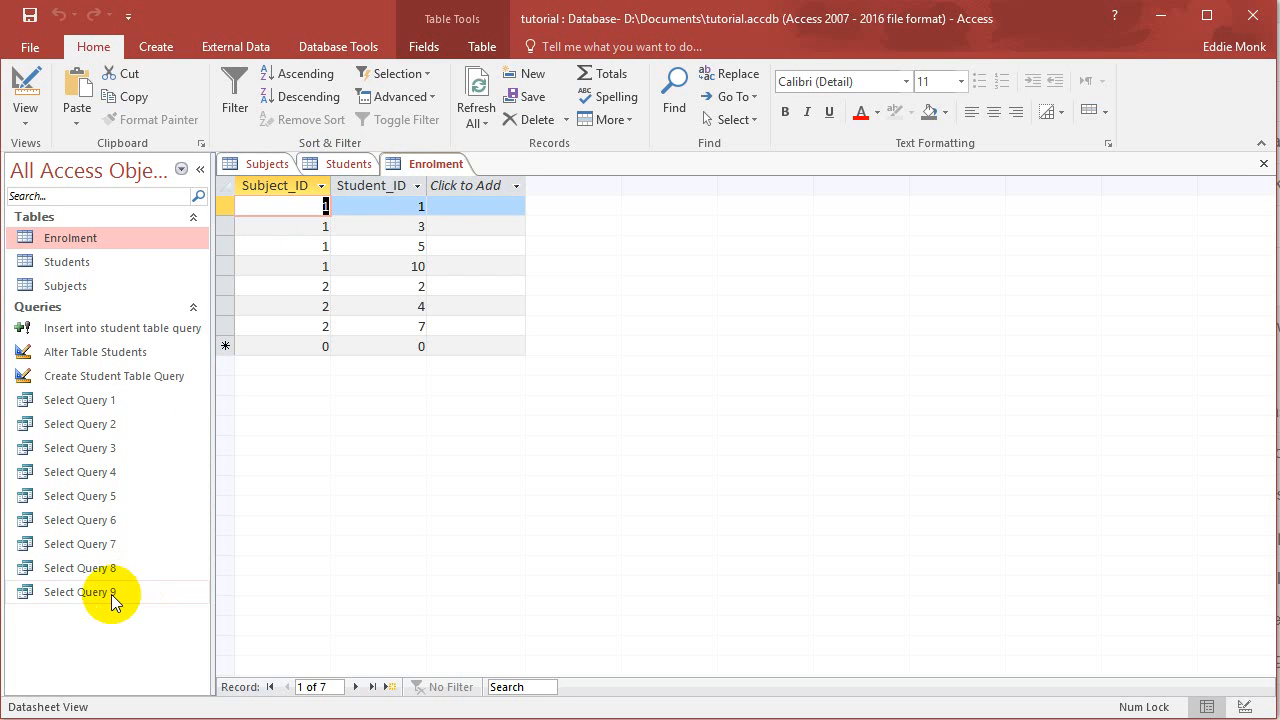
Open Select Query 9 in SQL view and replace its existing text with SELECT *
right_click(80, 592)
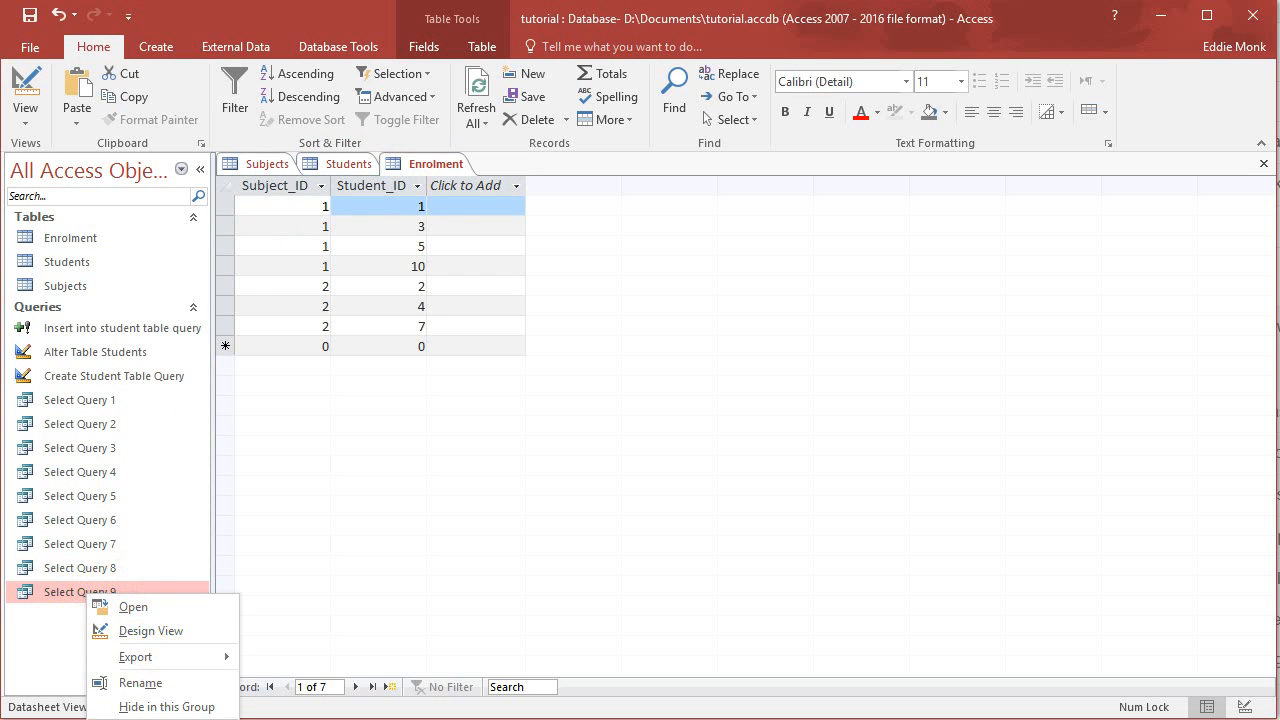
click(62, 592)
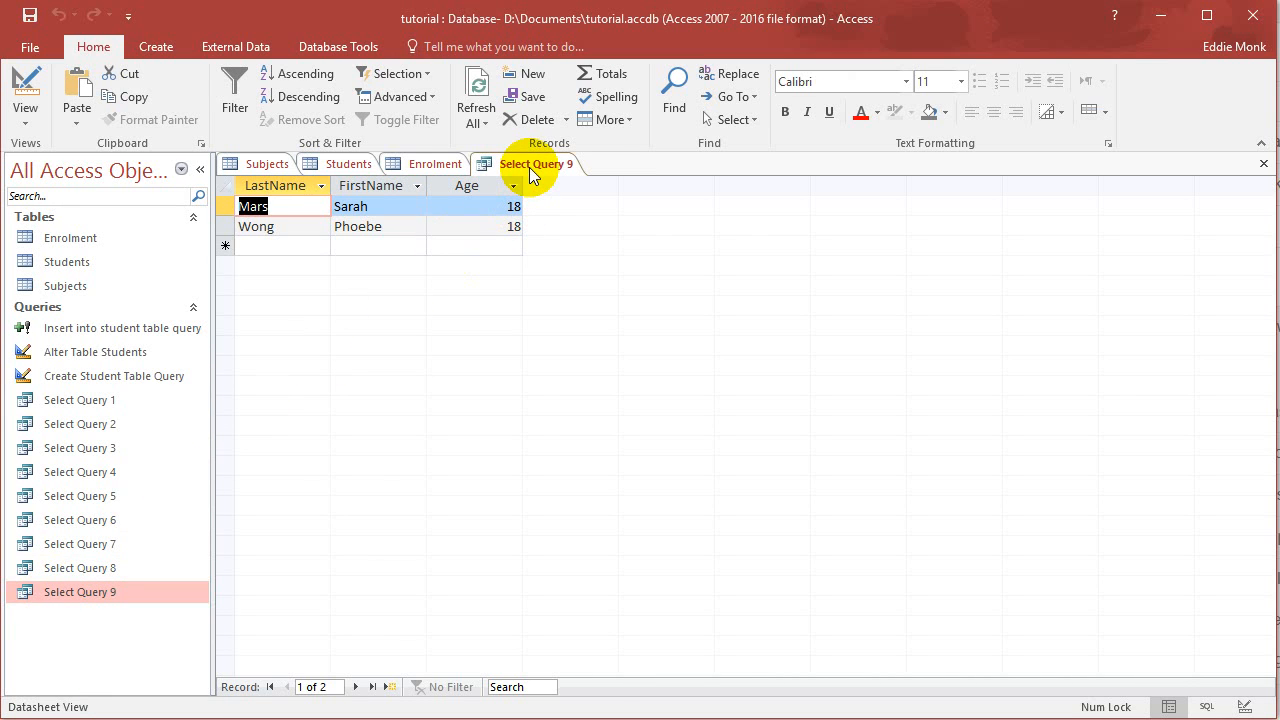
click(22, 100)
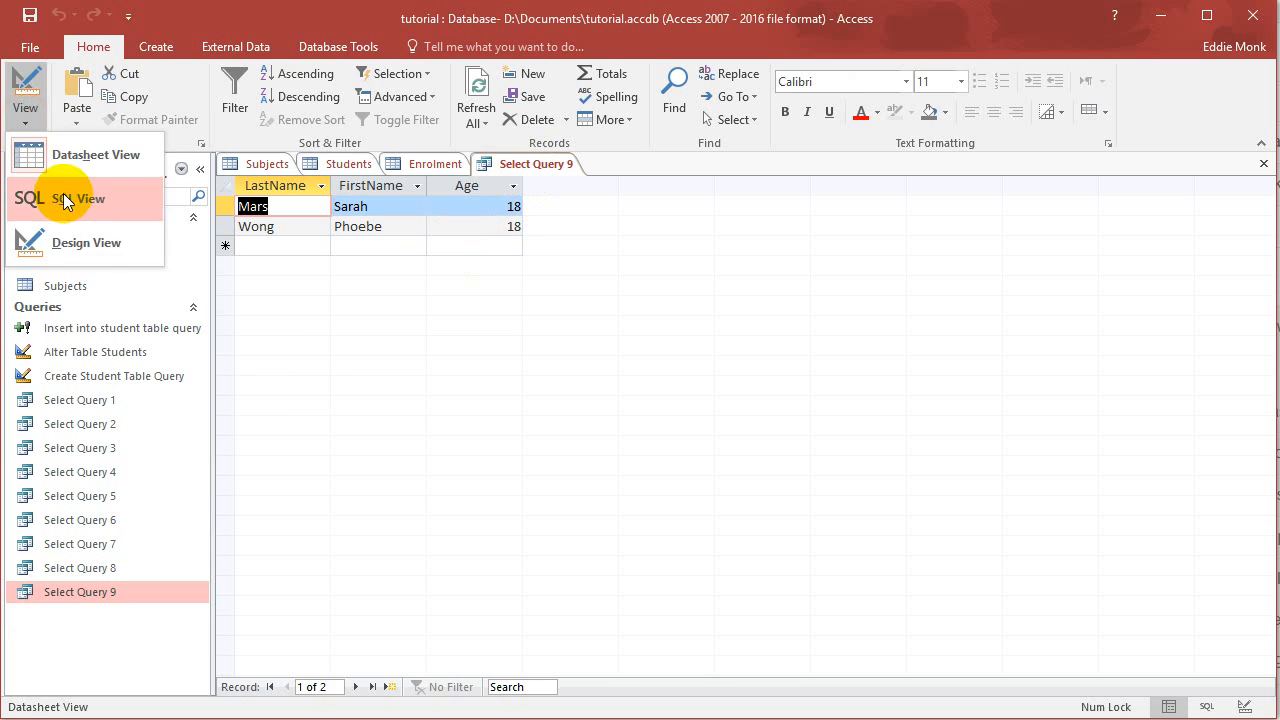
click(80, 198)
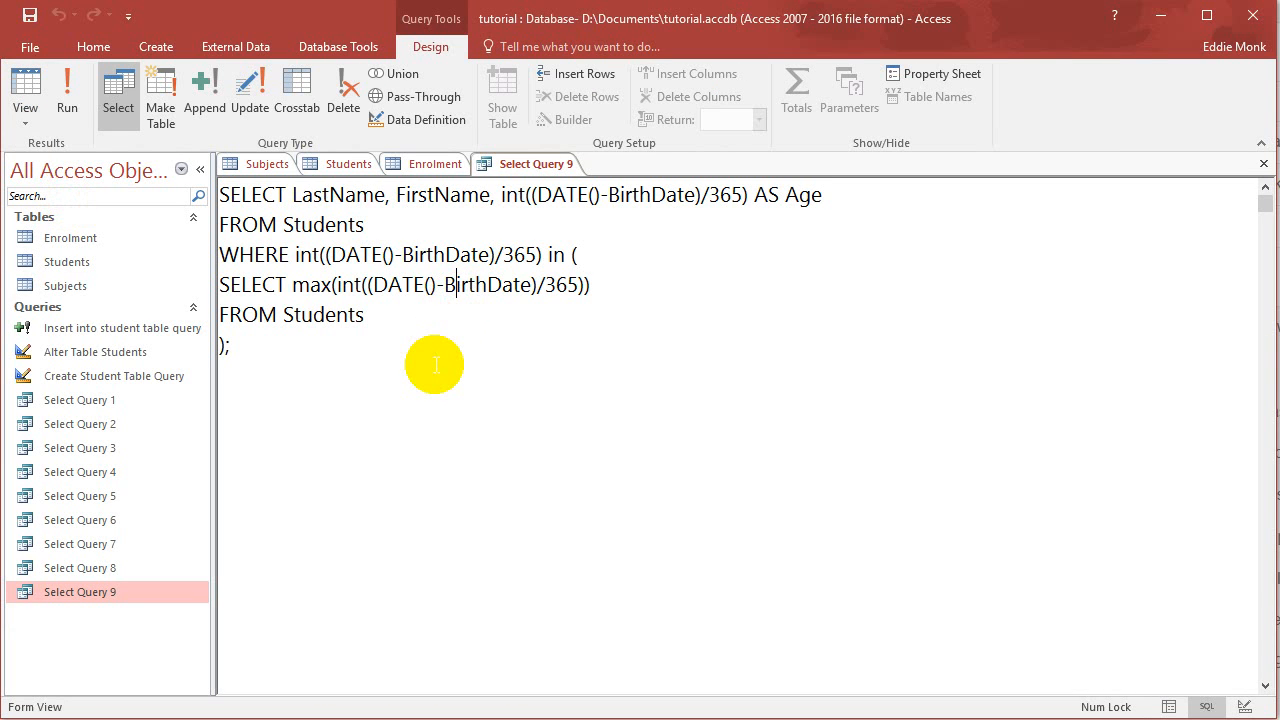
key(ctrl+a)
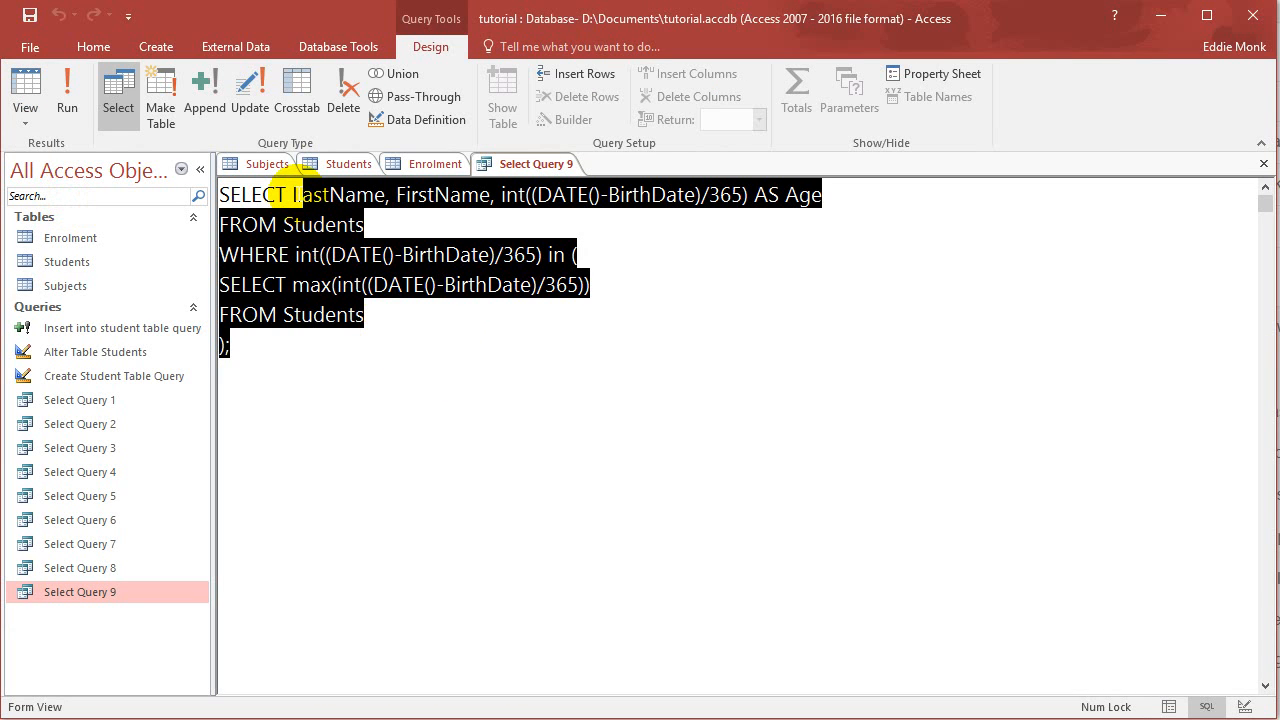
text(SELECT *)
text(from Enrolment)
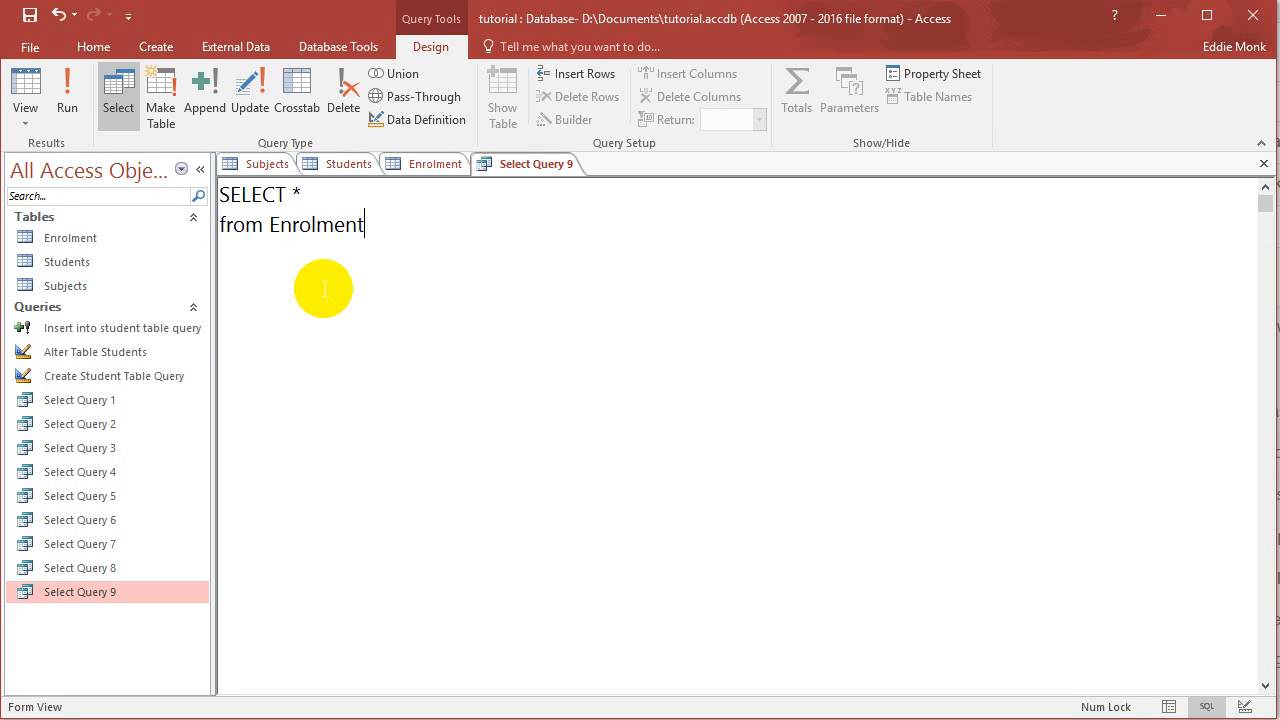
click(67, 90)
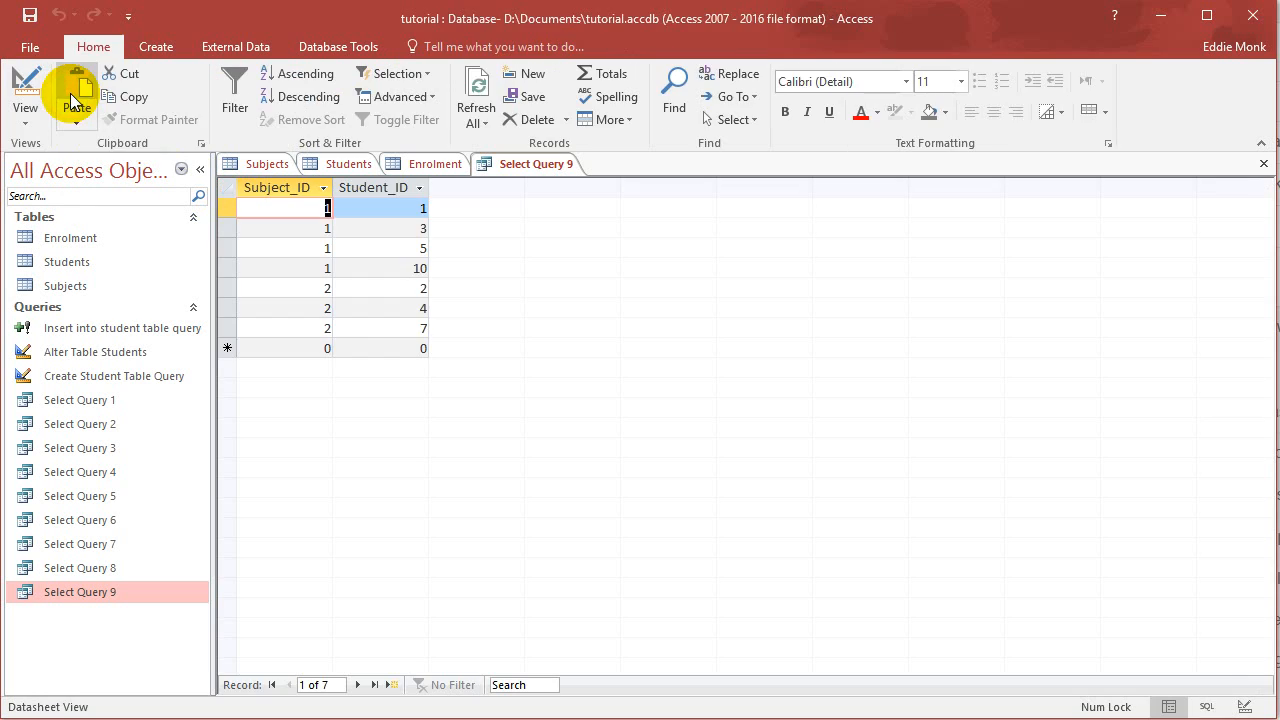
mouse_move(490, 223)
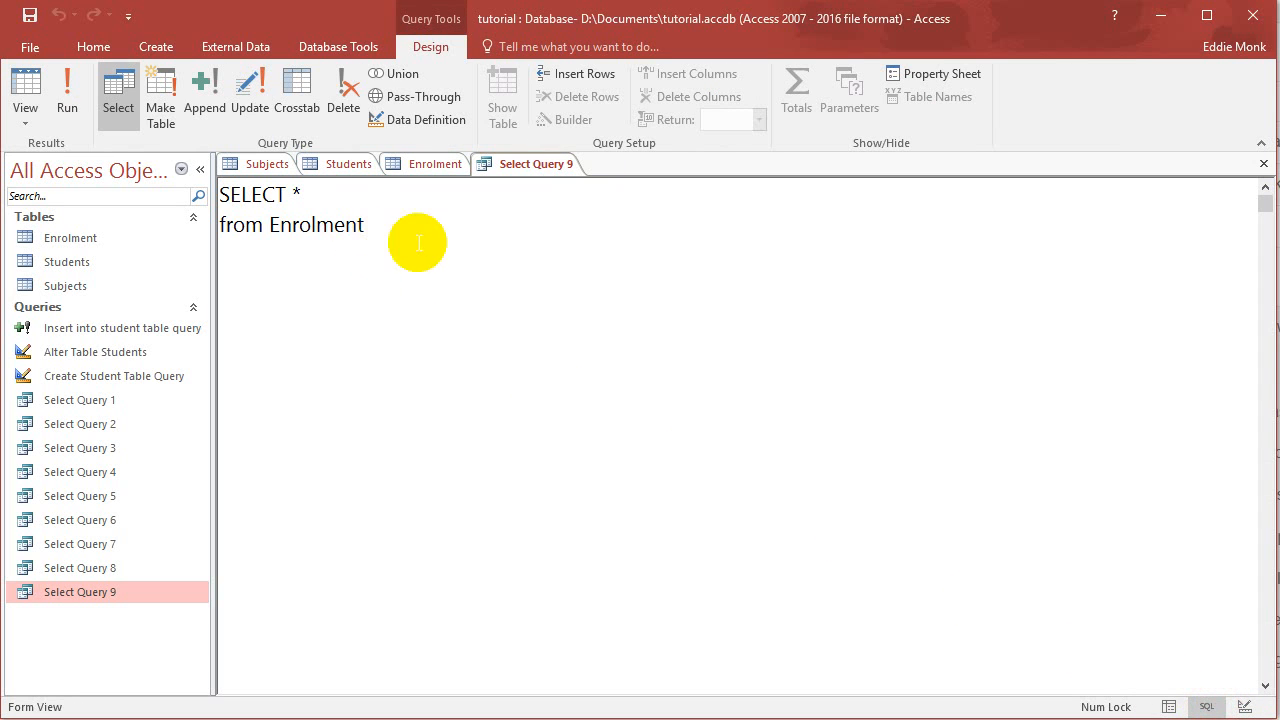
List Subject_ID and Student_ID as the query's selected fields
text(Su)
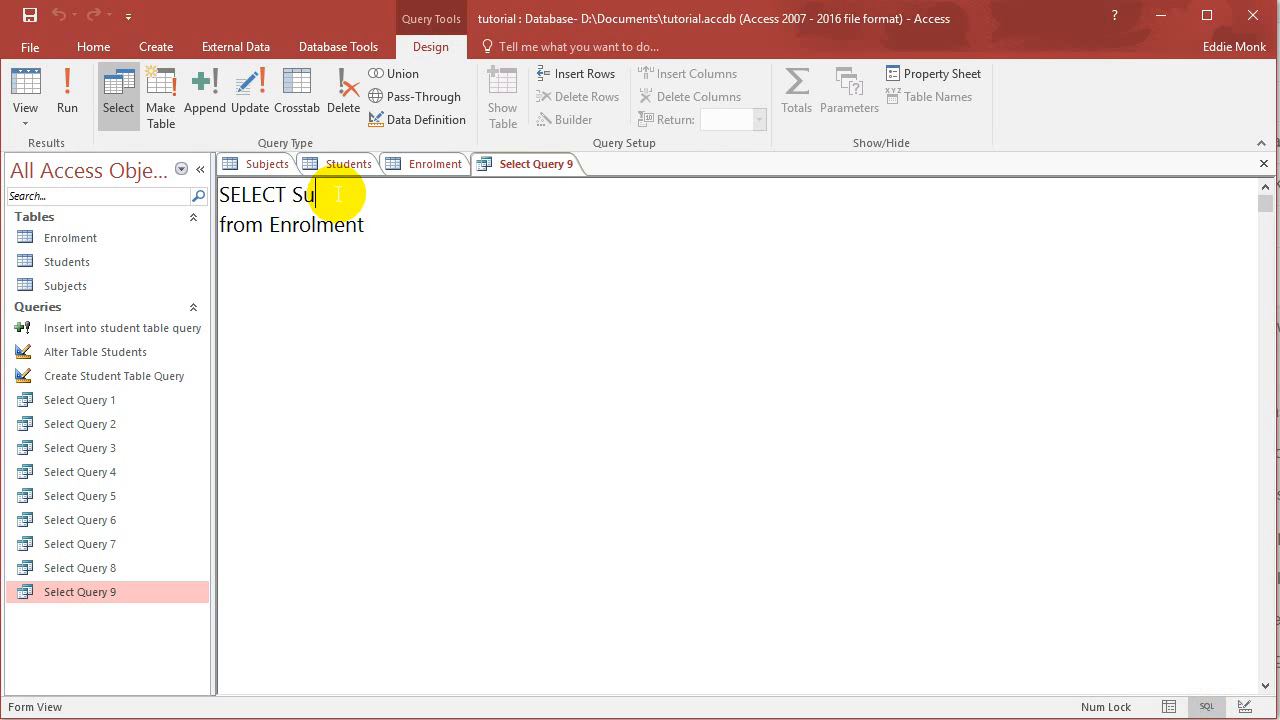
text(bject_ID, Stude)
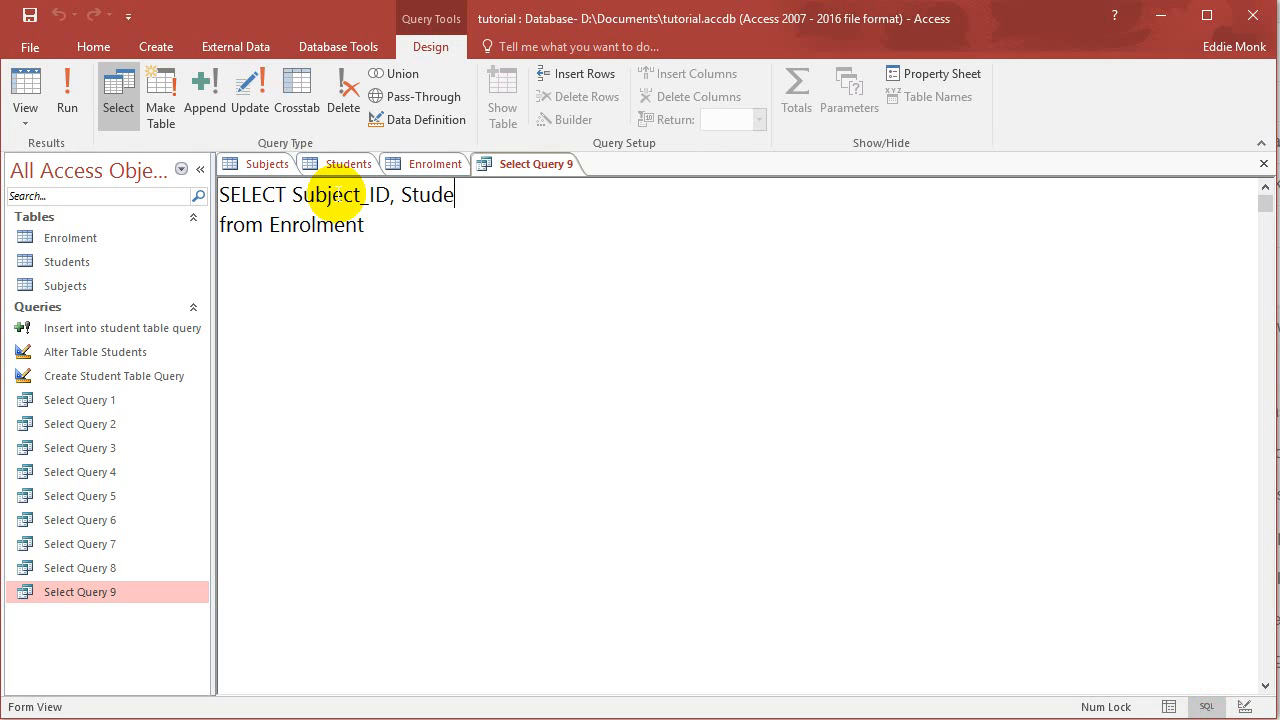
text(nt_ID)
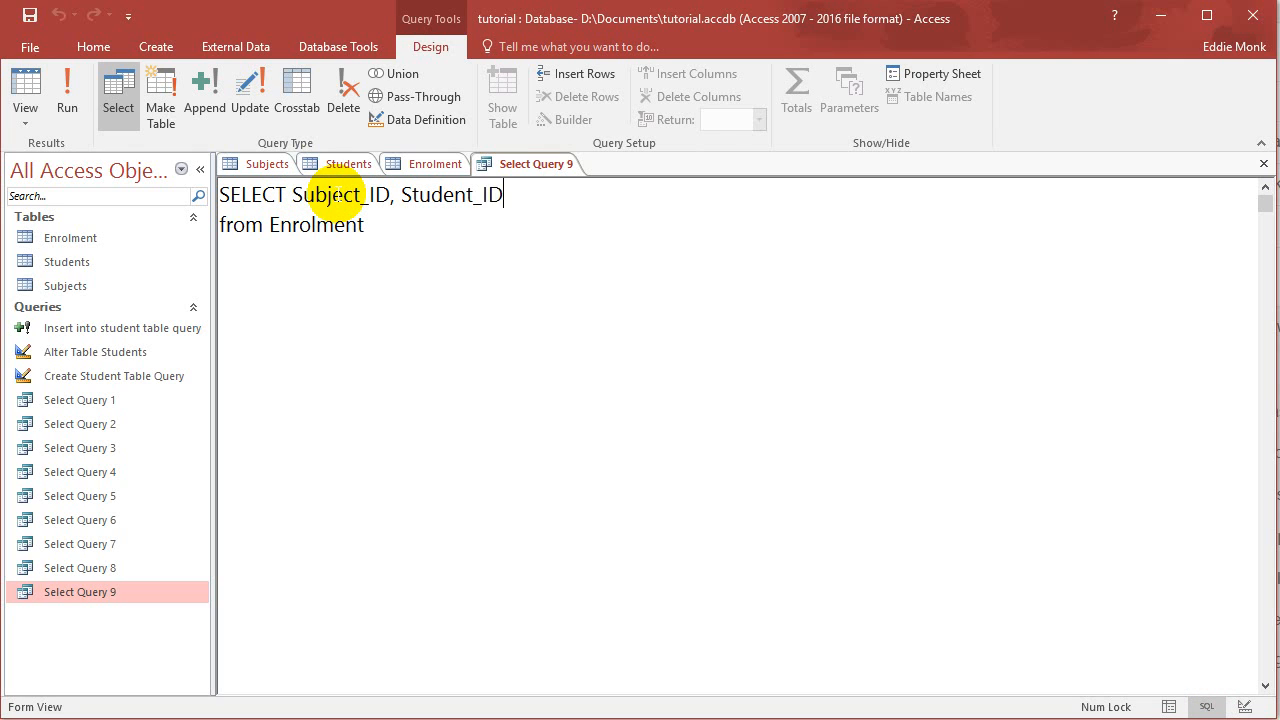
Alias Enrolment as E and prefix both selected columns with E
click(67, 100)
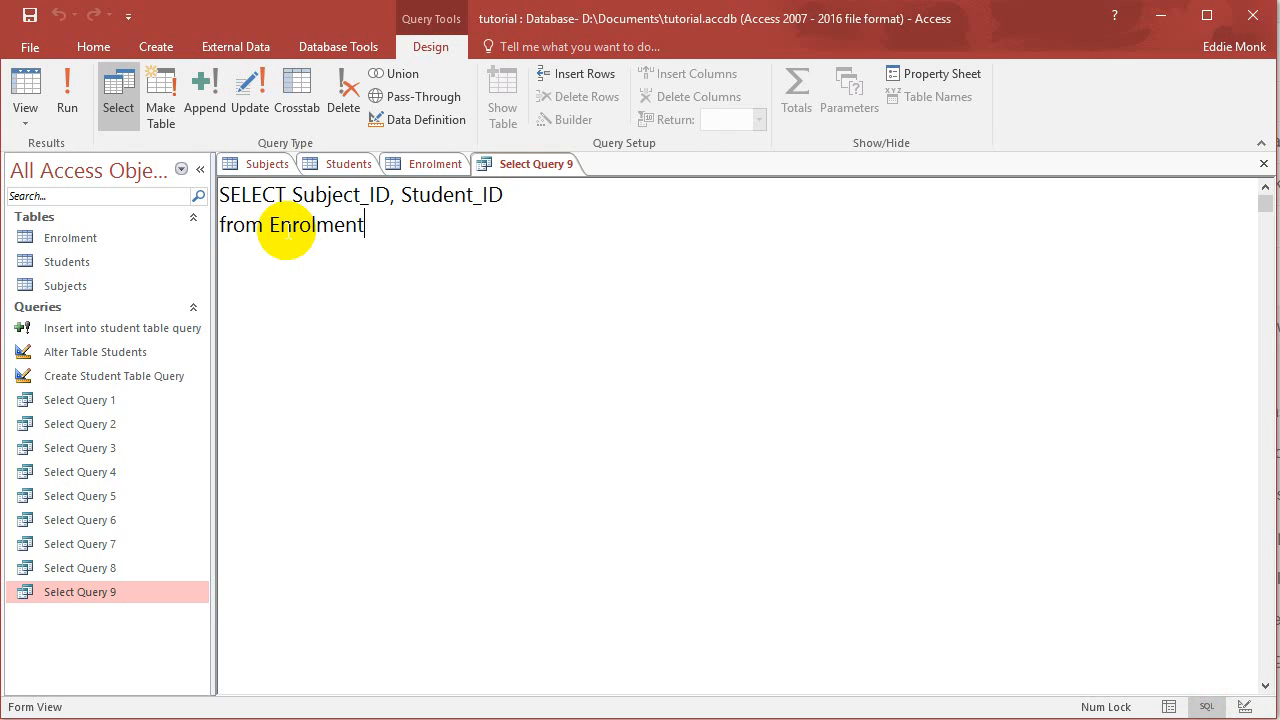
mouse_move(402, 226)
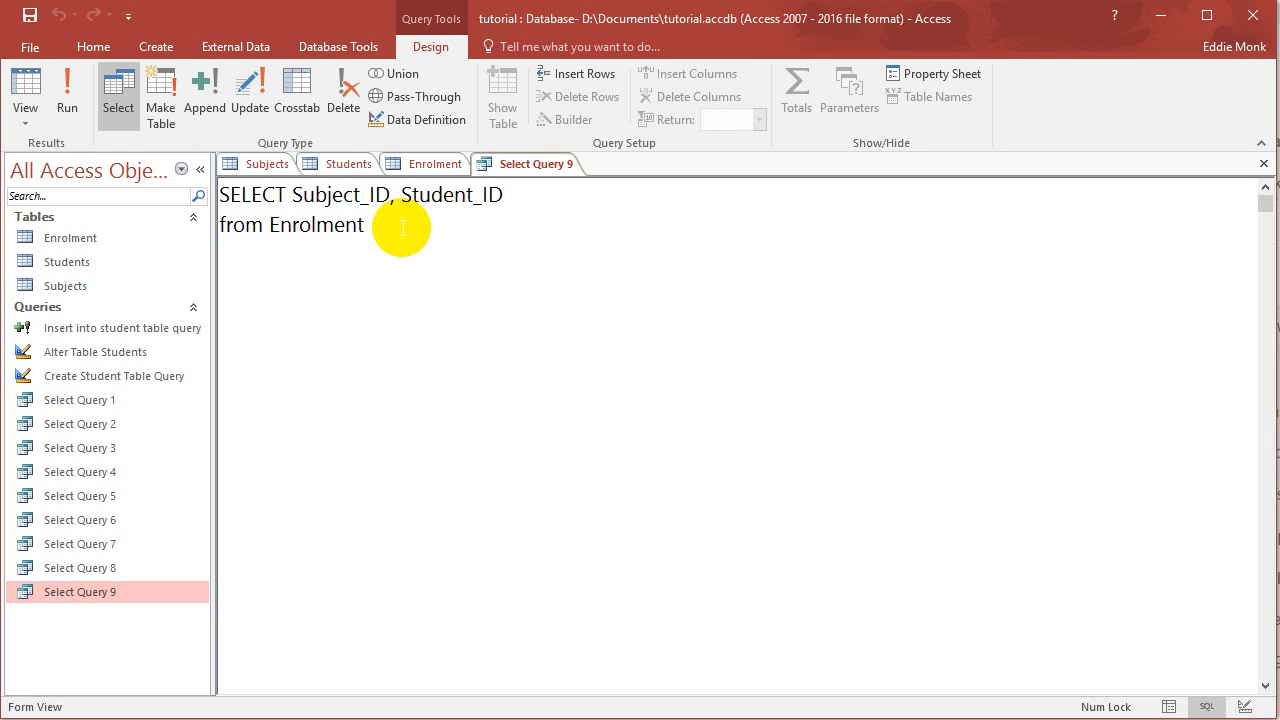
text(E)
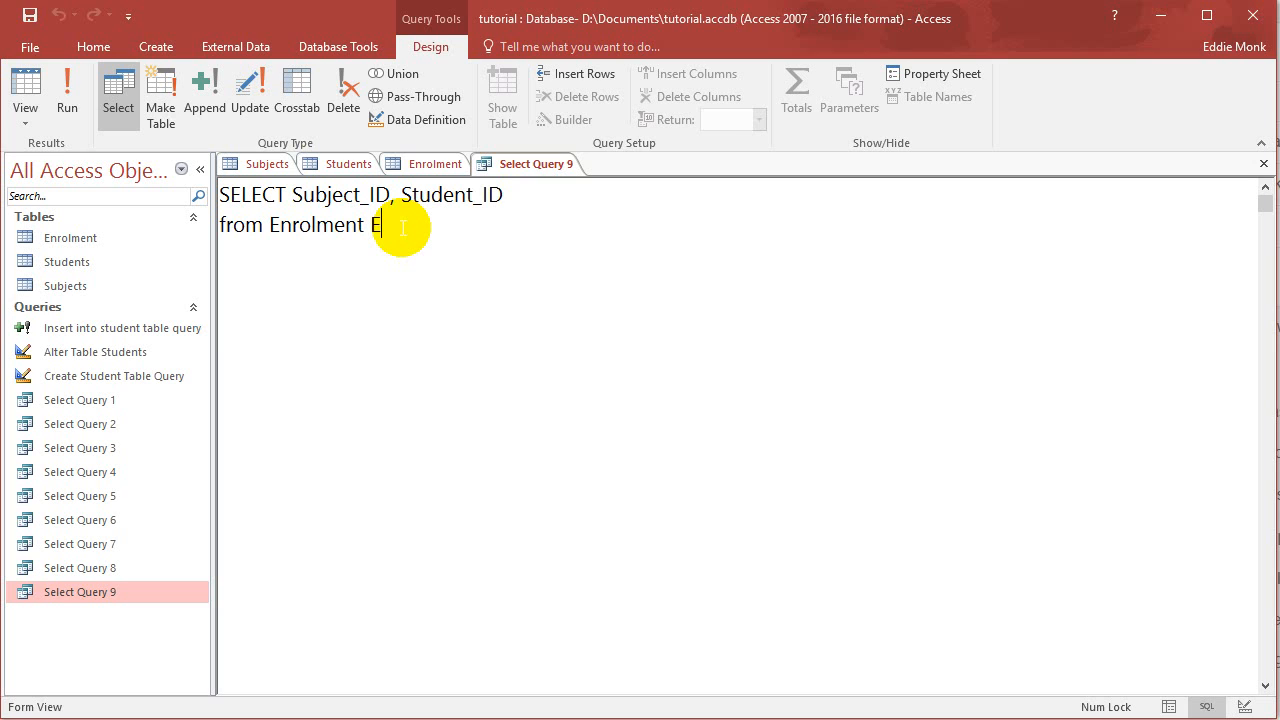
double_click(386, 224)
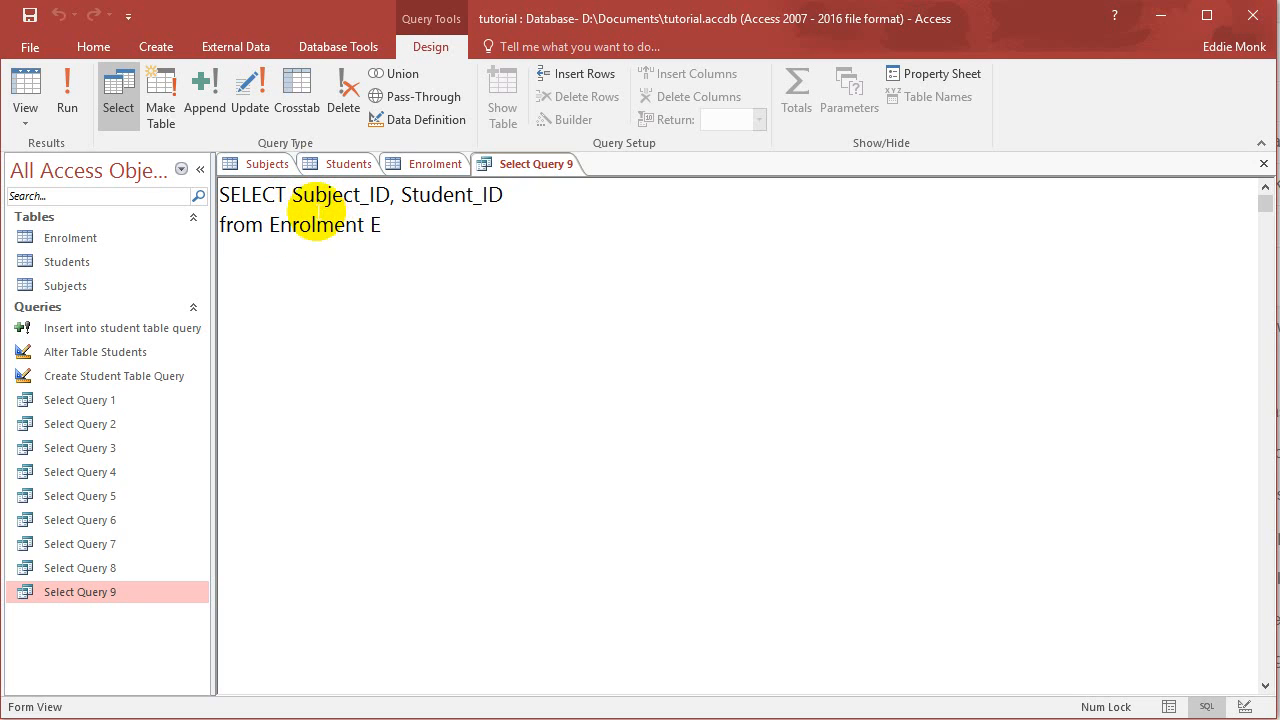
text(E.)
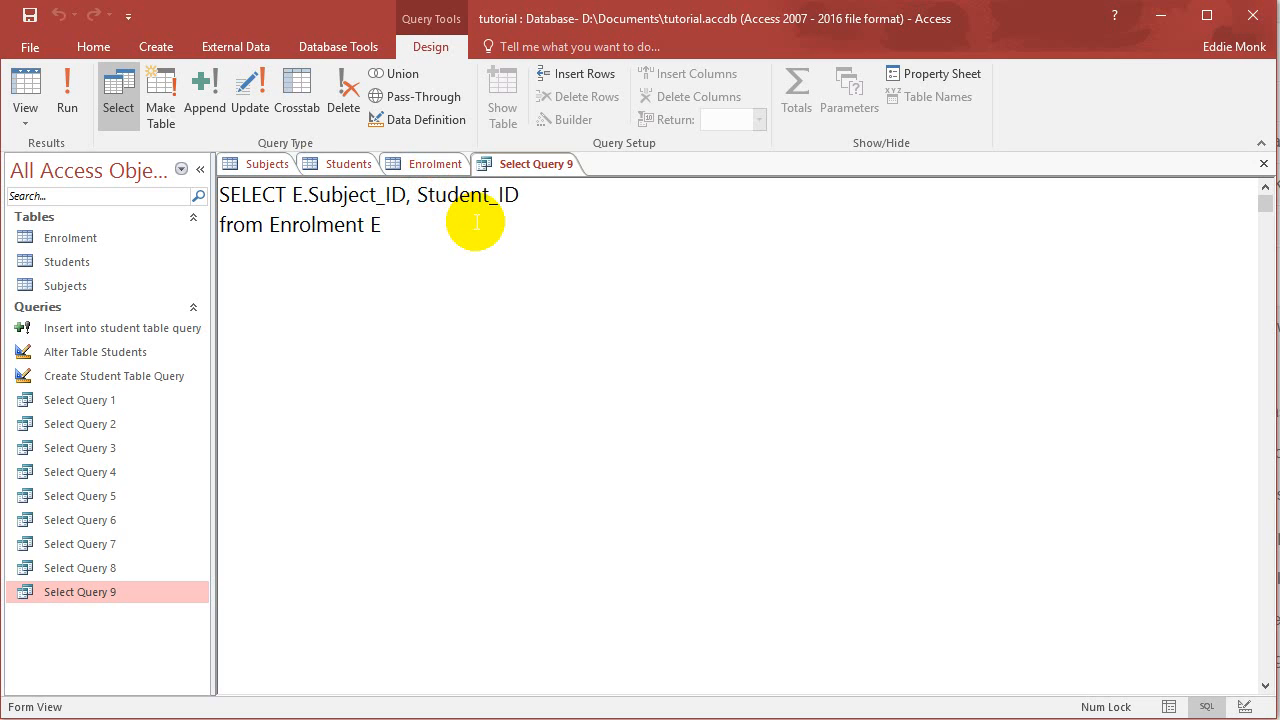
text(E.)
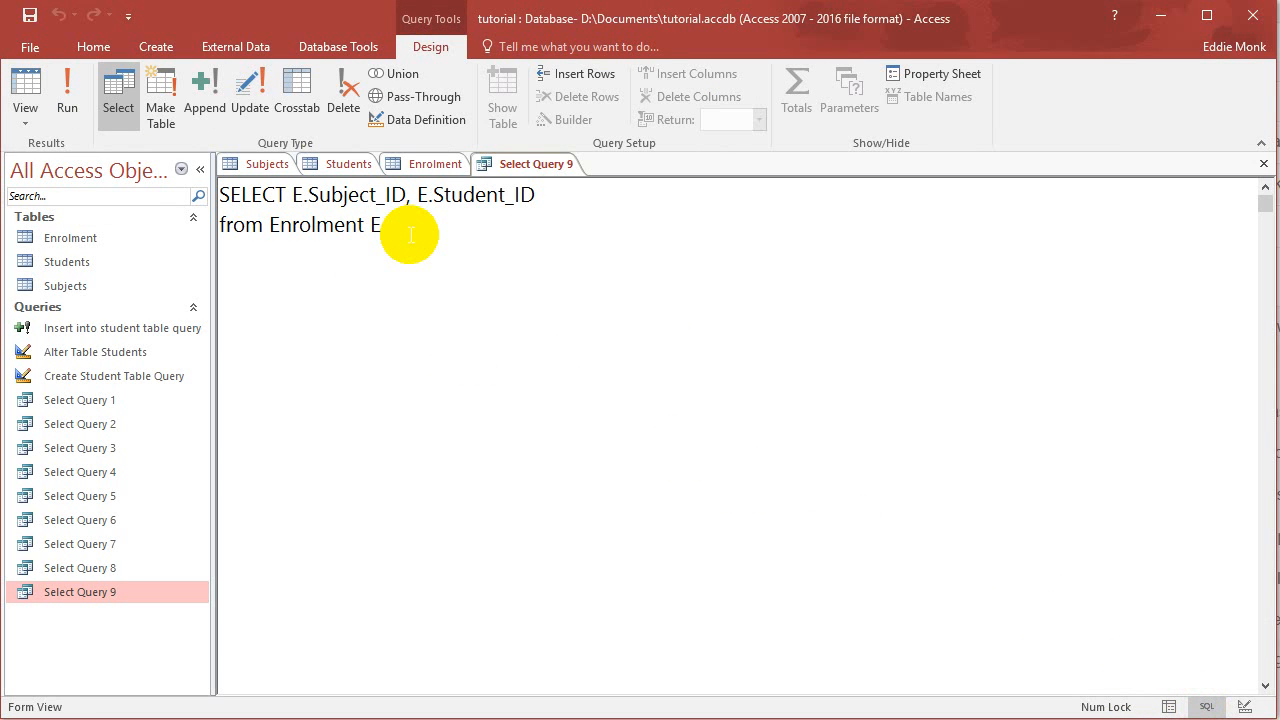
mouse_move(423, 238)
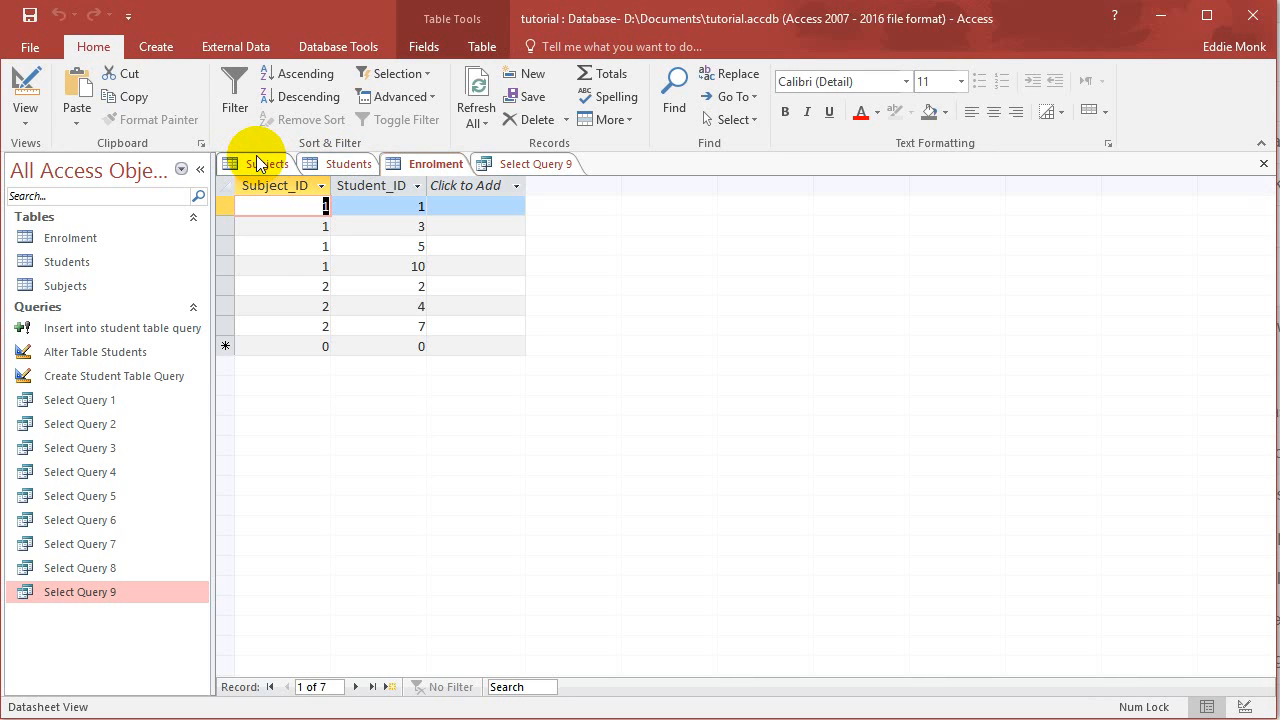
After checking the Subjects table, append ', Subjects S' to the FROM clause
click(266, 163)
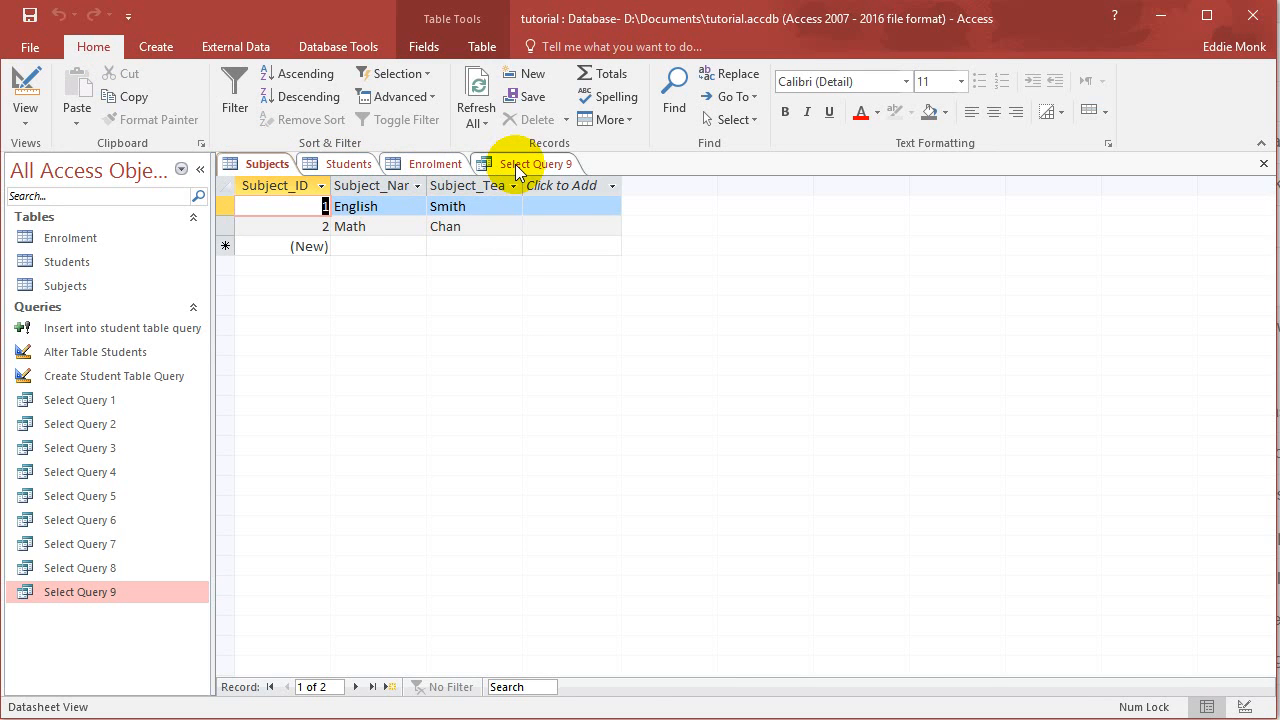
click(537, 163)
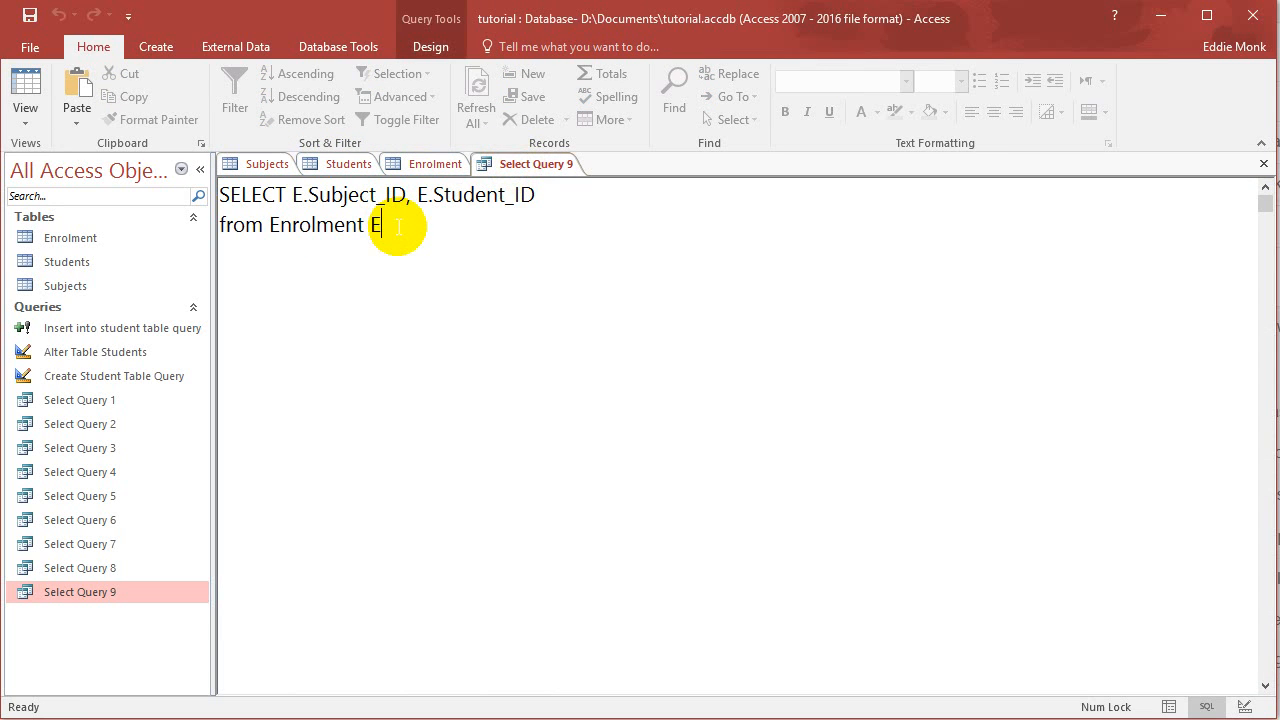
text(.)
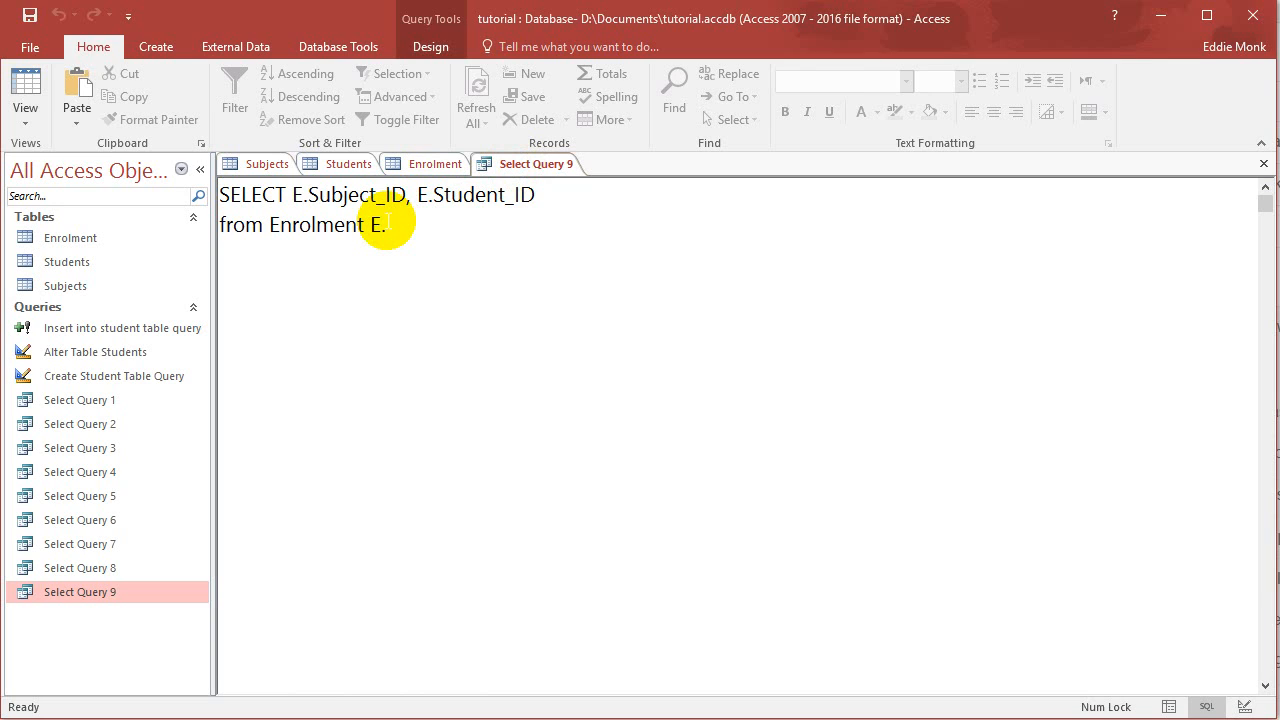
text(, Subjects)
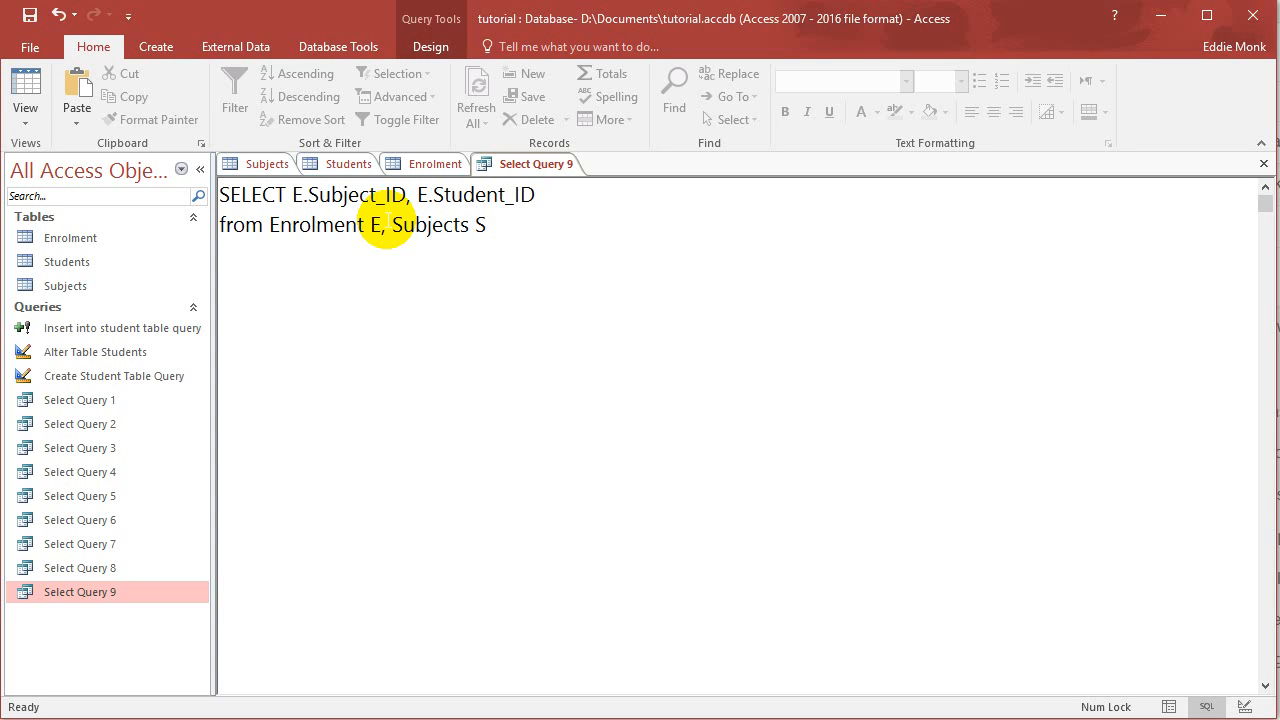
Insert S.Subject_Name into the SELECT list before E.Student_ID
text(S.Subject_)
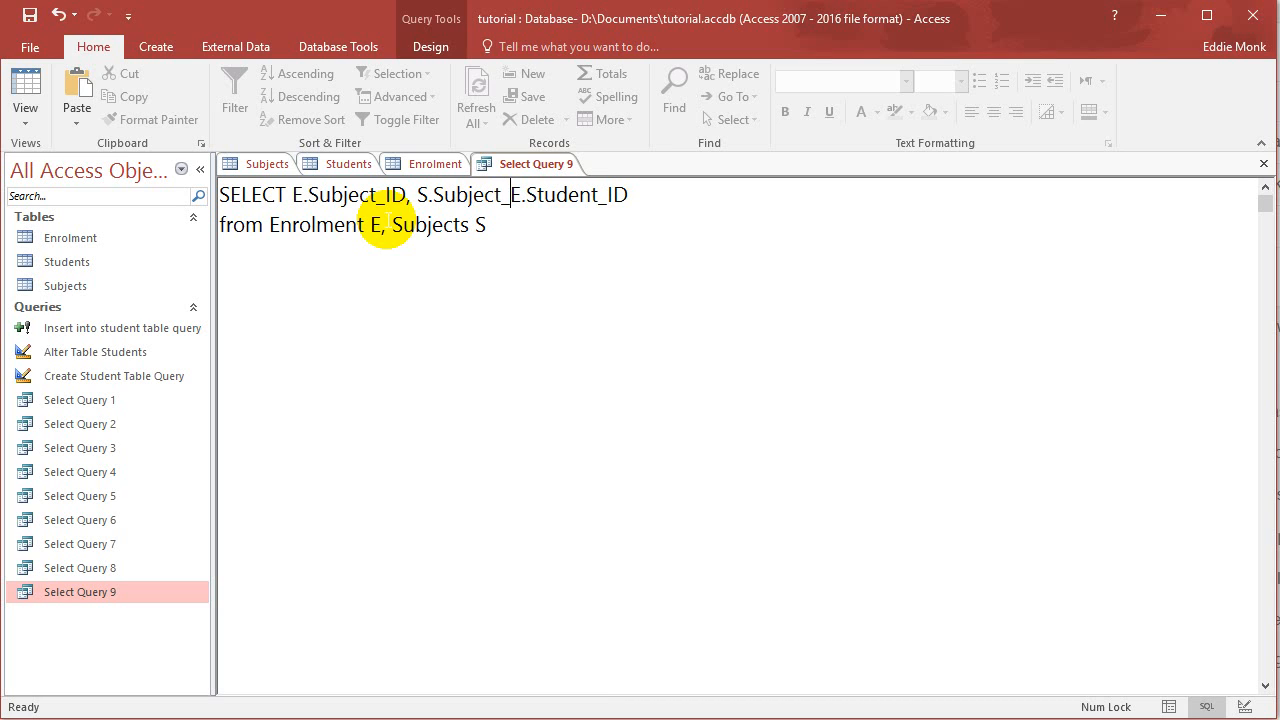
click(266, 163)
text(Name,)
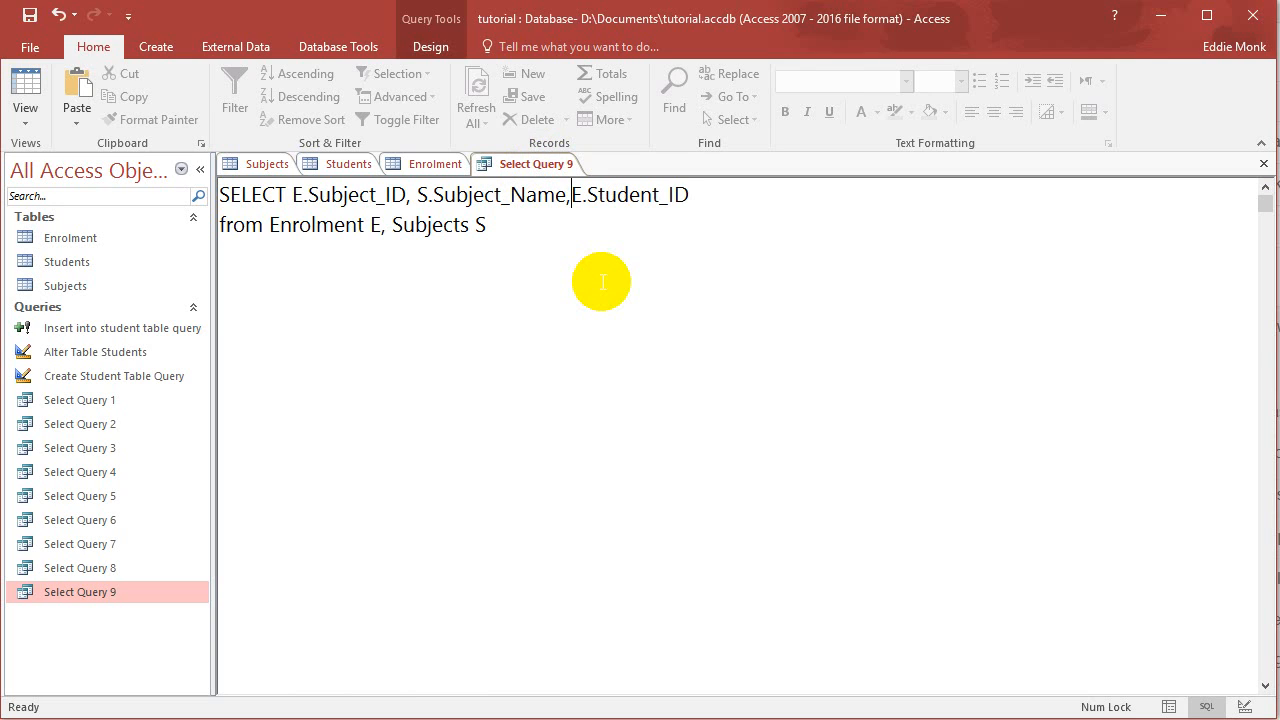
text(" ")
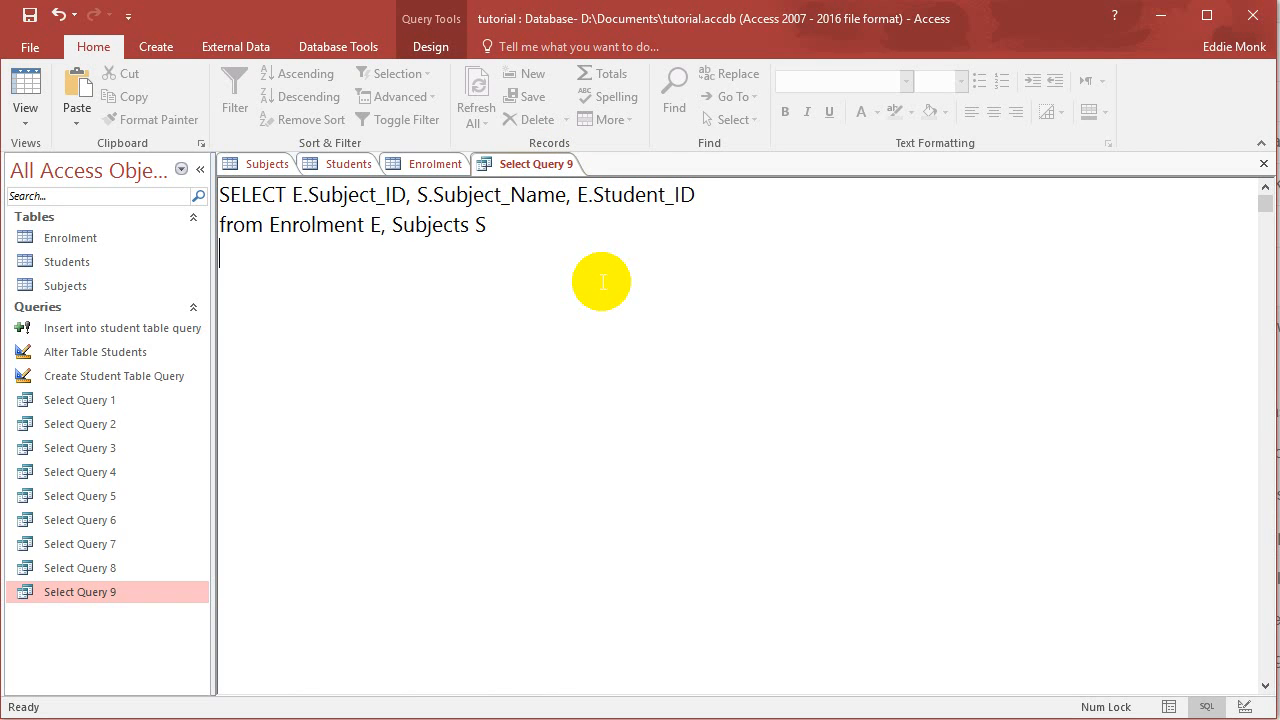
Add the condition Where E.Subject_ID=S.Subject_ID on a new line
text(Where)
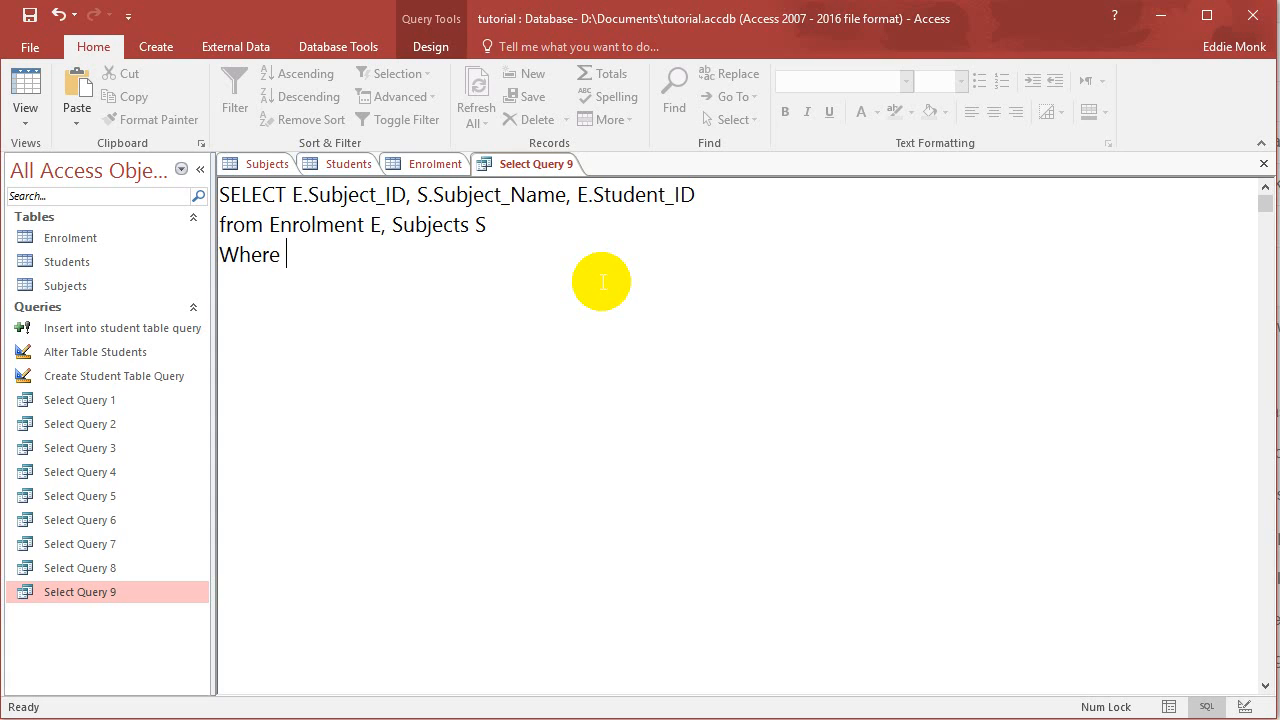
text(E.Sub)
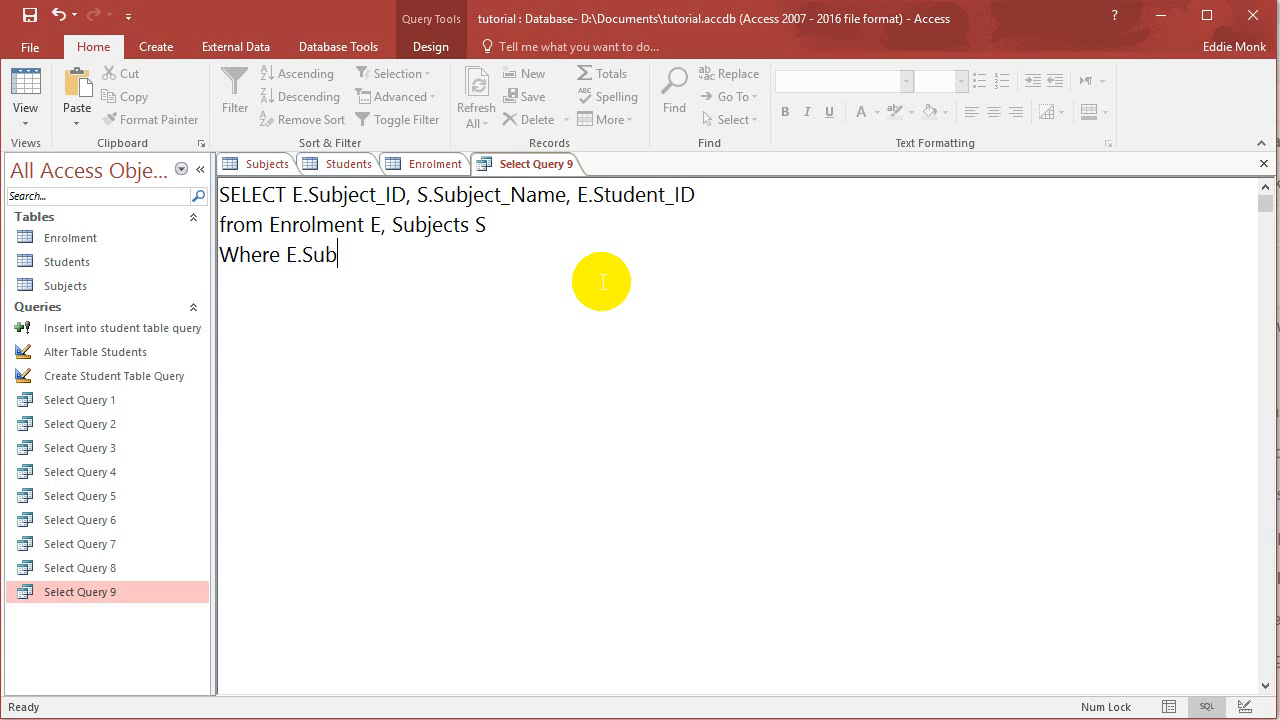
text(ject_ID=)
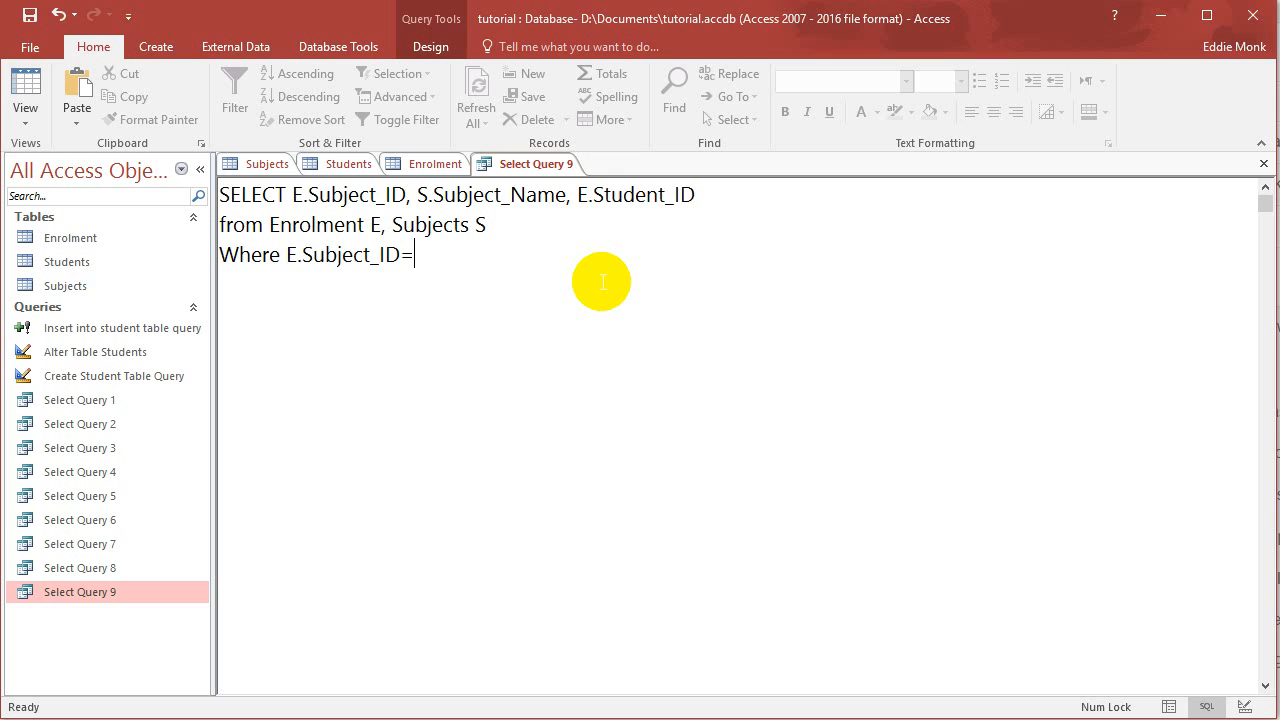
text(S.)
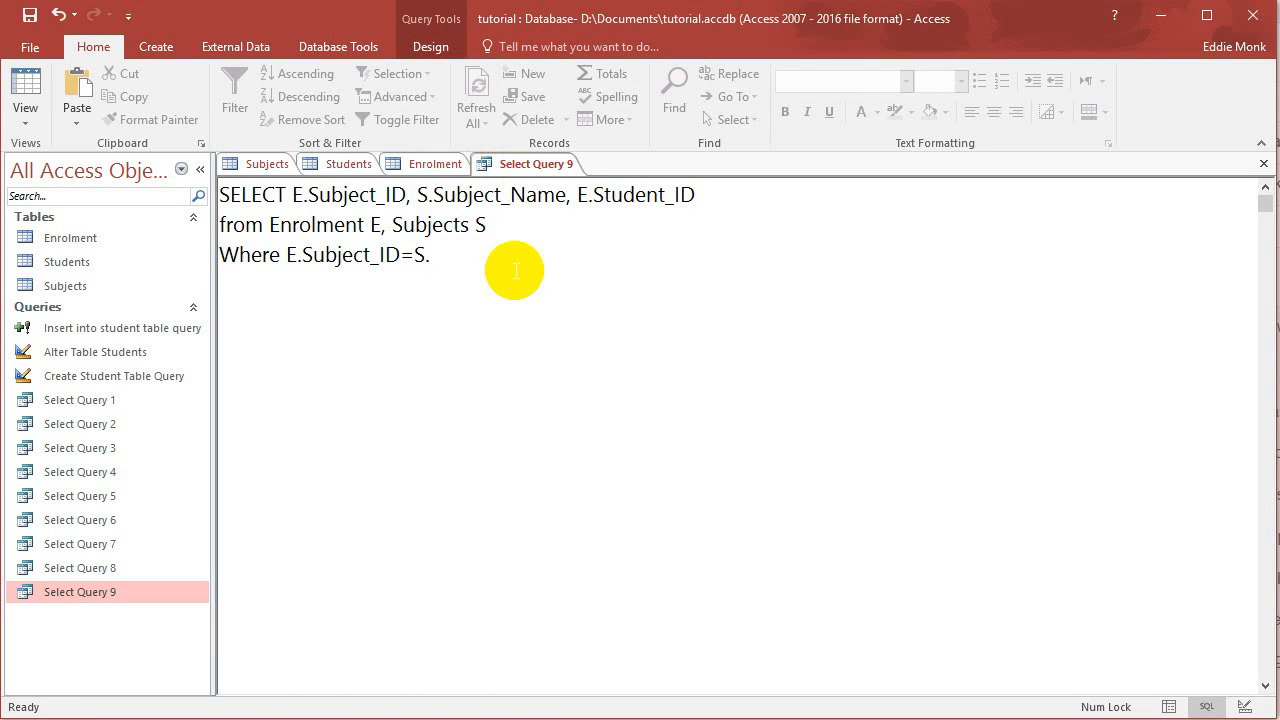
text(Subject_ID)
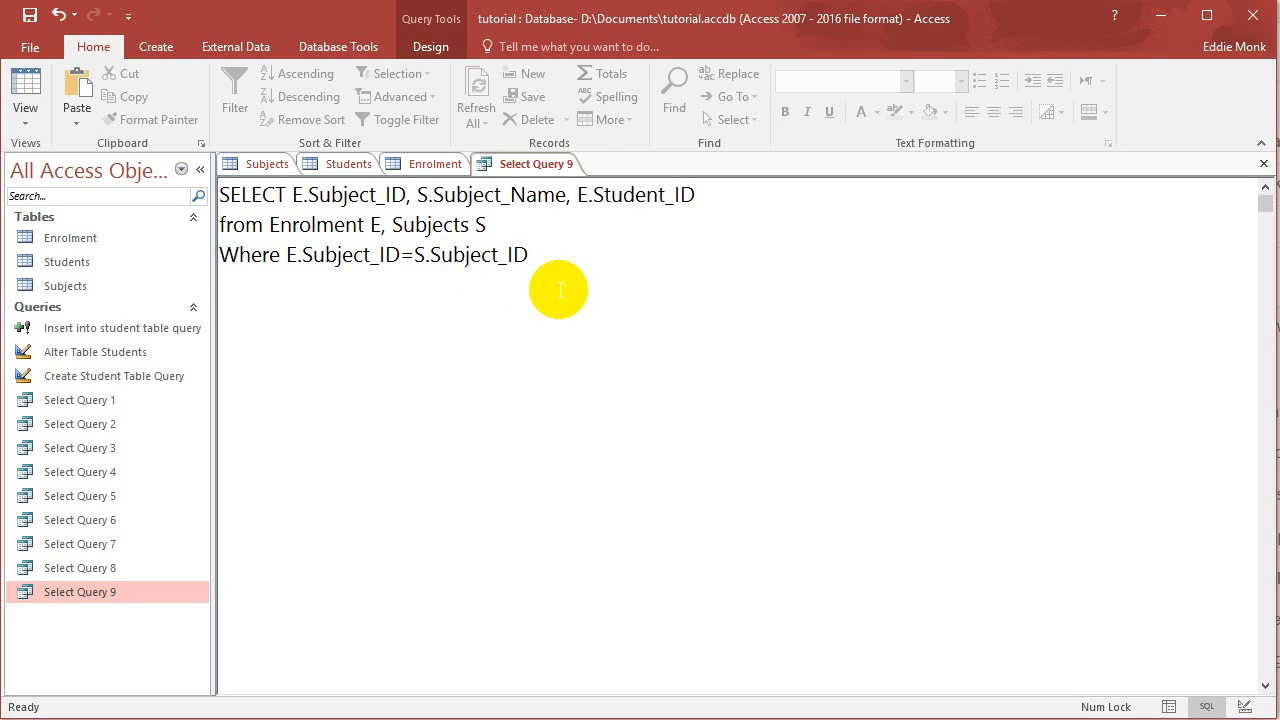
mouse_move(1226, 648)
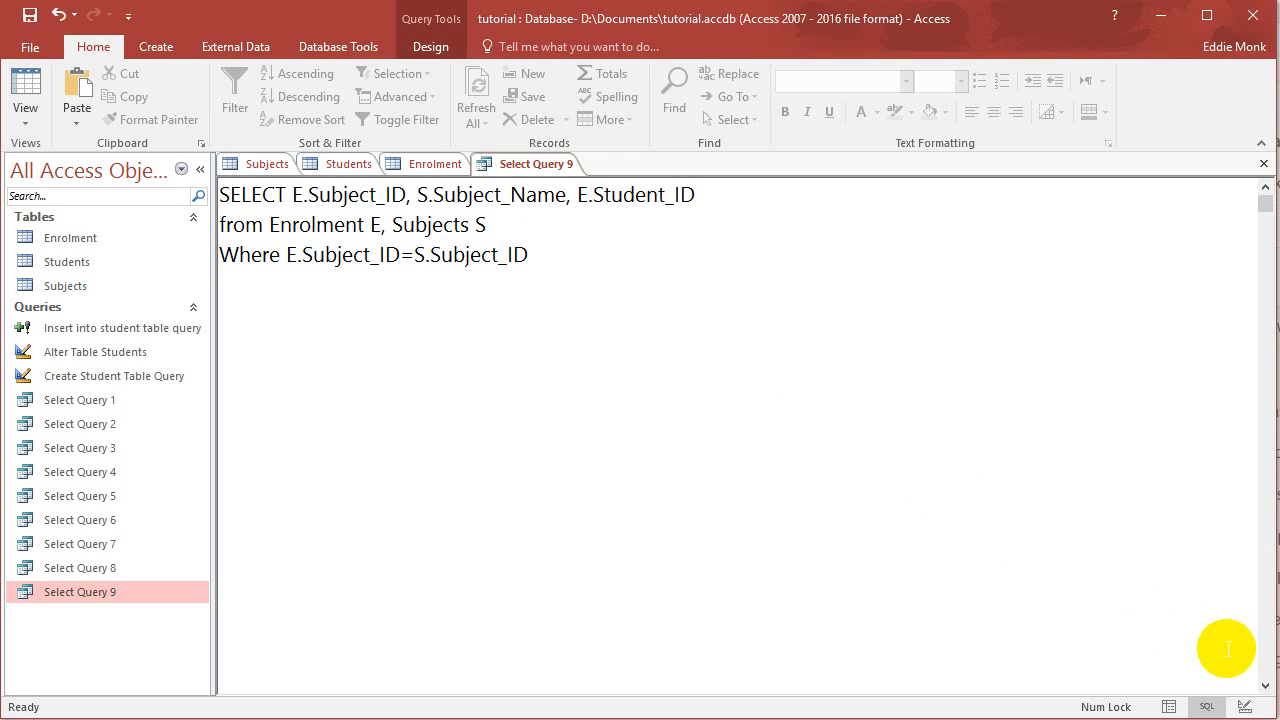
Run the joined query and compare its seven rows against the Enrolment and Students tables
click(429, 46)
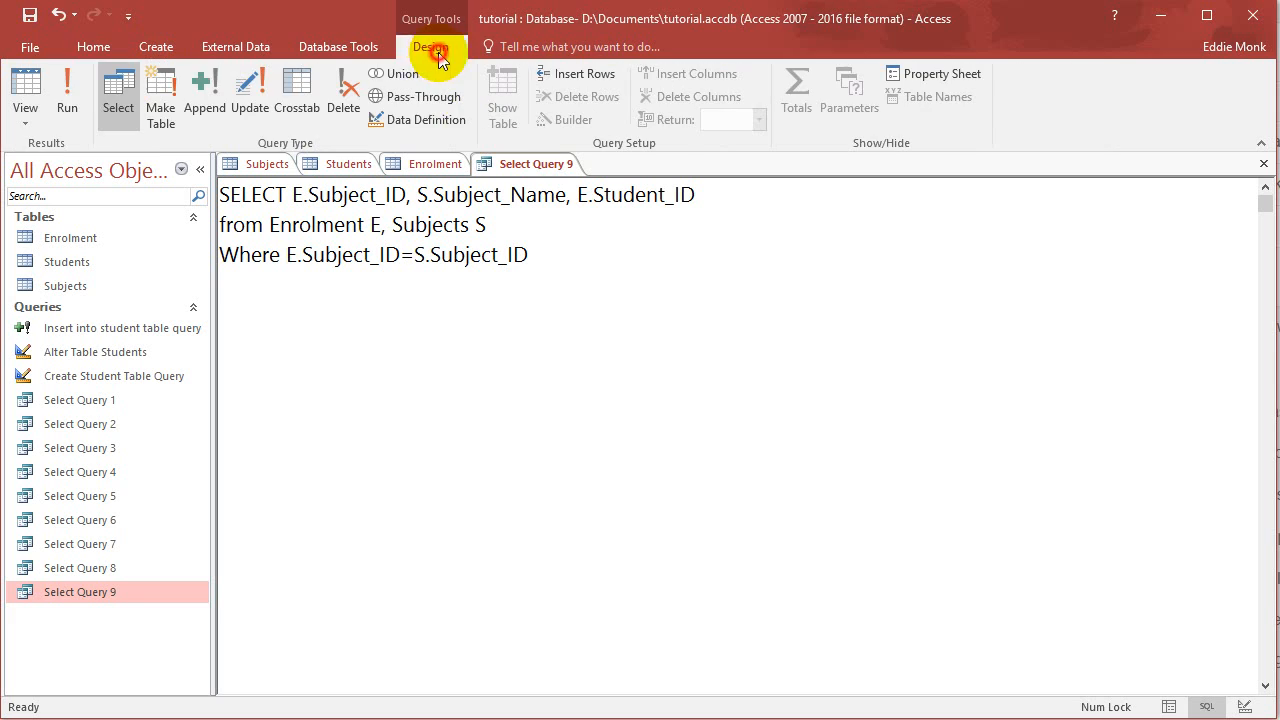
click(64, 95)
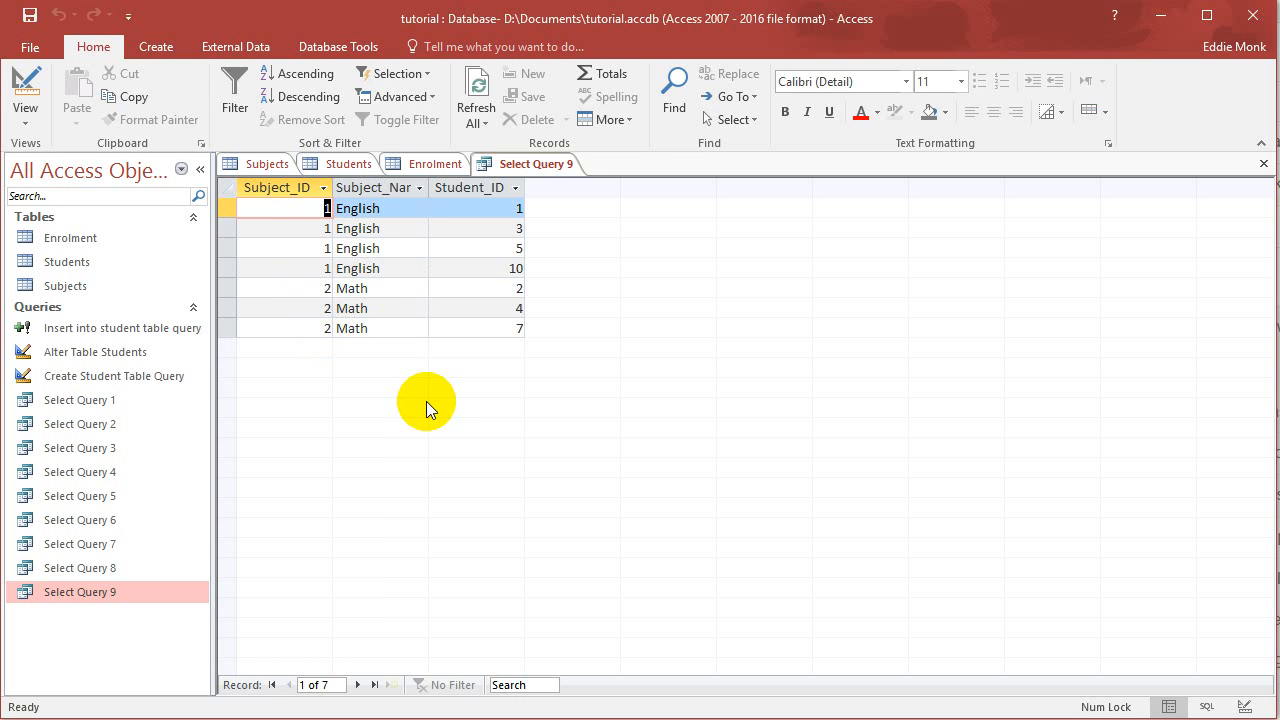
mouse_move(431, 268)
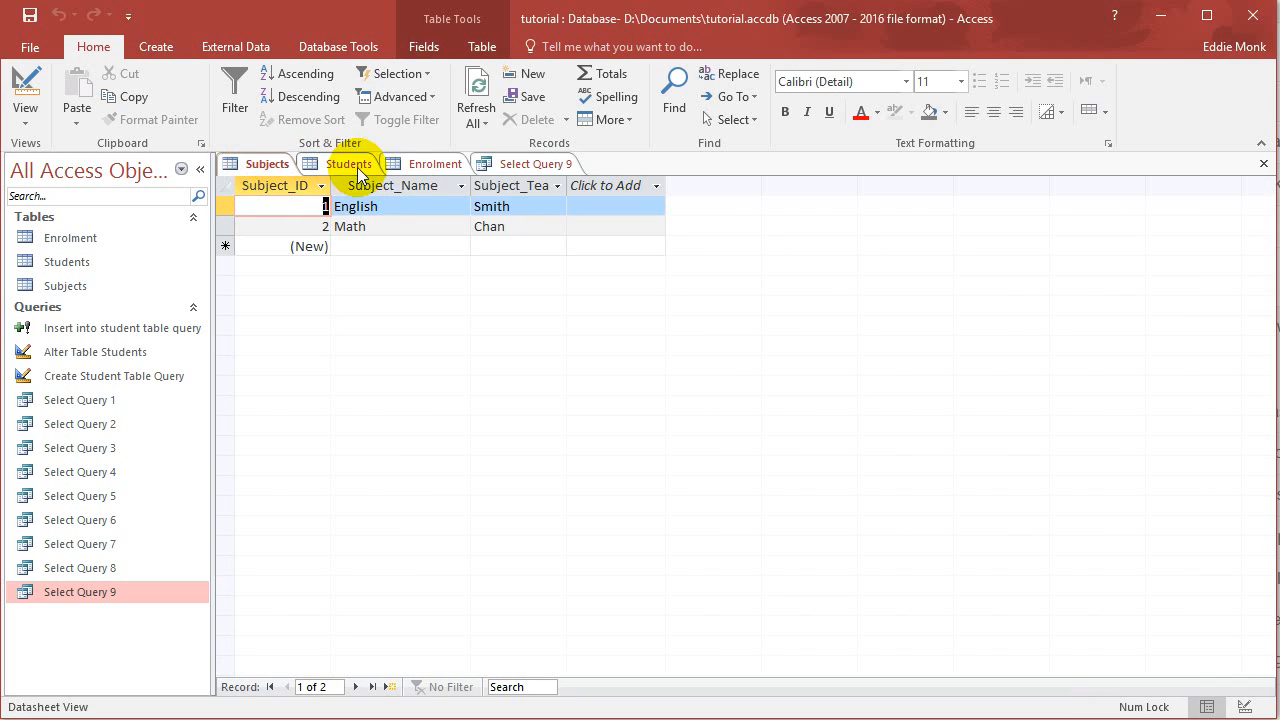
click(435, 163)
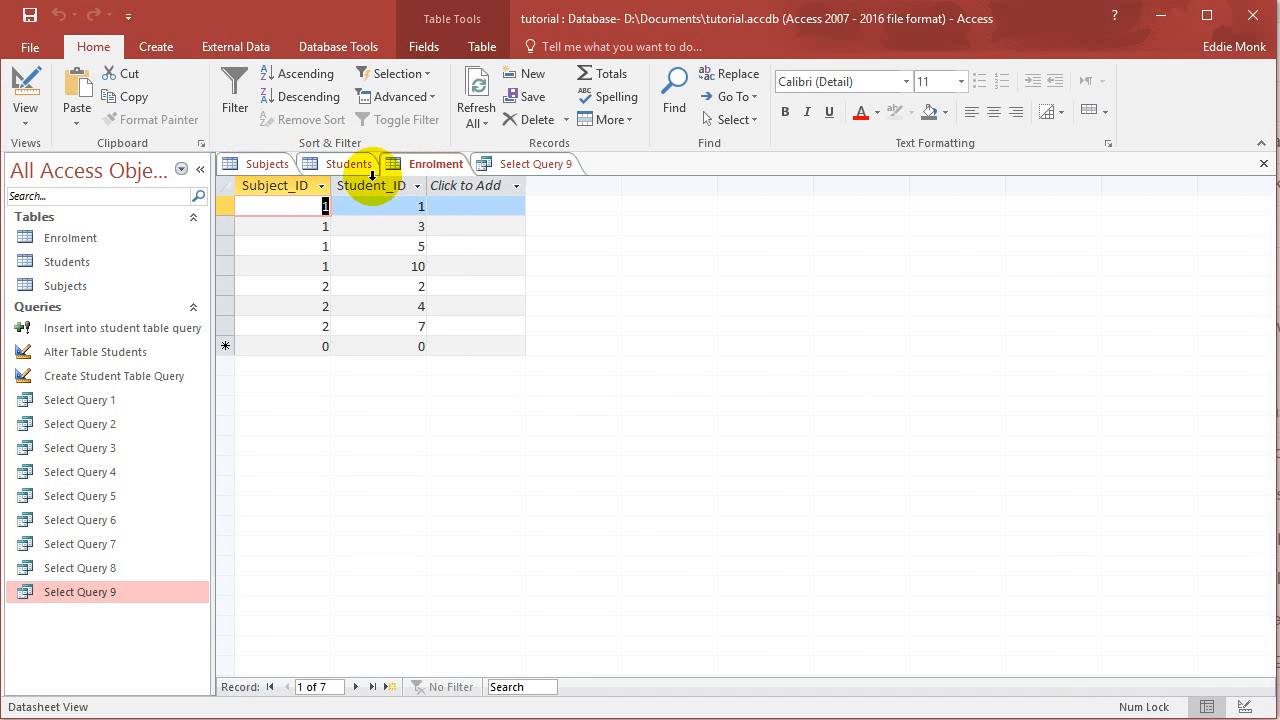
click(348, 163)
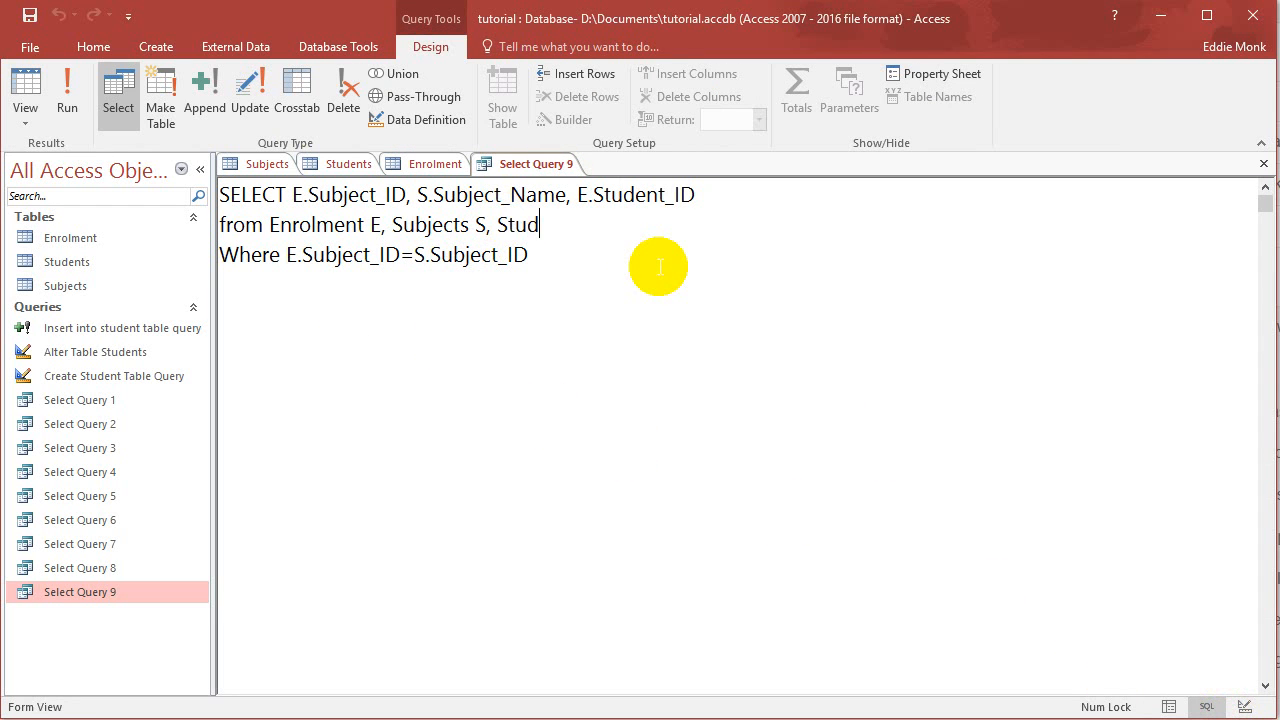
Append ', Students U' to the FROM clause, fixing the typo, and start a new line
text(nets)
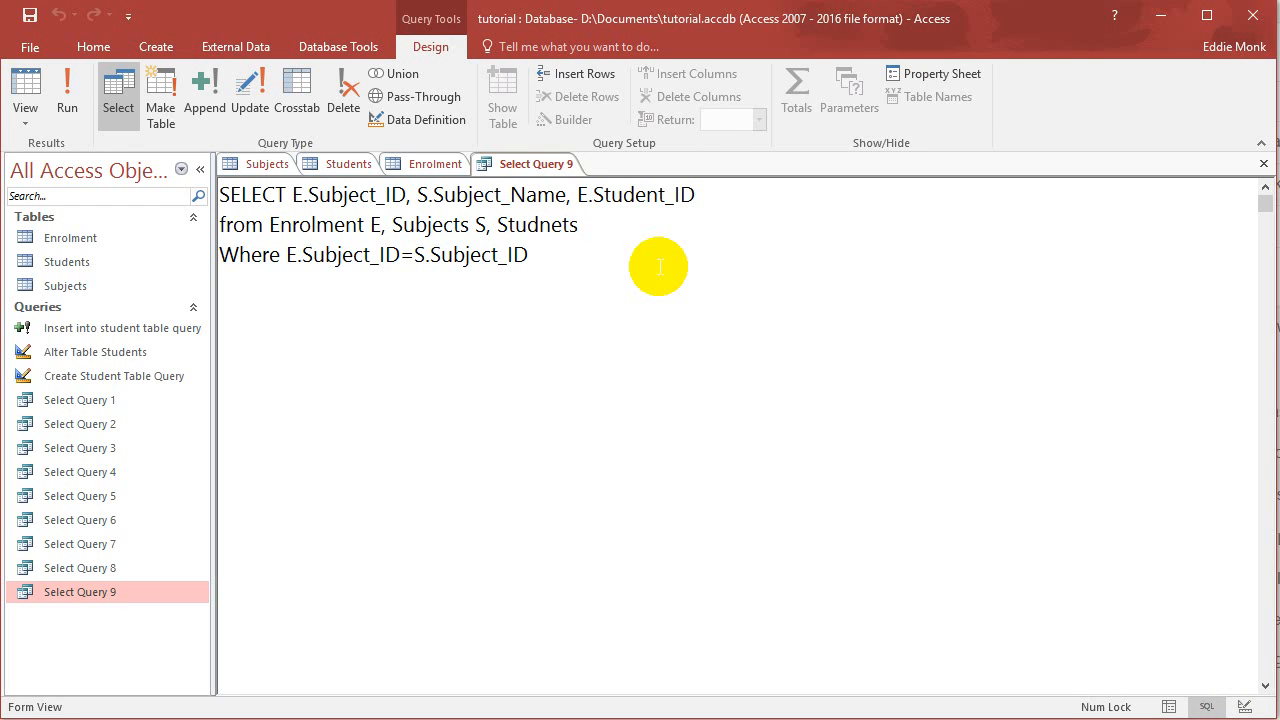
key(BackSpace)
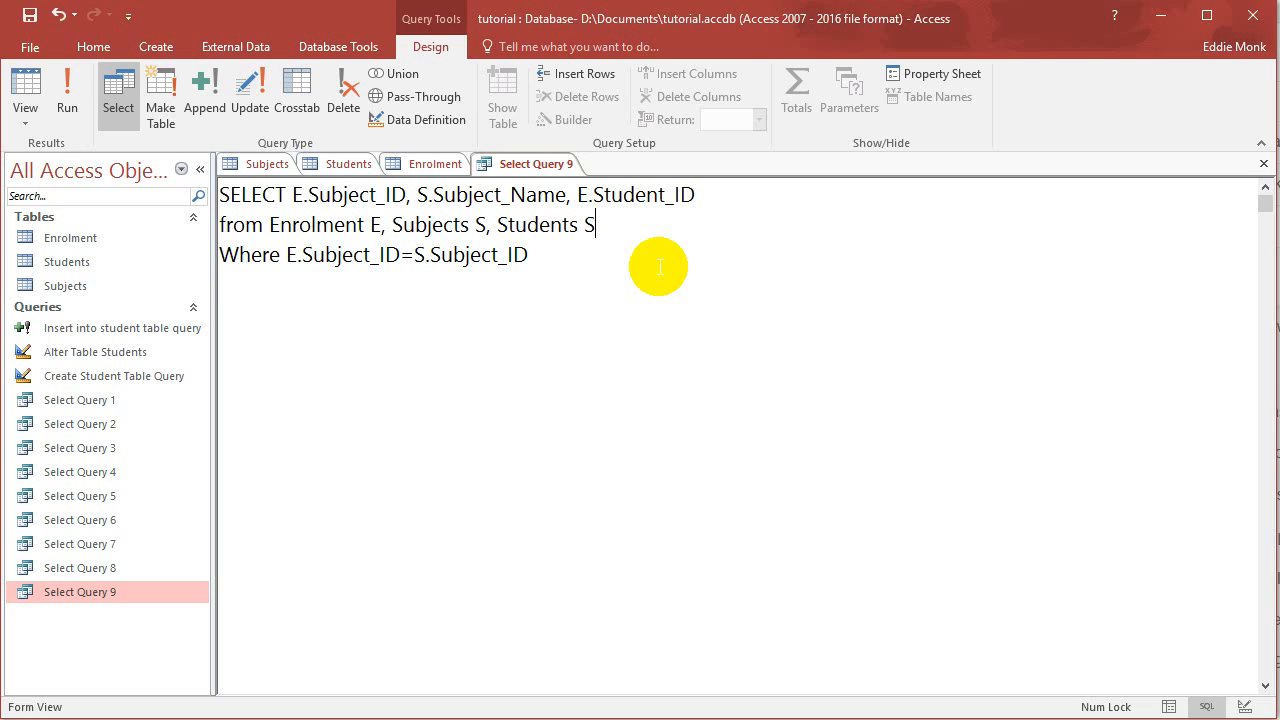
key(BackSpace)
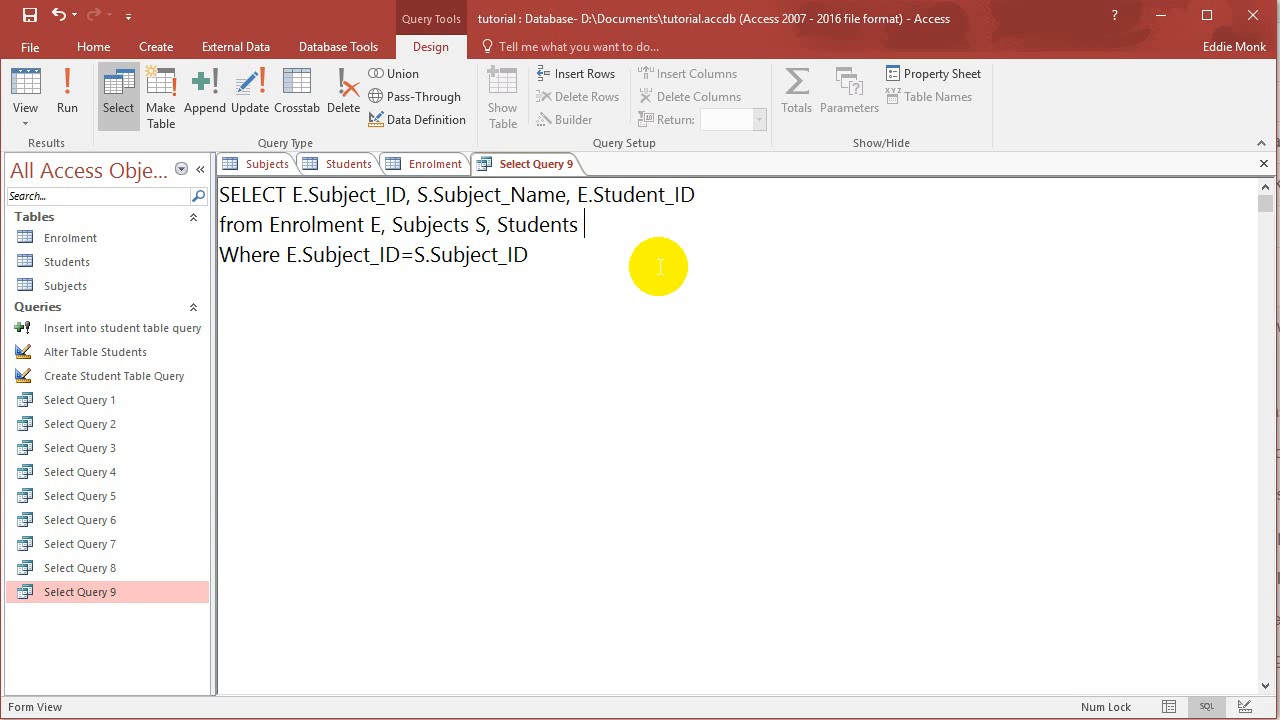
text(U)
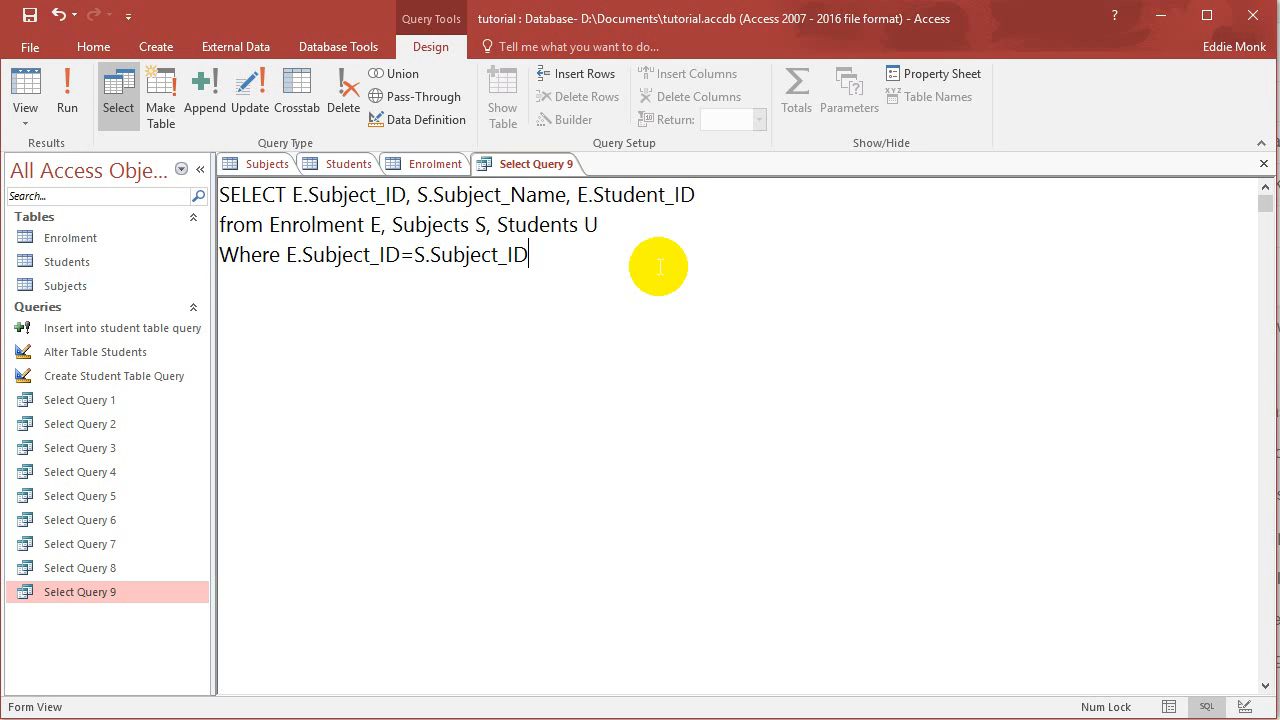
key(Enter)
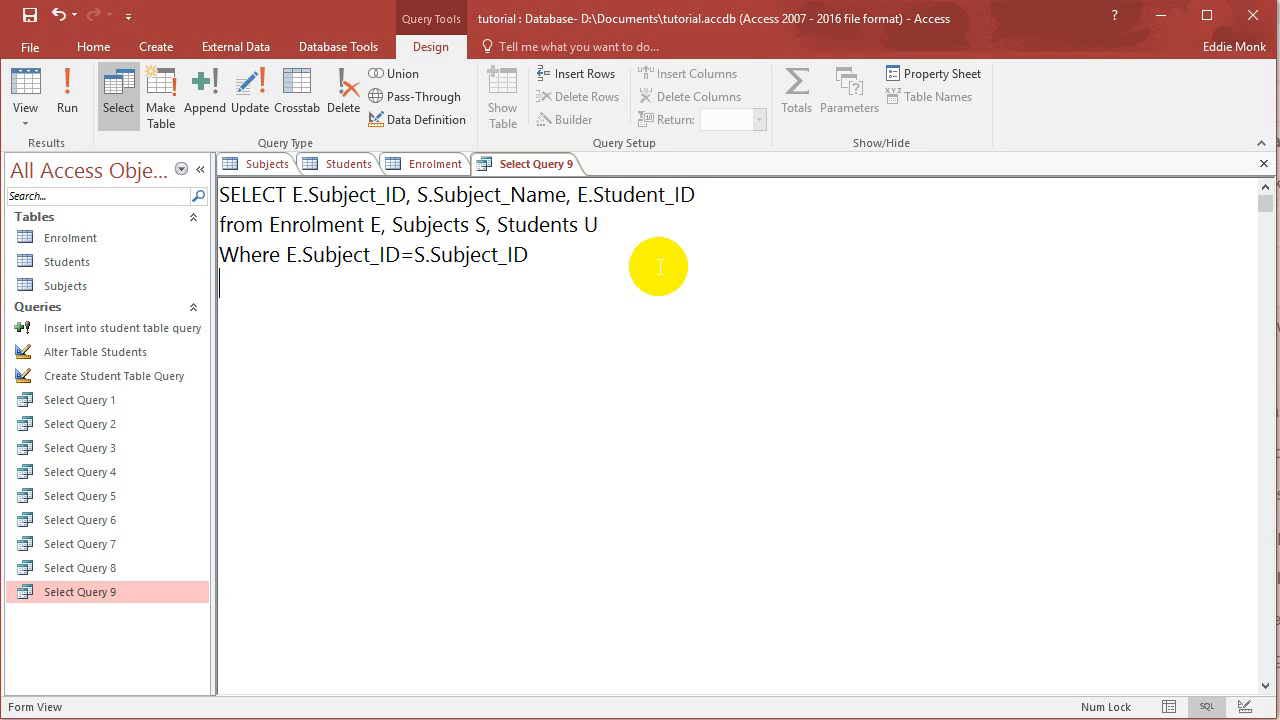
Write the condition E.Student_ID=U.S_Id, checking the Students and Enrolment field names
text(E)
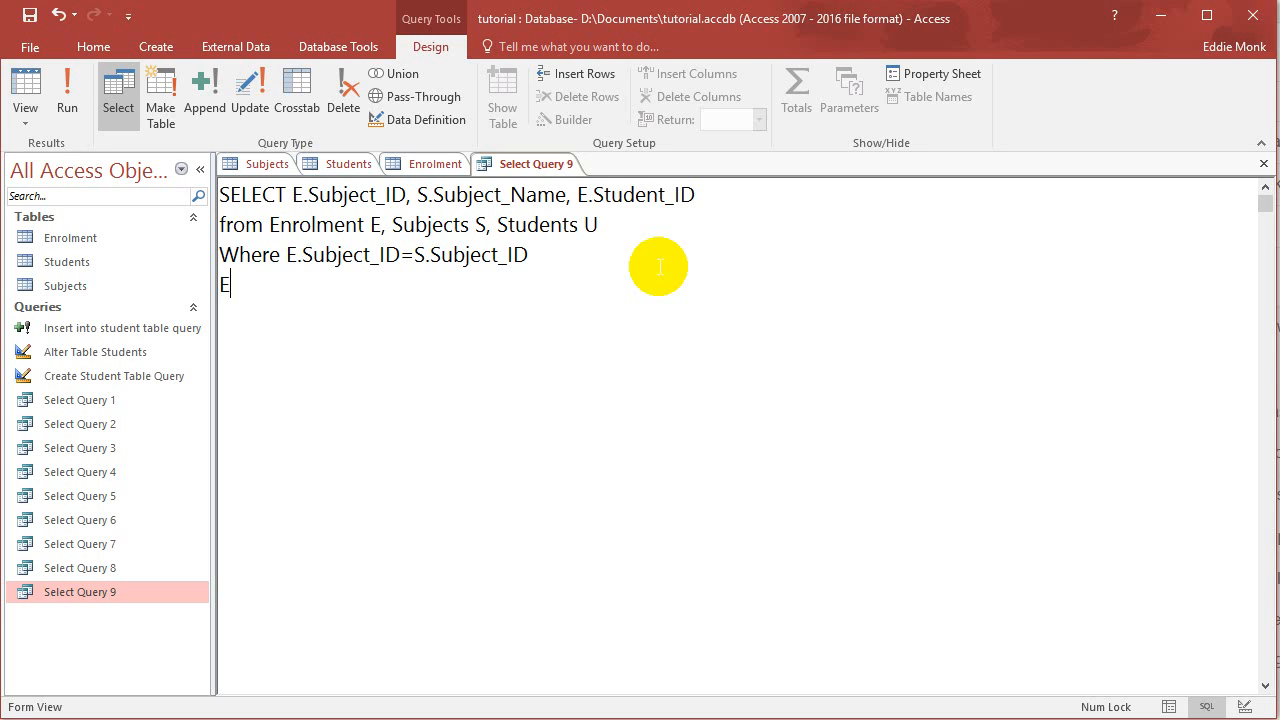
text(.)
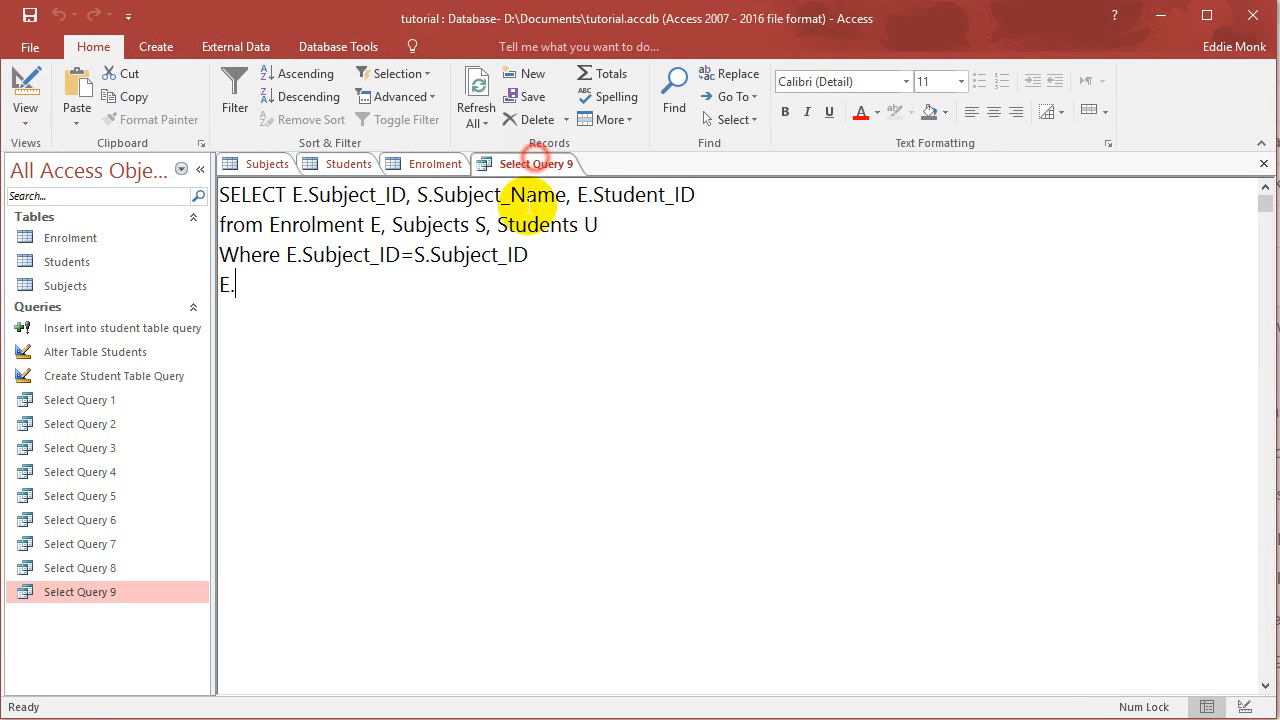
text(Stud)
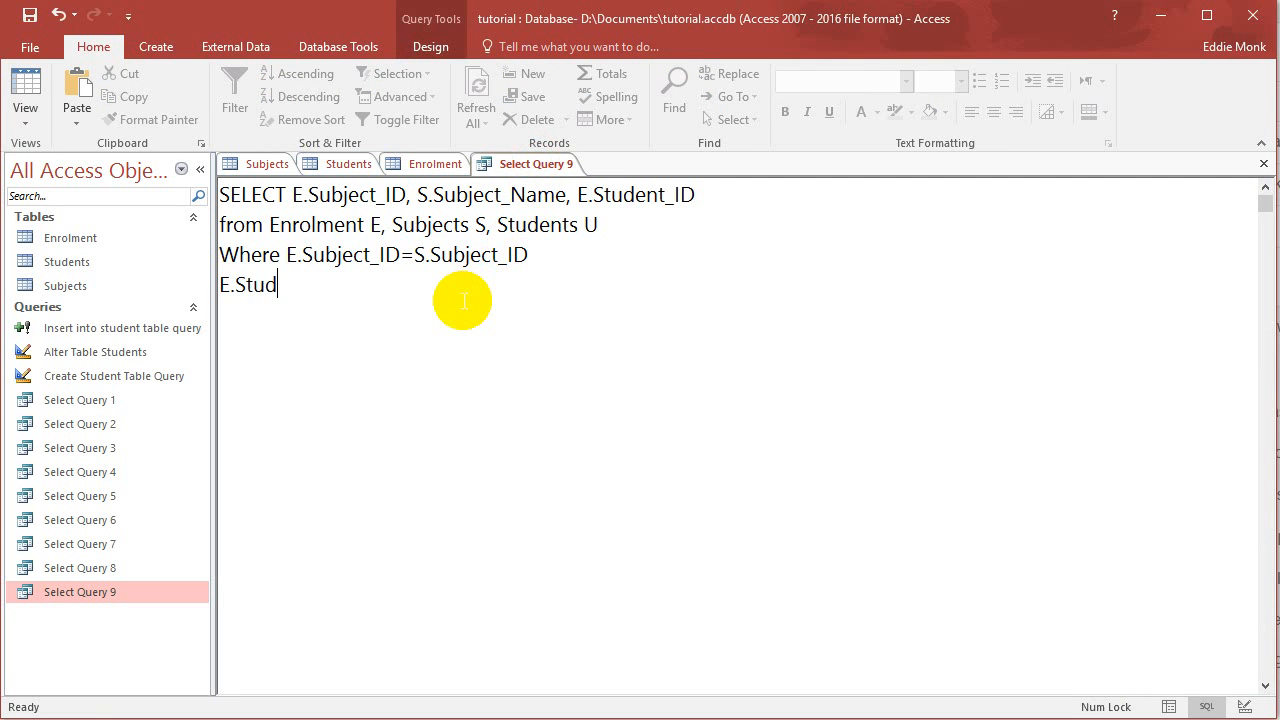
text(ent_ID=)
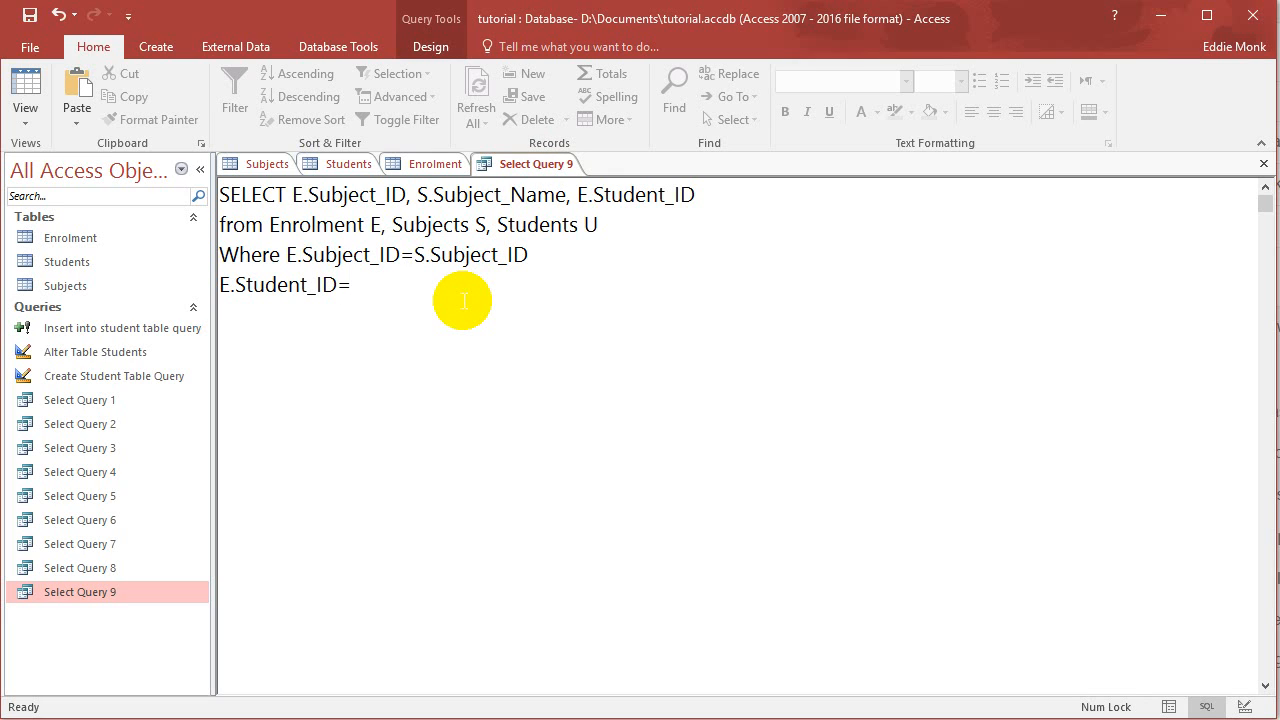
text(U.)
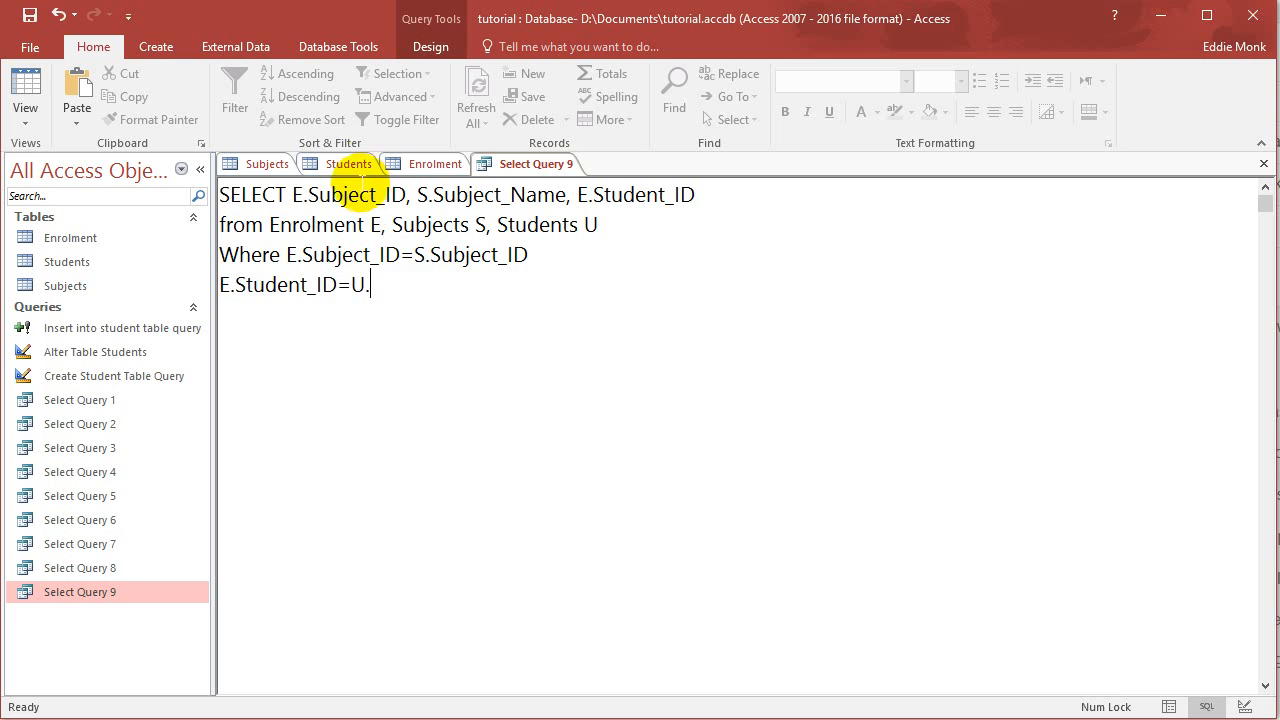
click(349, 163)
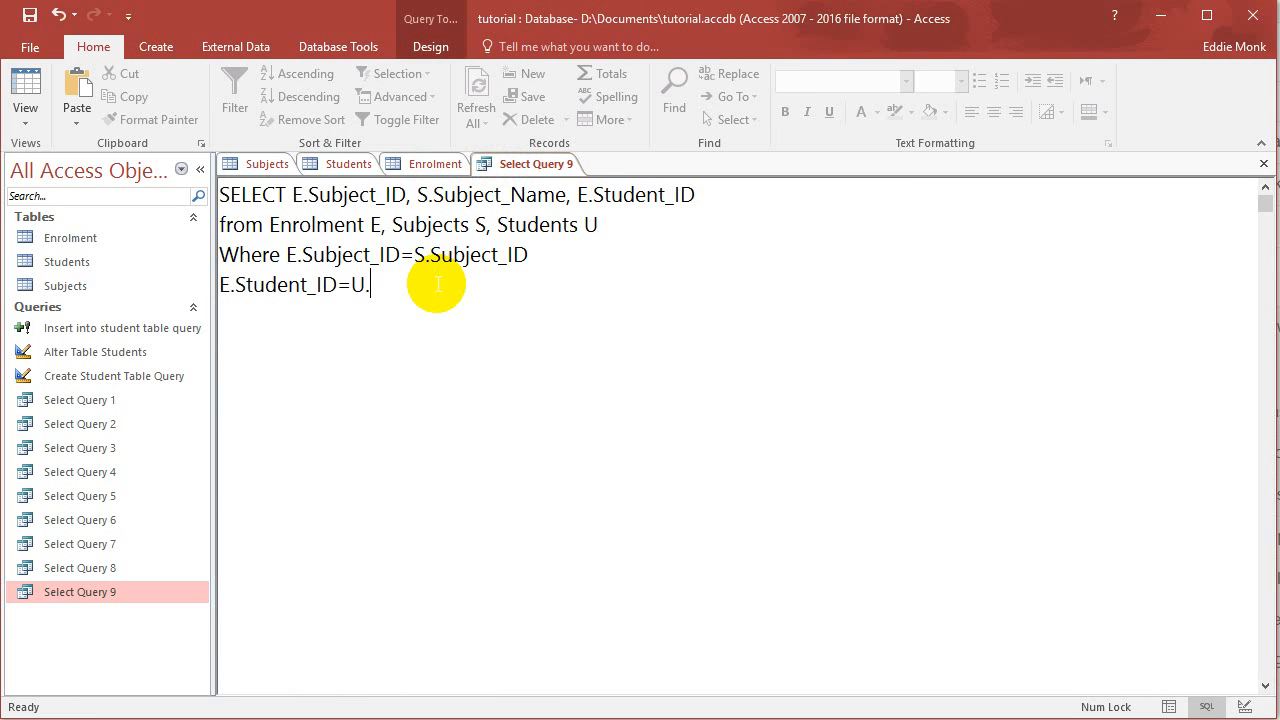
text(S_)
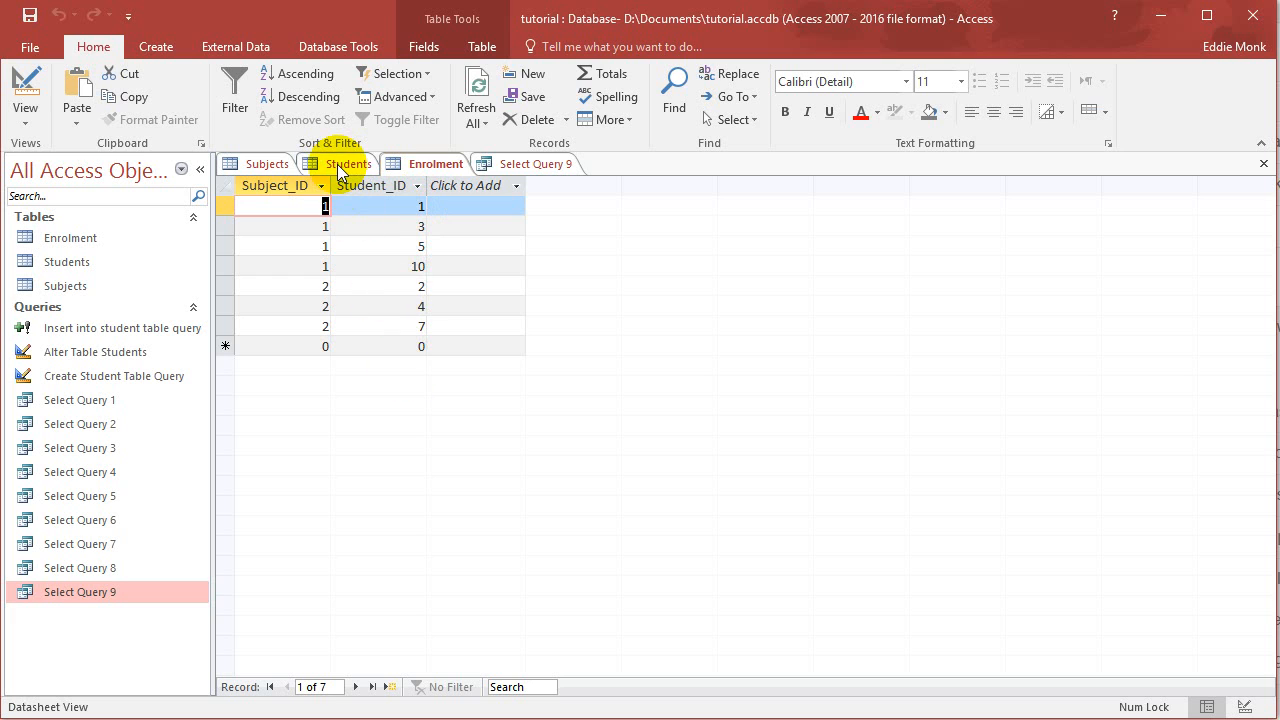
click(348, 163)
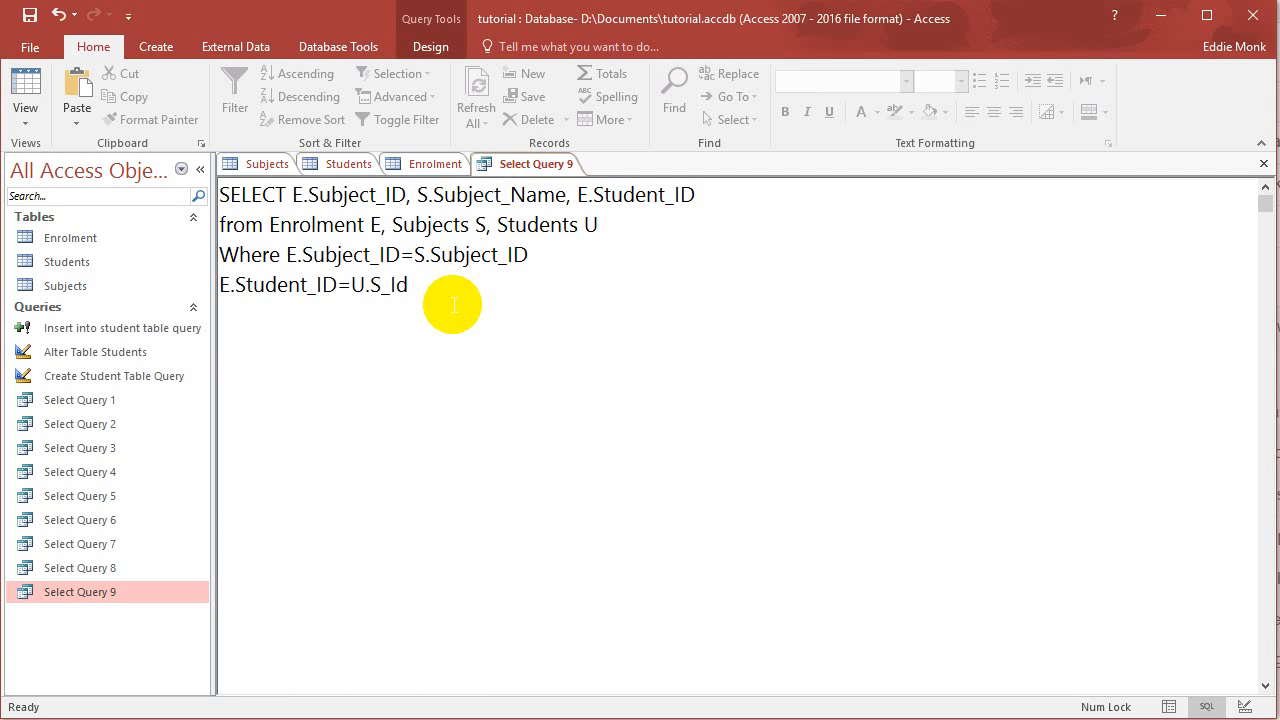
click(433, 163)
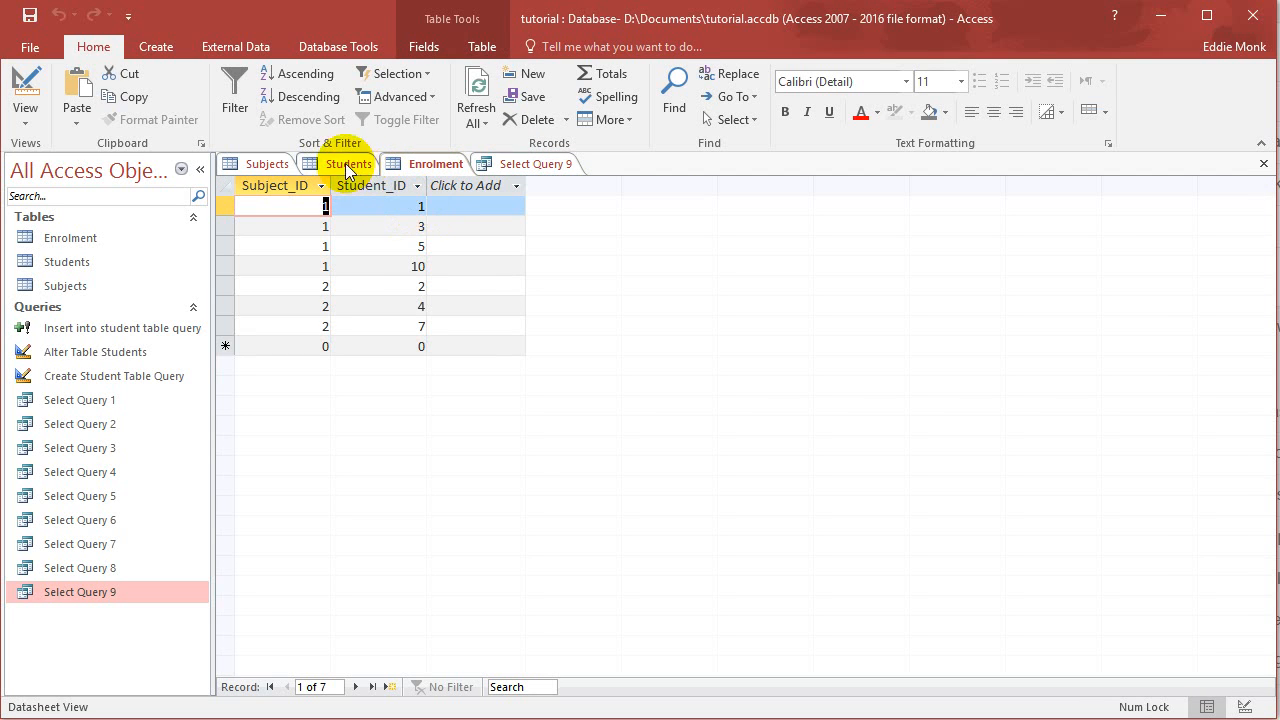
click(348, 163)
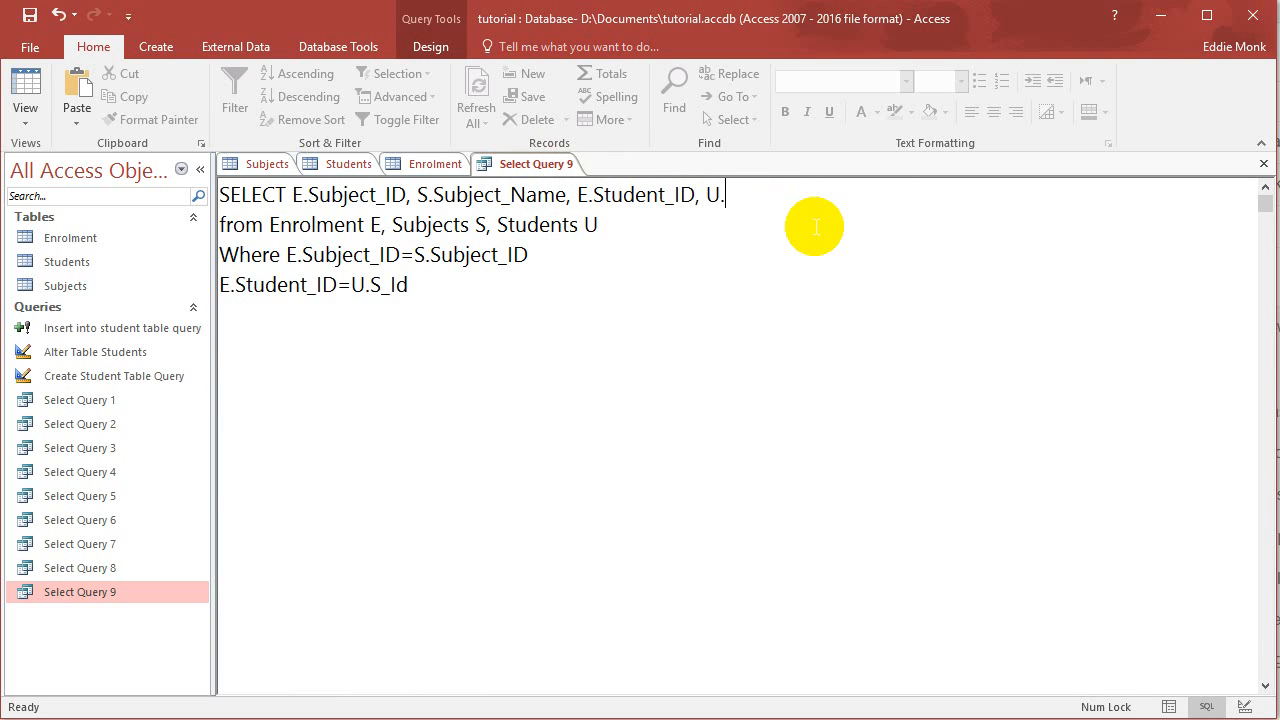
Add U.LastName, dismiss the missing-operator error, and join the conditions with AND
text(LastNAme)
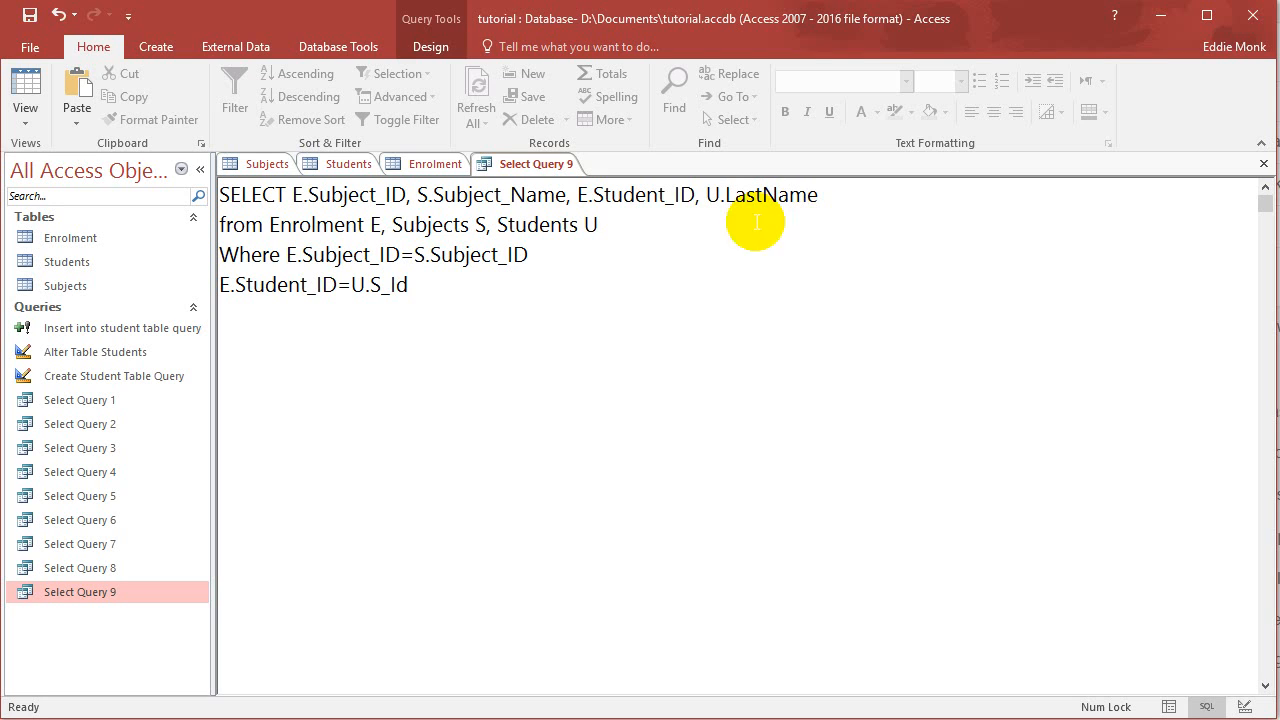
click(430, 46)
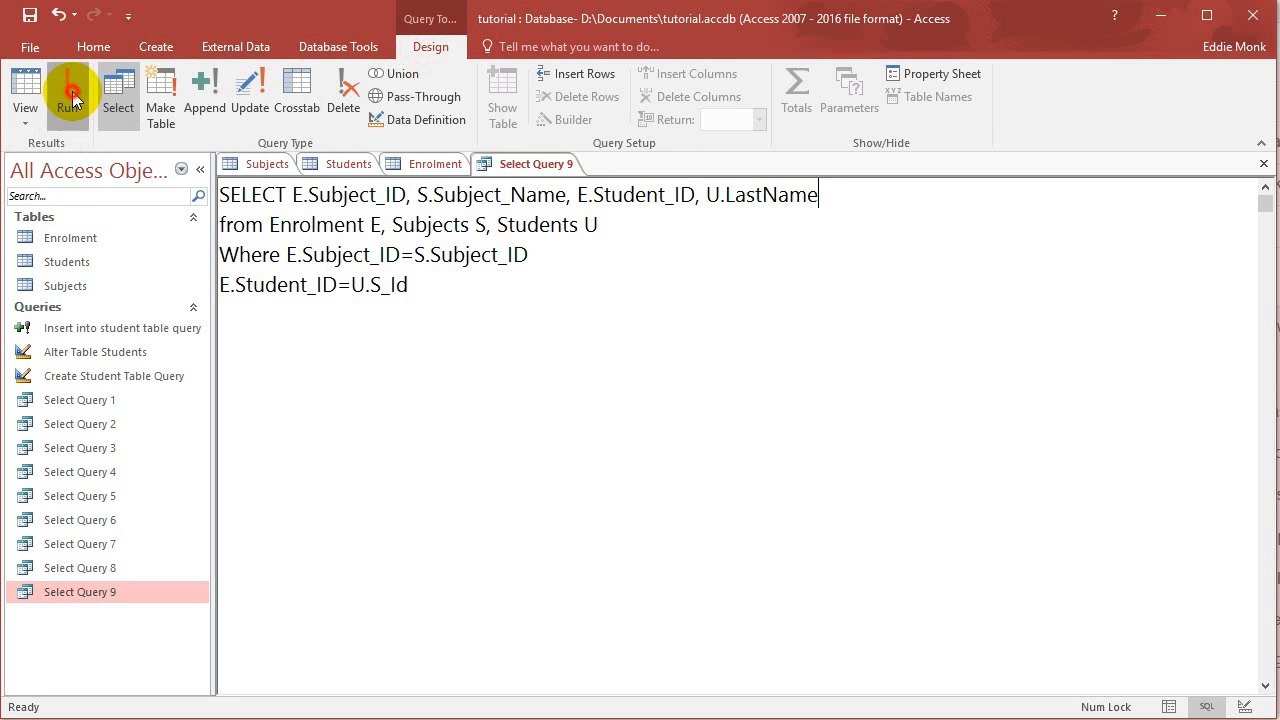
click(67, 90)
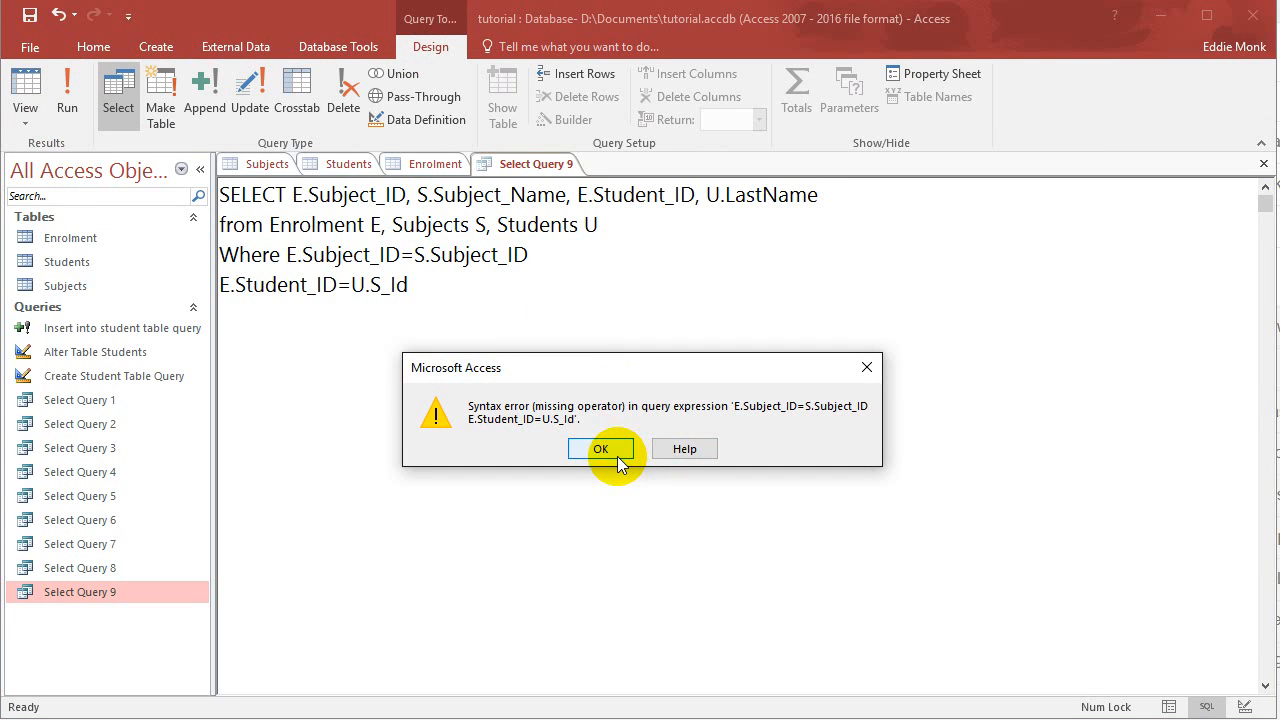
click(601, 448)
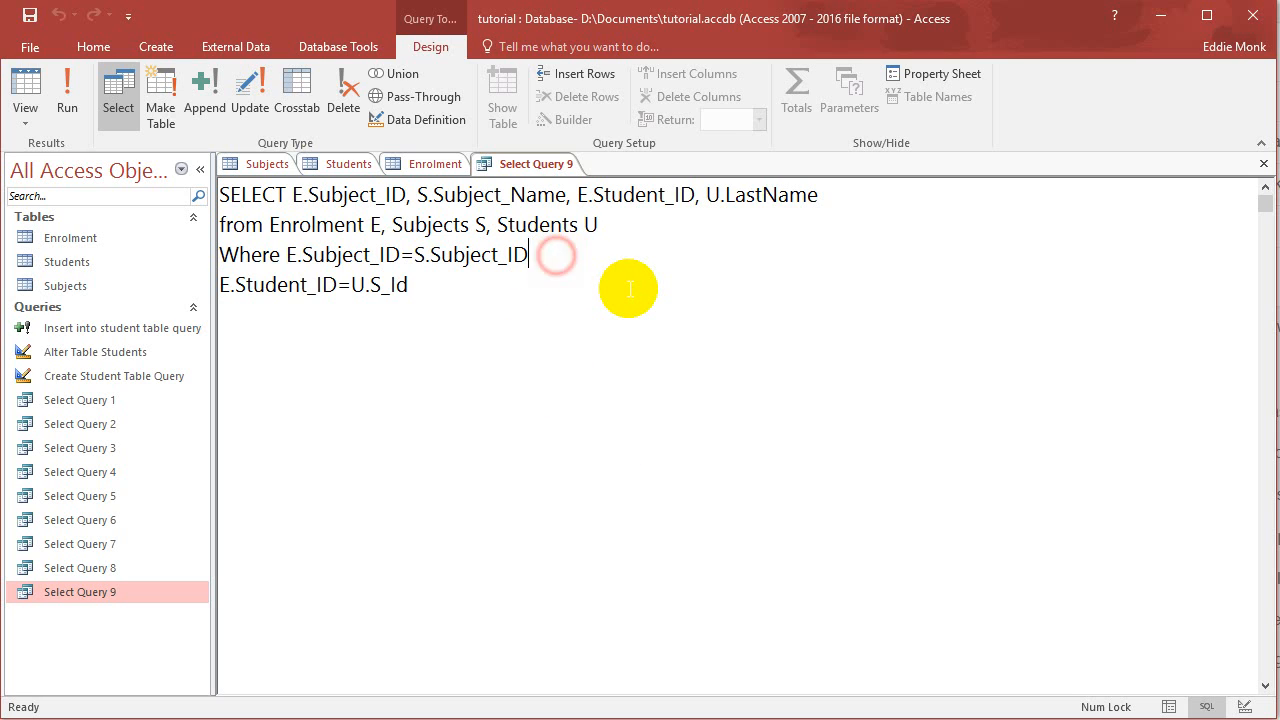
key(Enter)
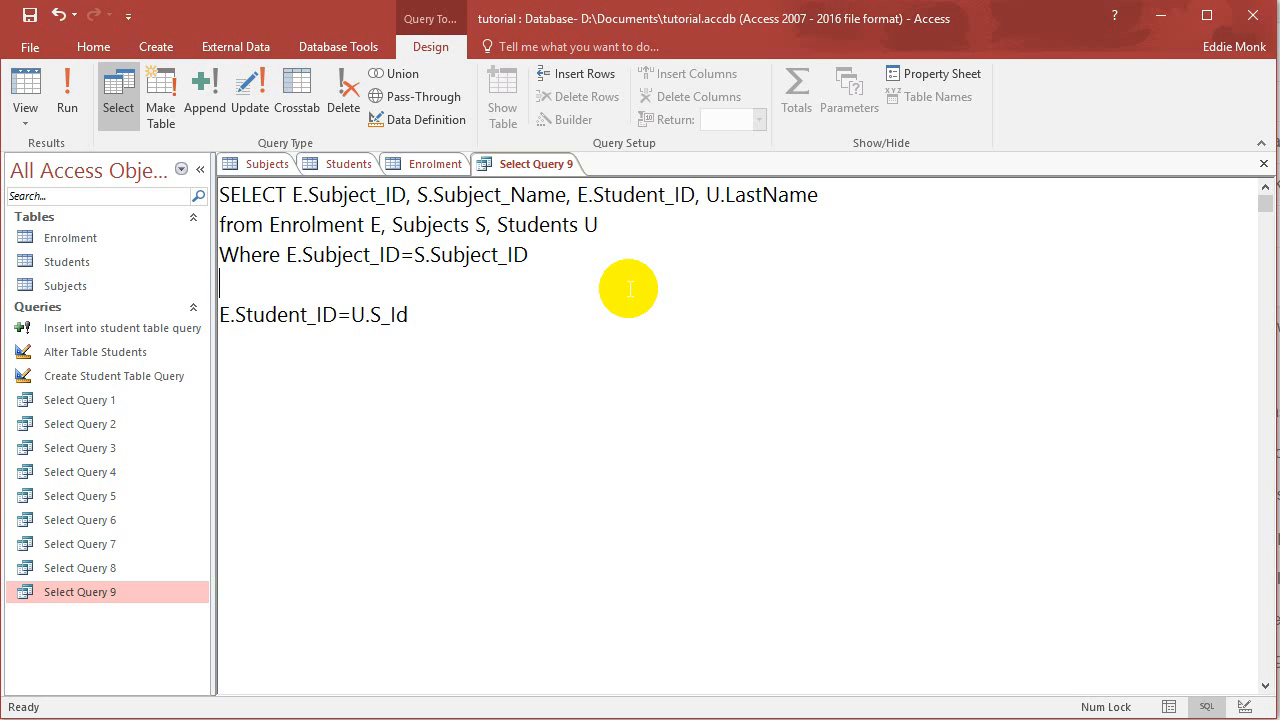
text(AND)
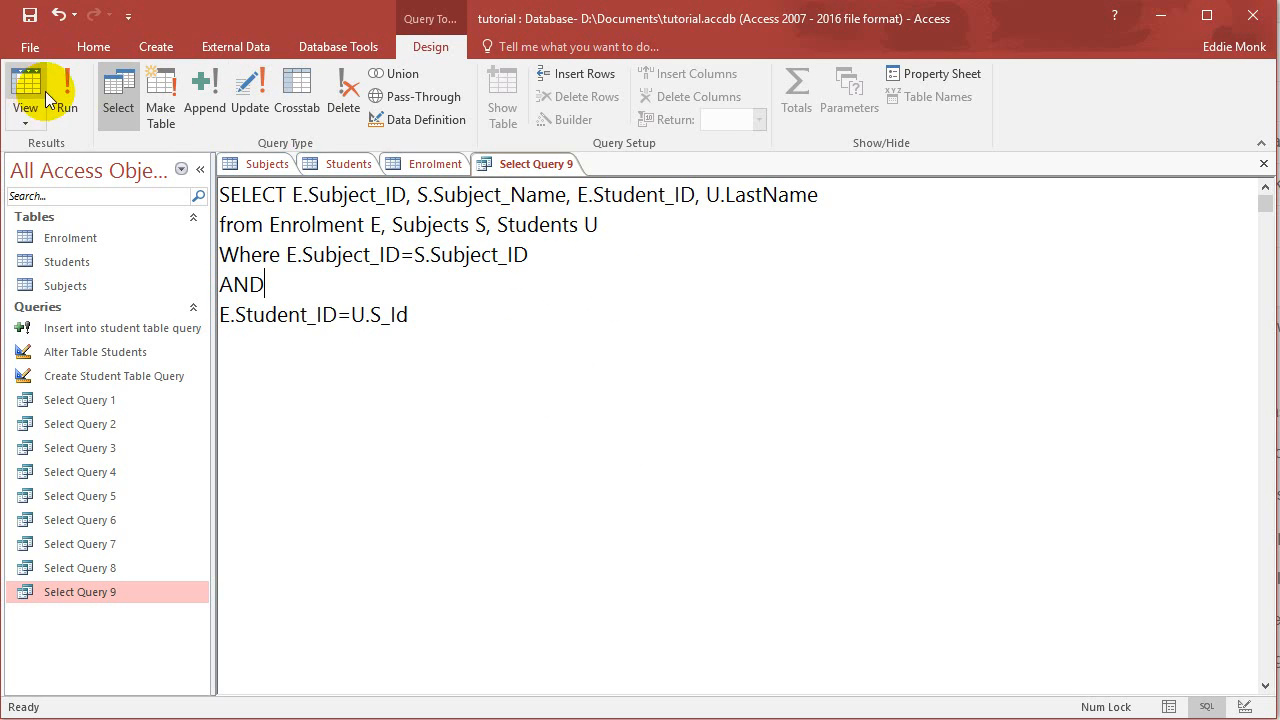
Run the query to see seven rows with subject names and last names, then return to SQL
click(62, 95)
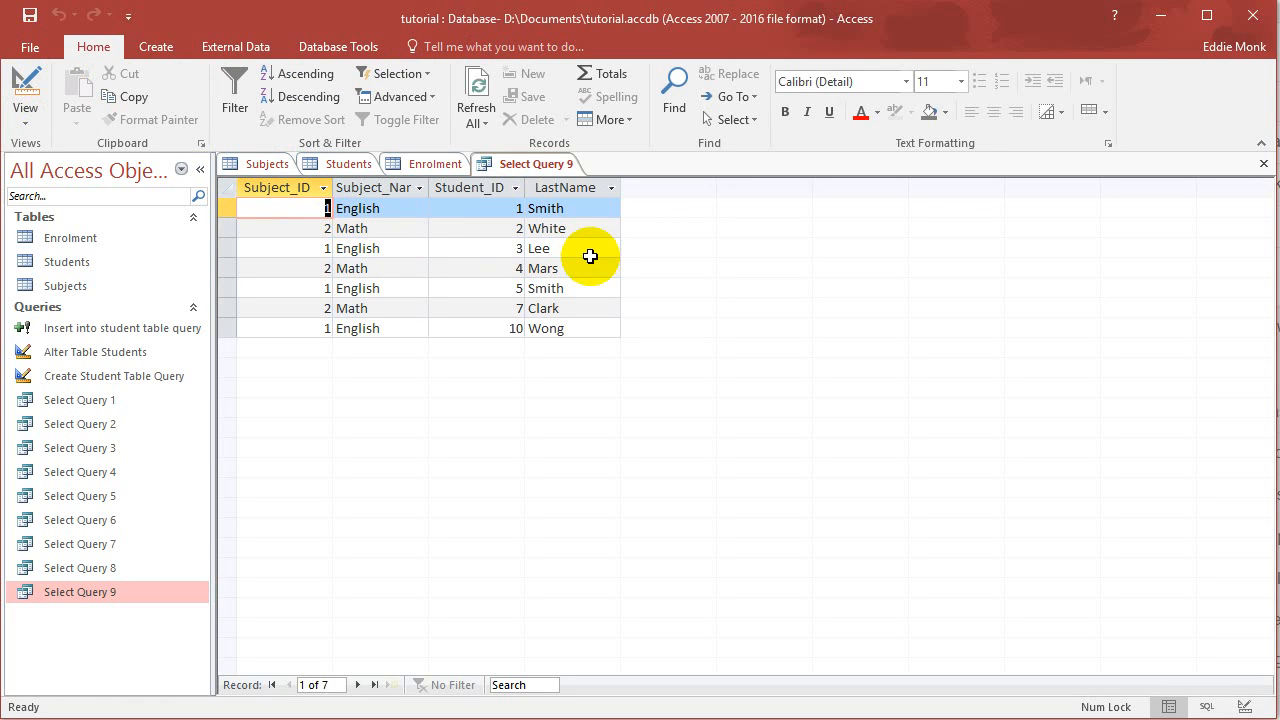
double_click(358, 208)
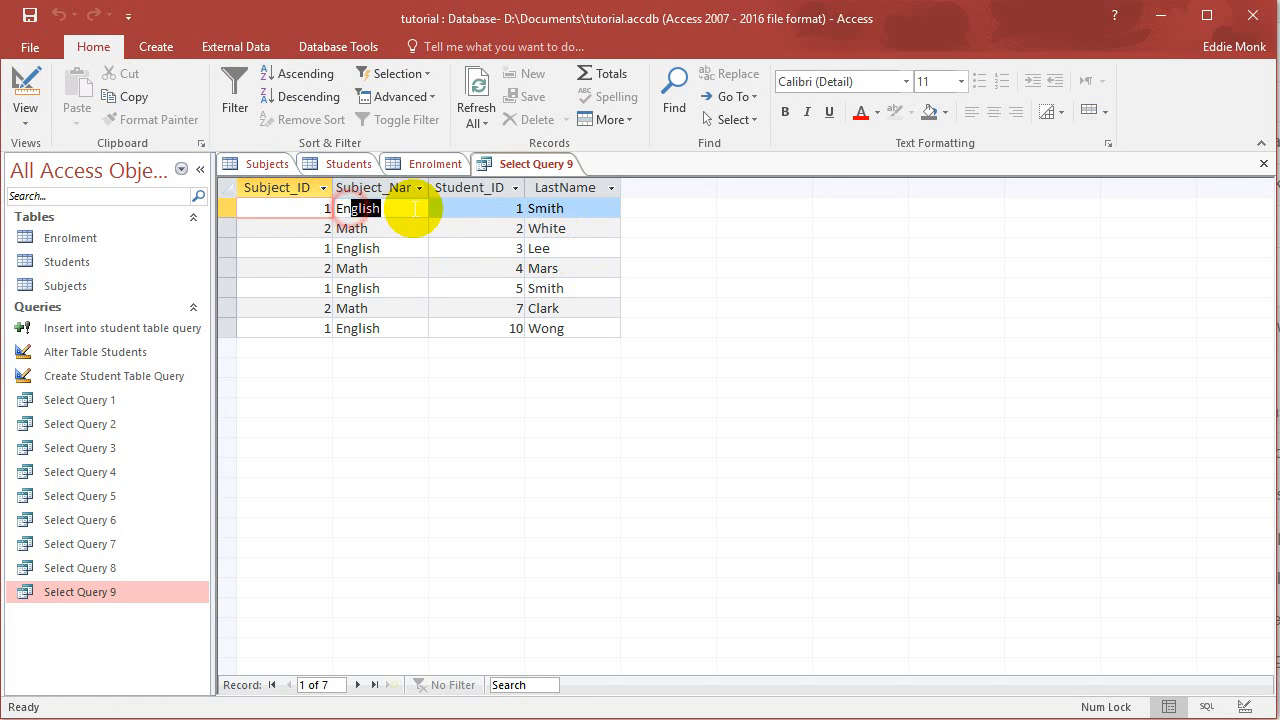
click(546, 208)
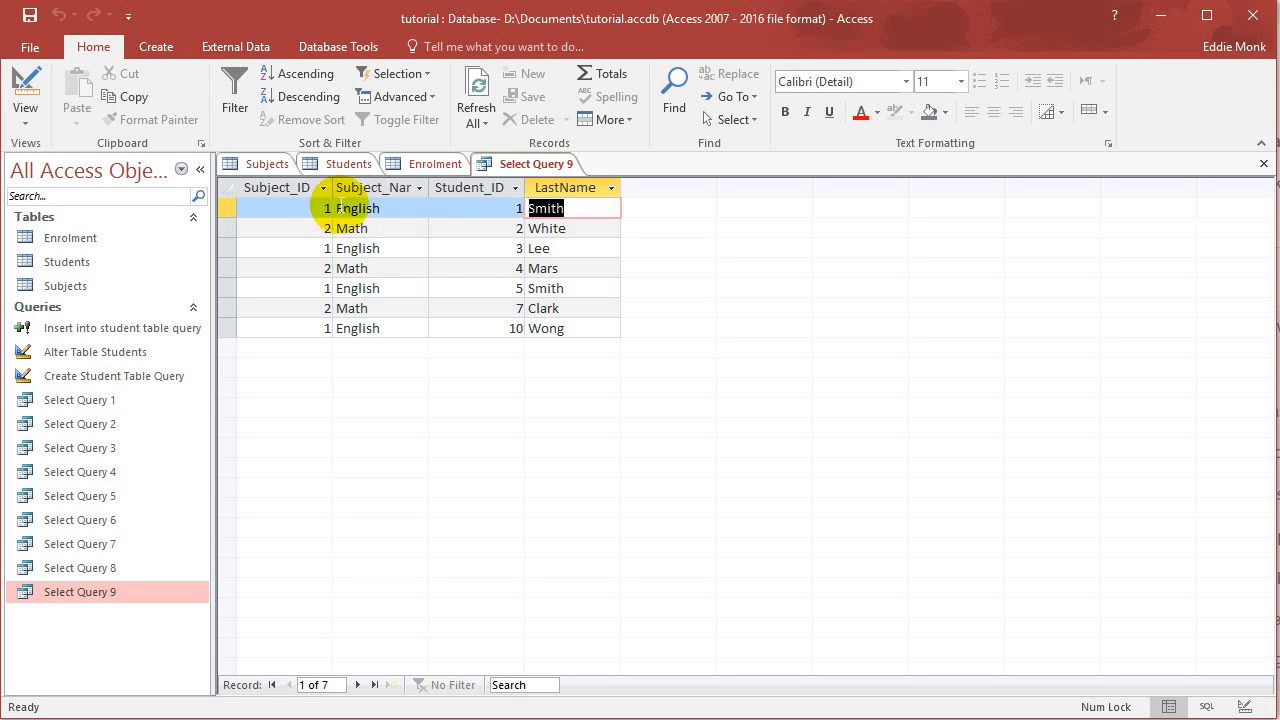
mouse_move(447, 372)
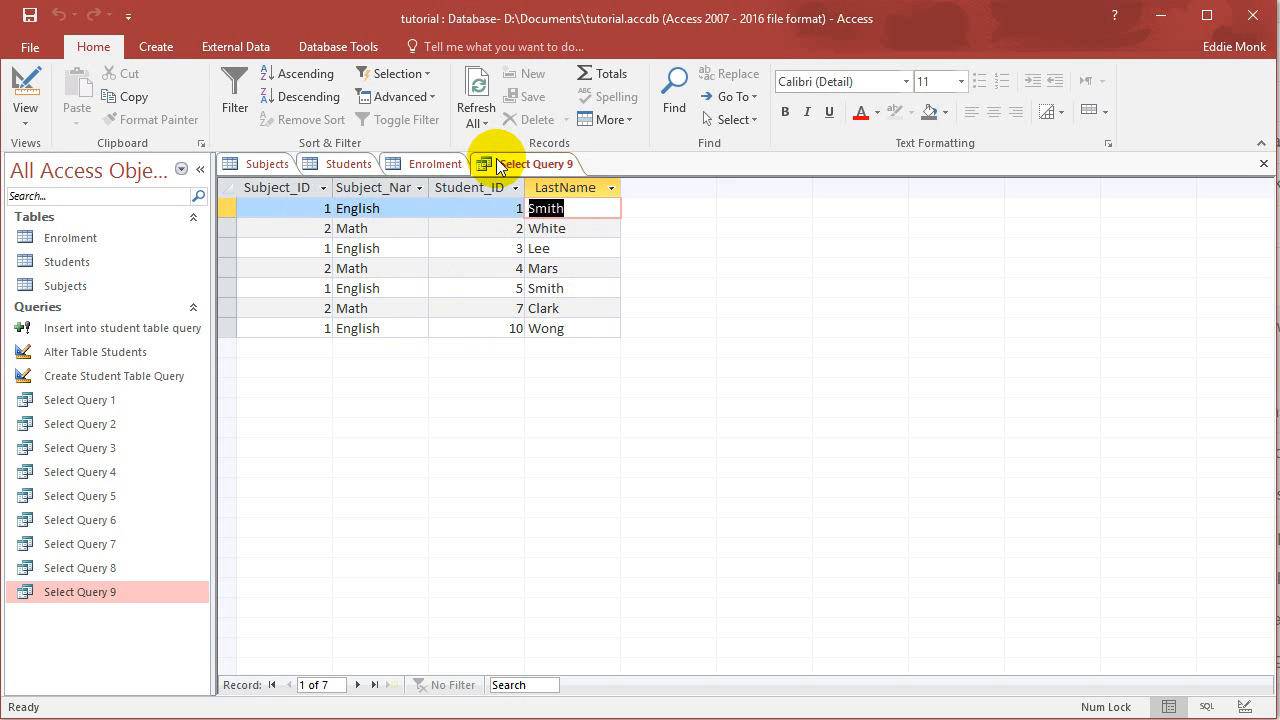
mouse_move(437, 164)
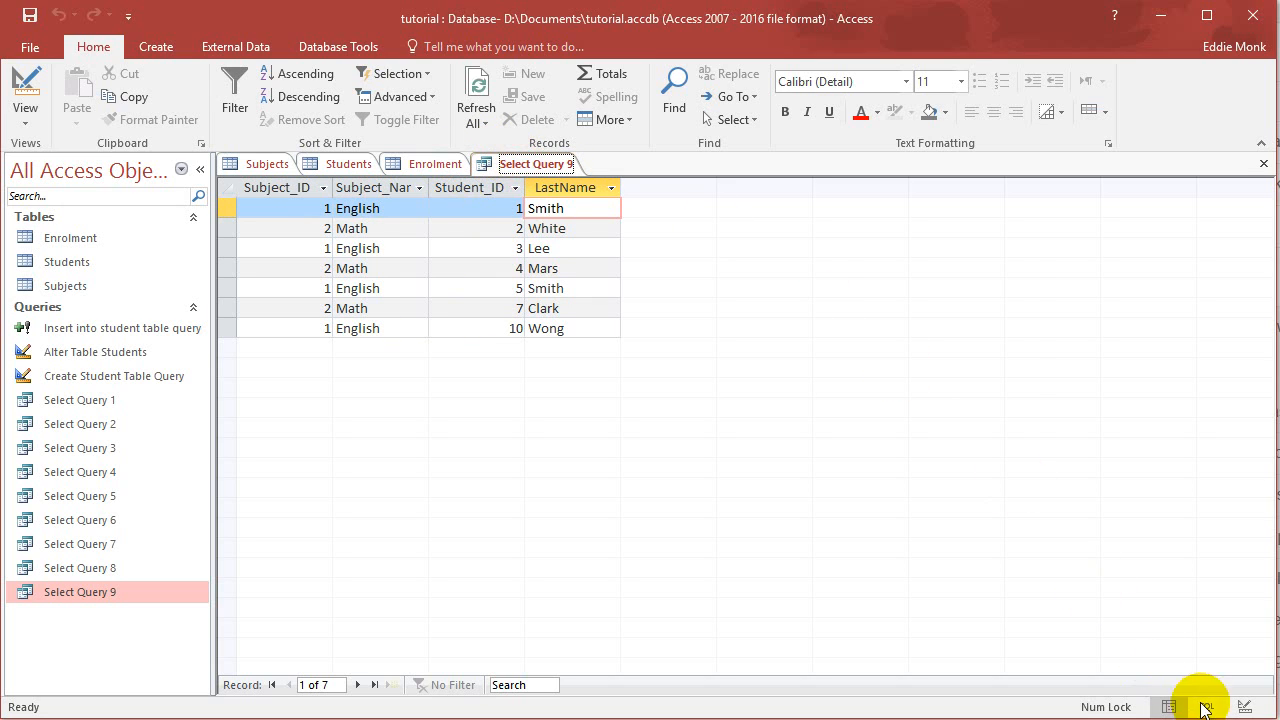
click(1207, 707)
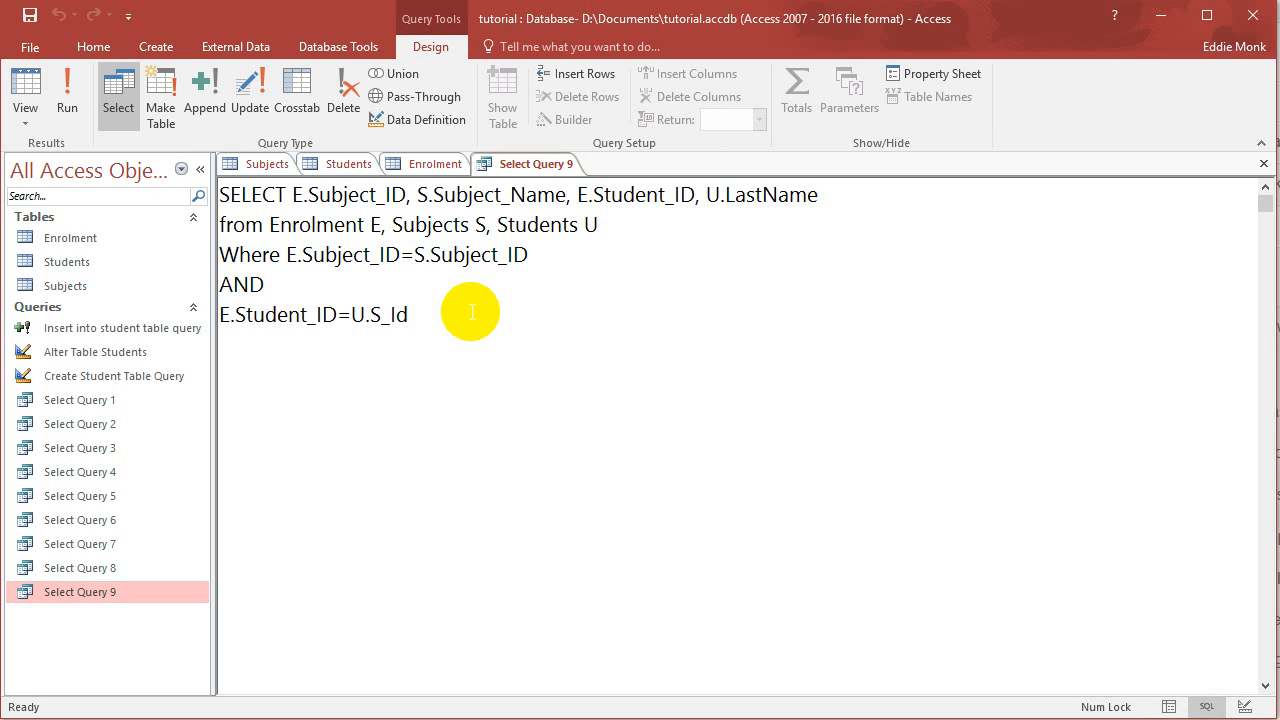
Add AND S.Subject_Name='Math' and run it, returning White, Mars and Clark
text(A)
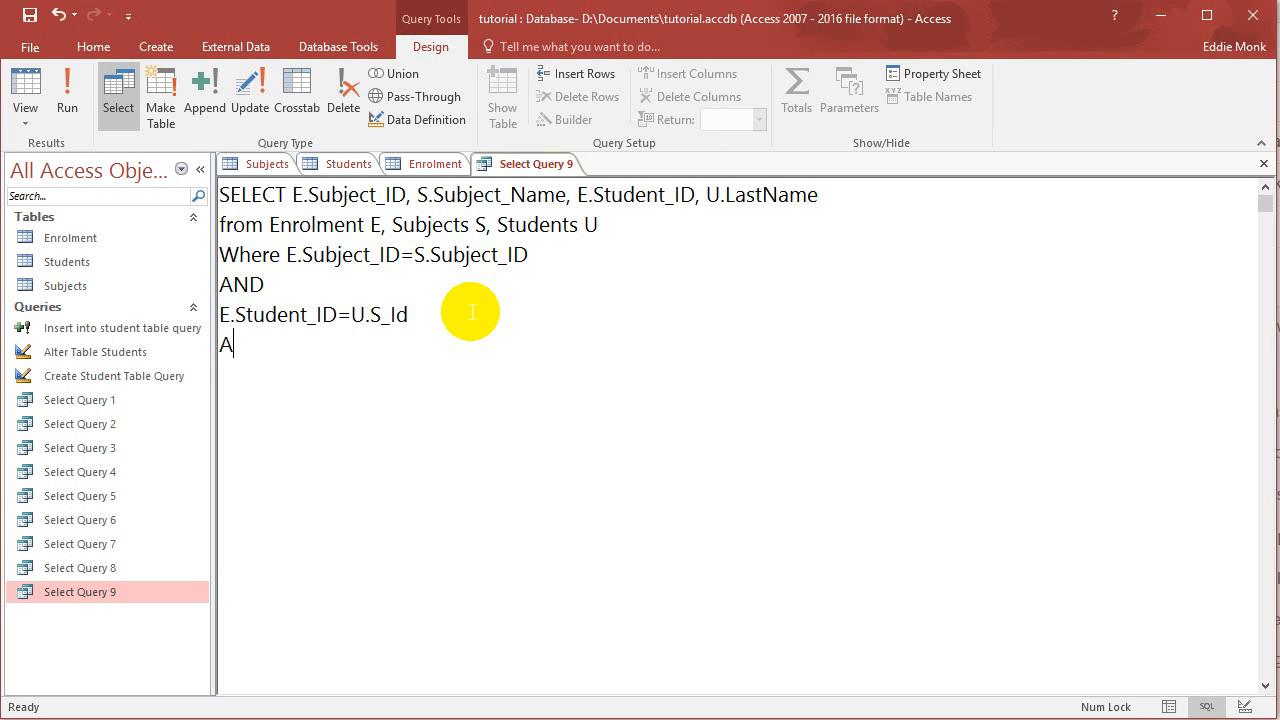
text(ND)
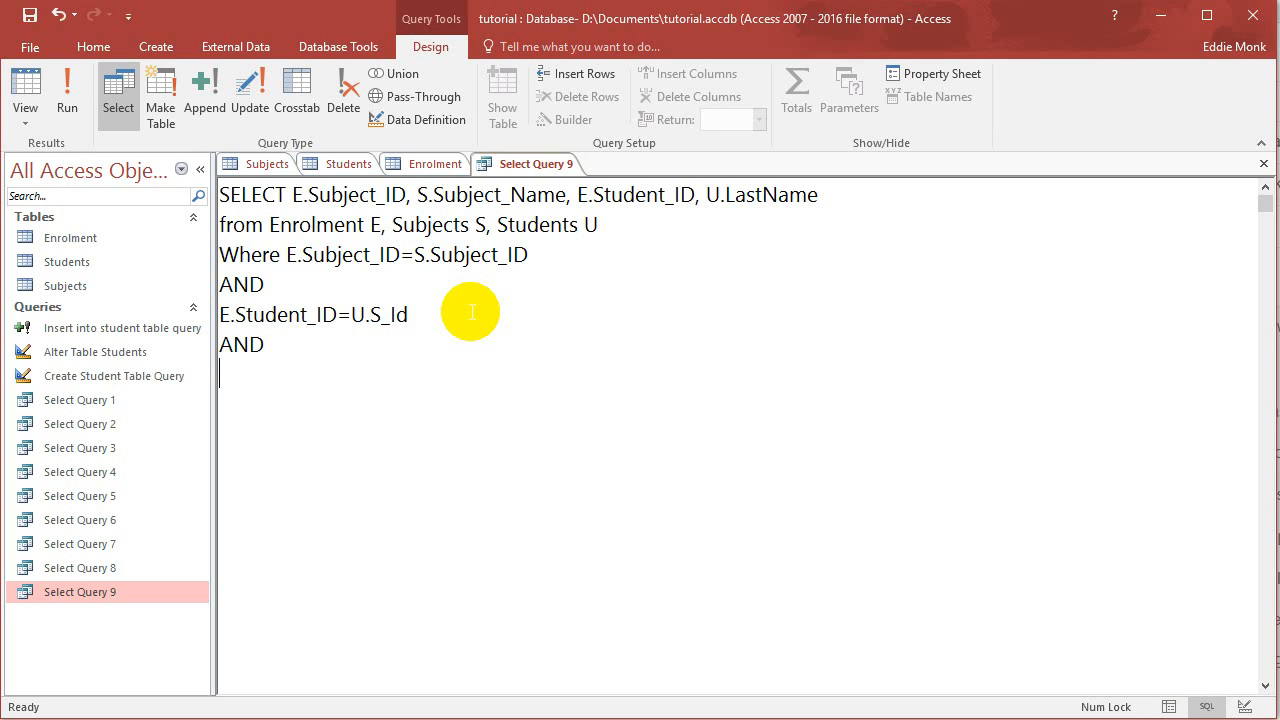
text(S.)
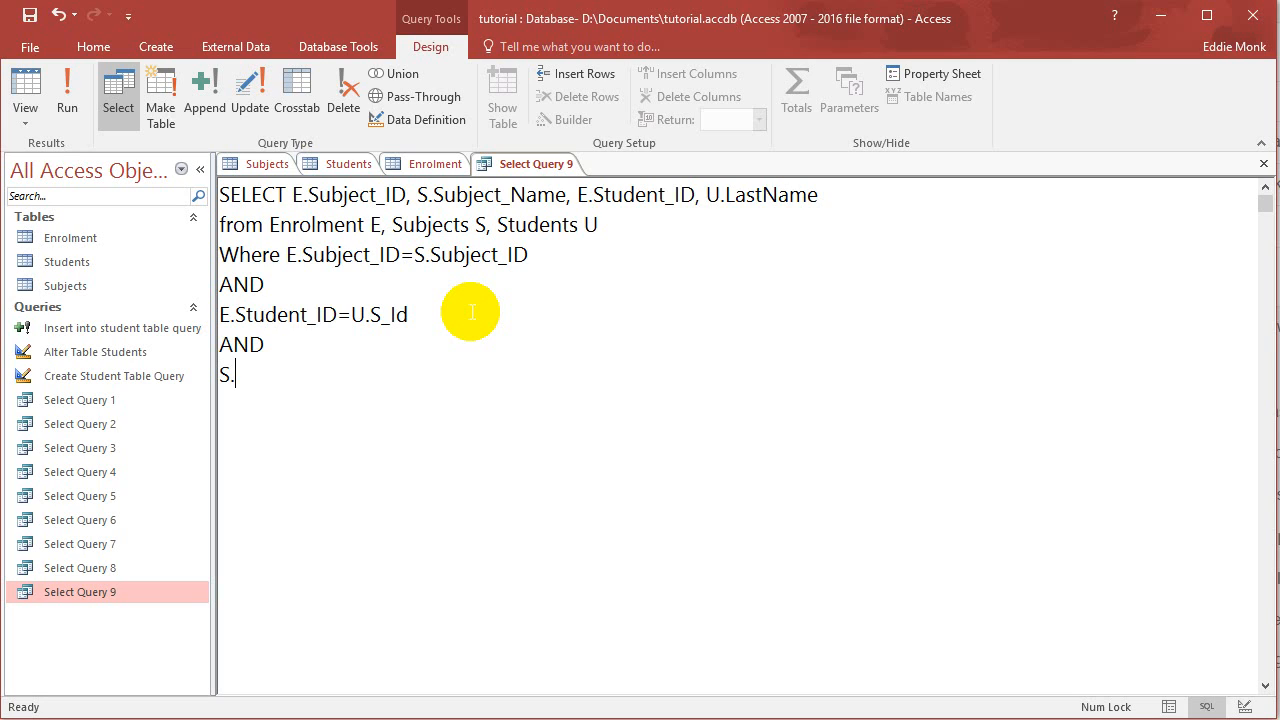
text(Subject_N)
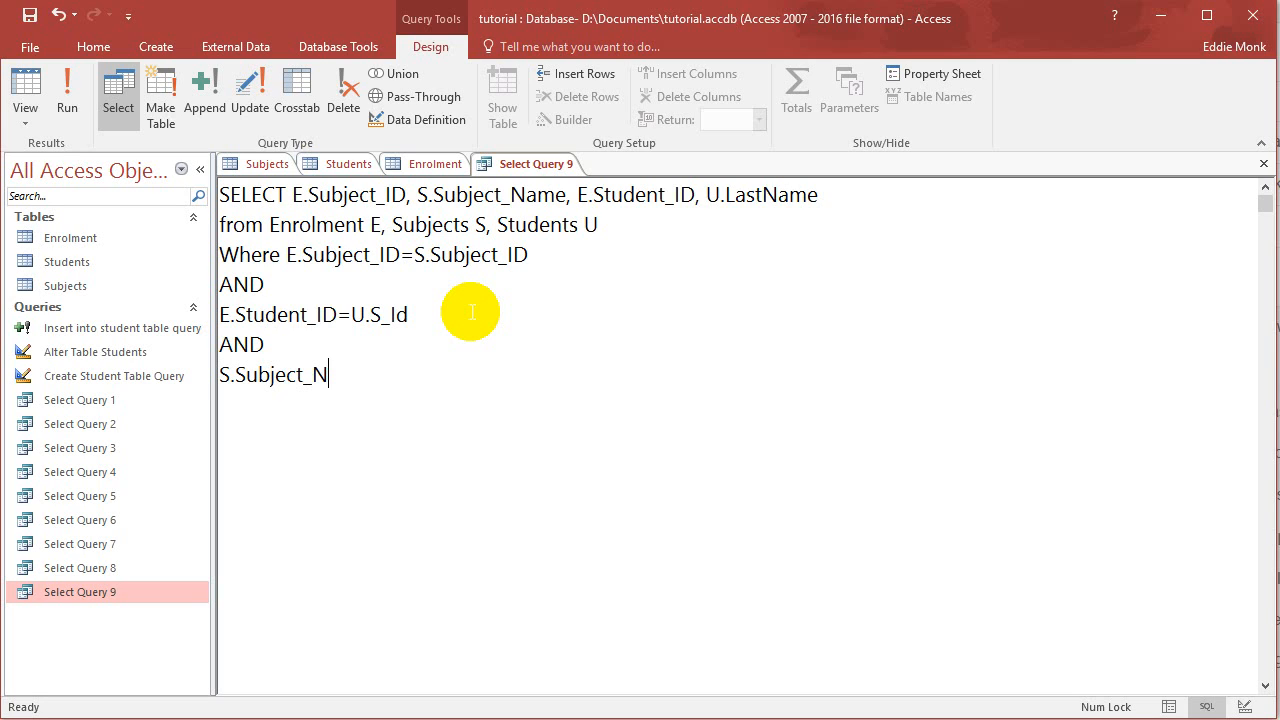
text(ame=)
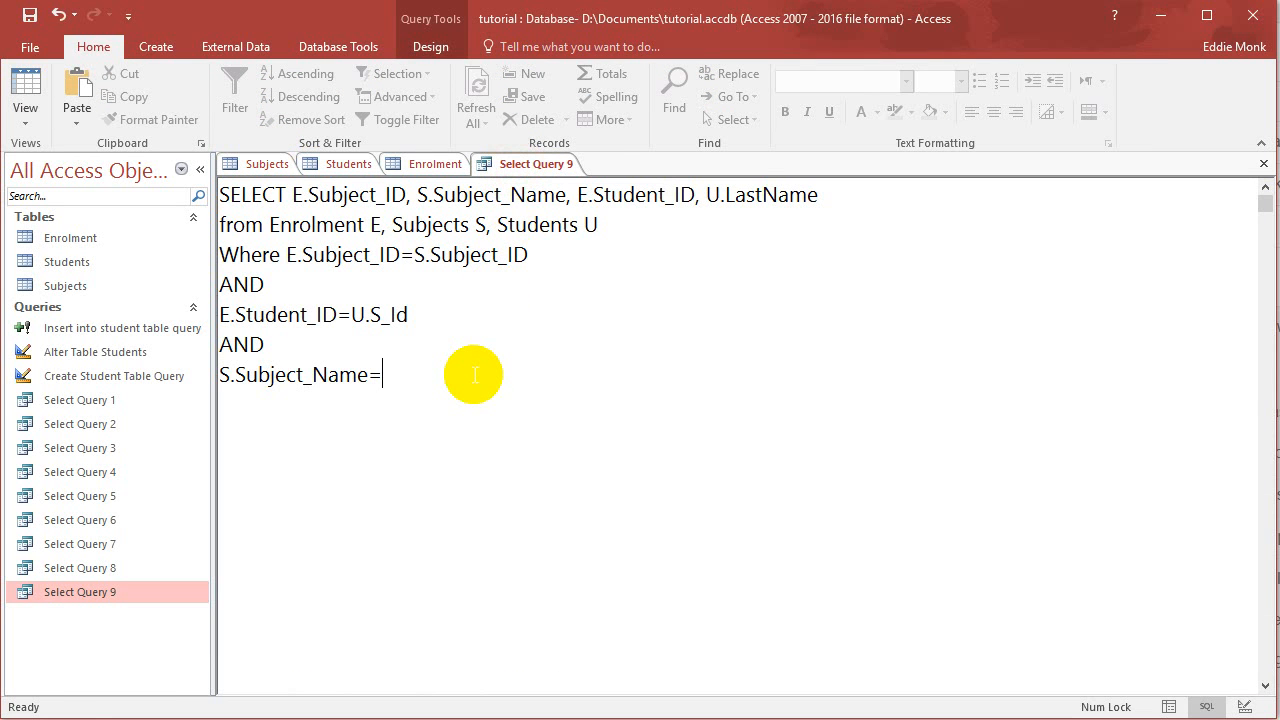
text('Math')
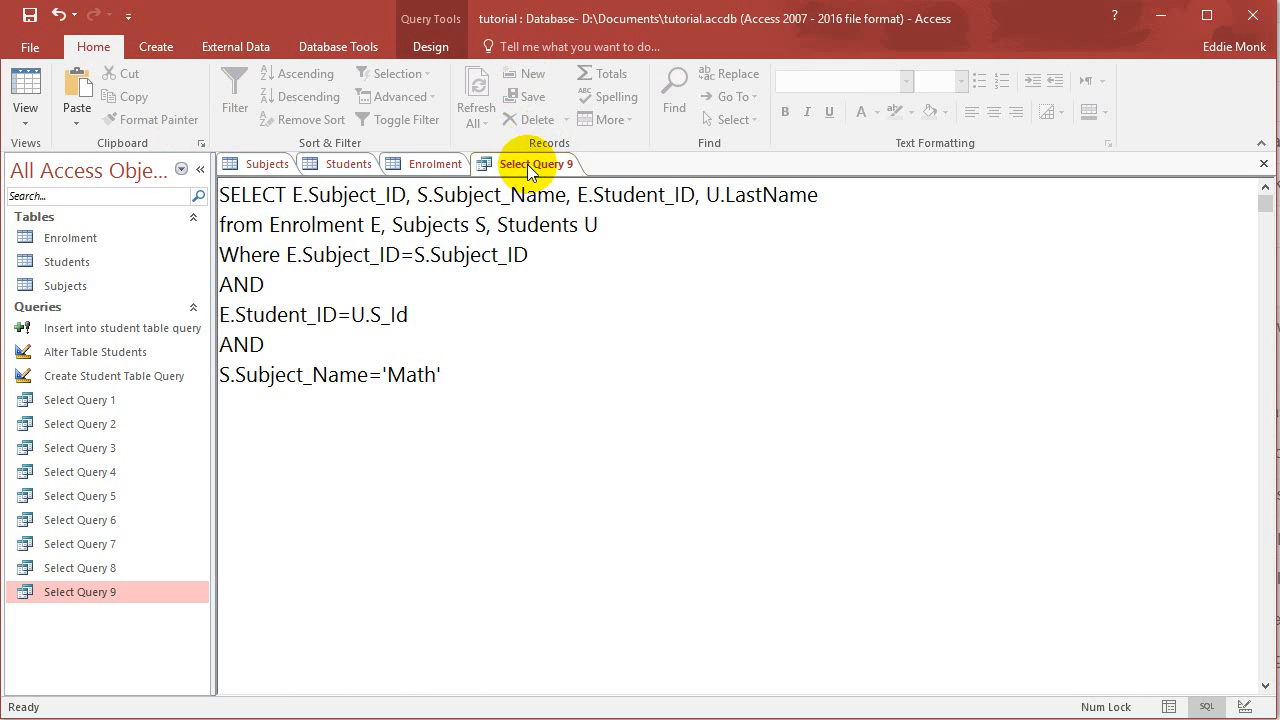
click(430, 46)
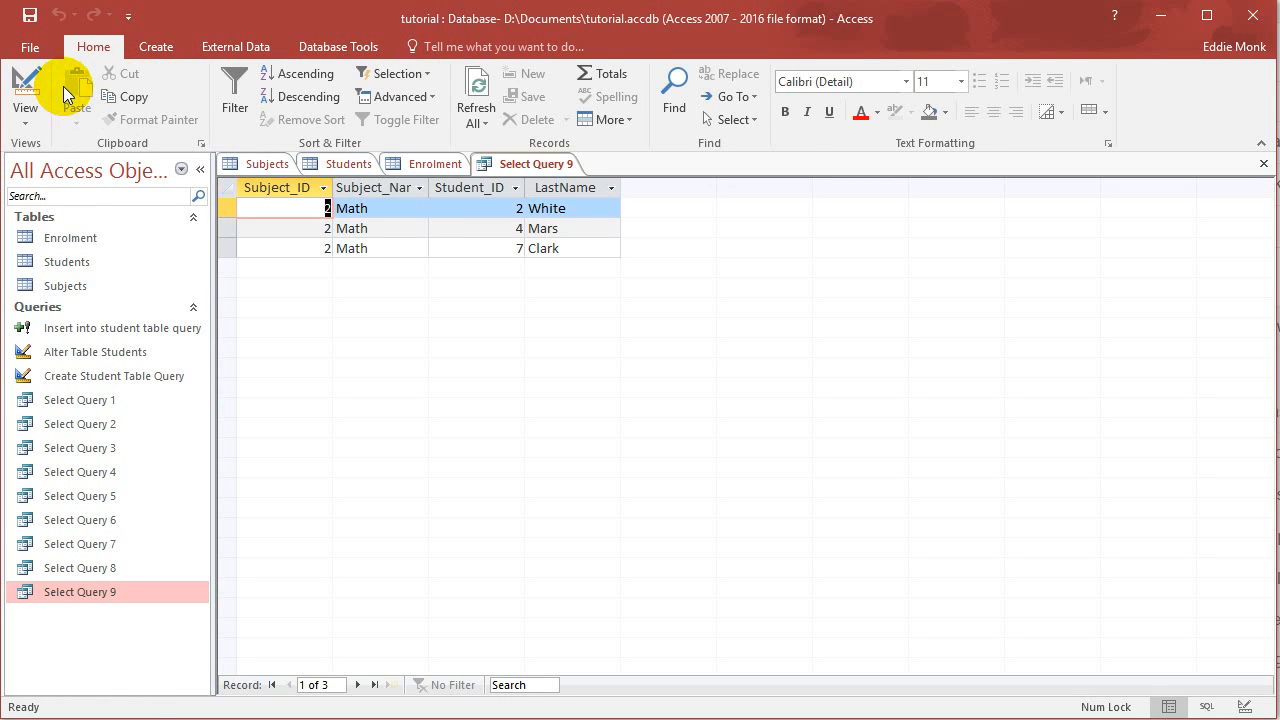
mouse_move(578, 228)
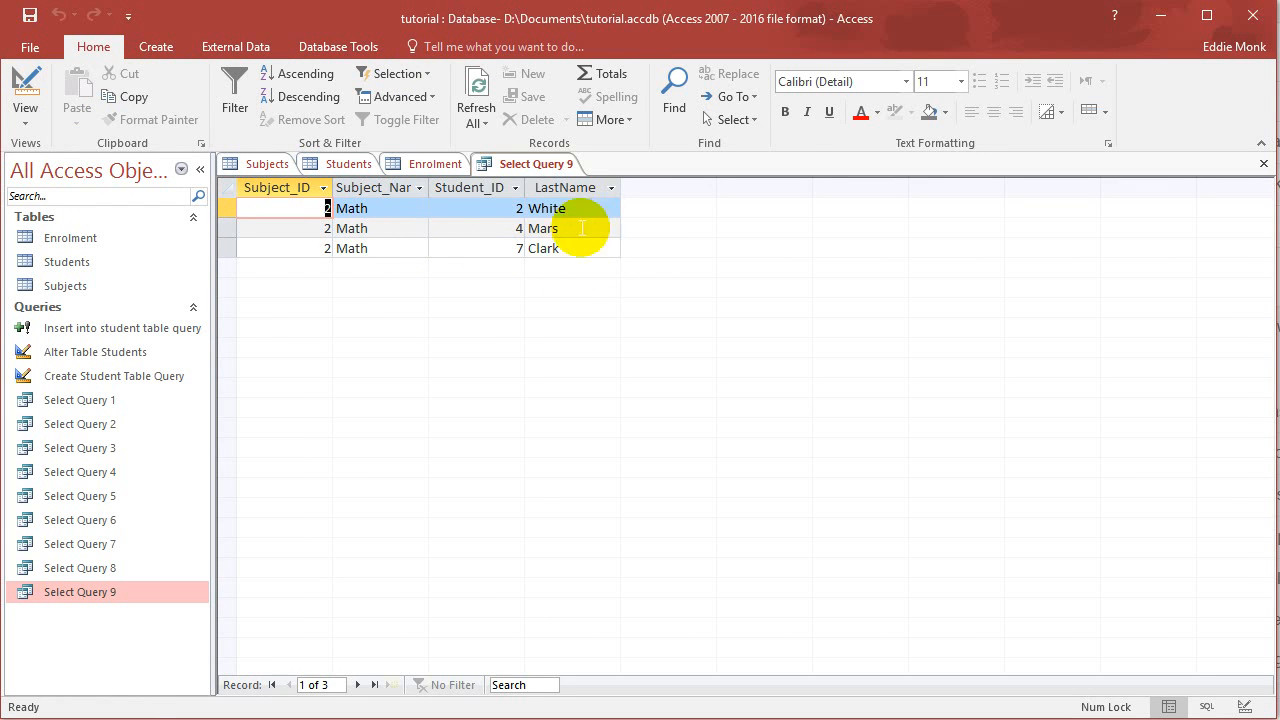